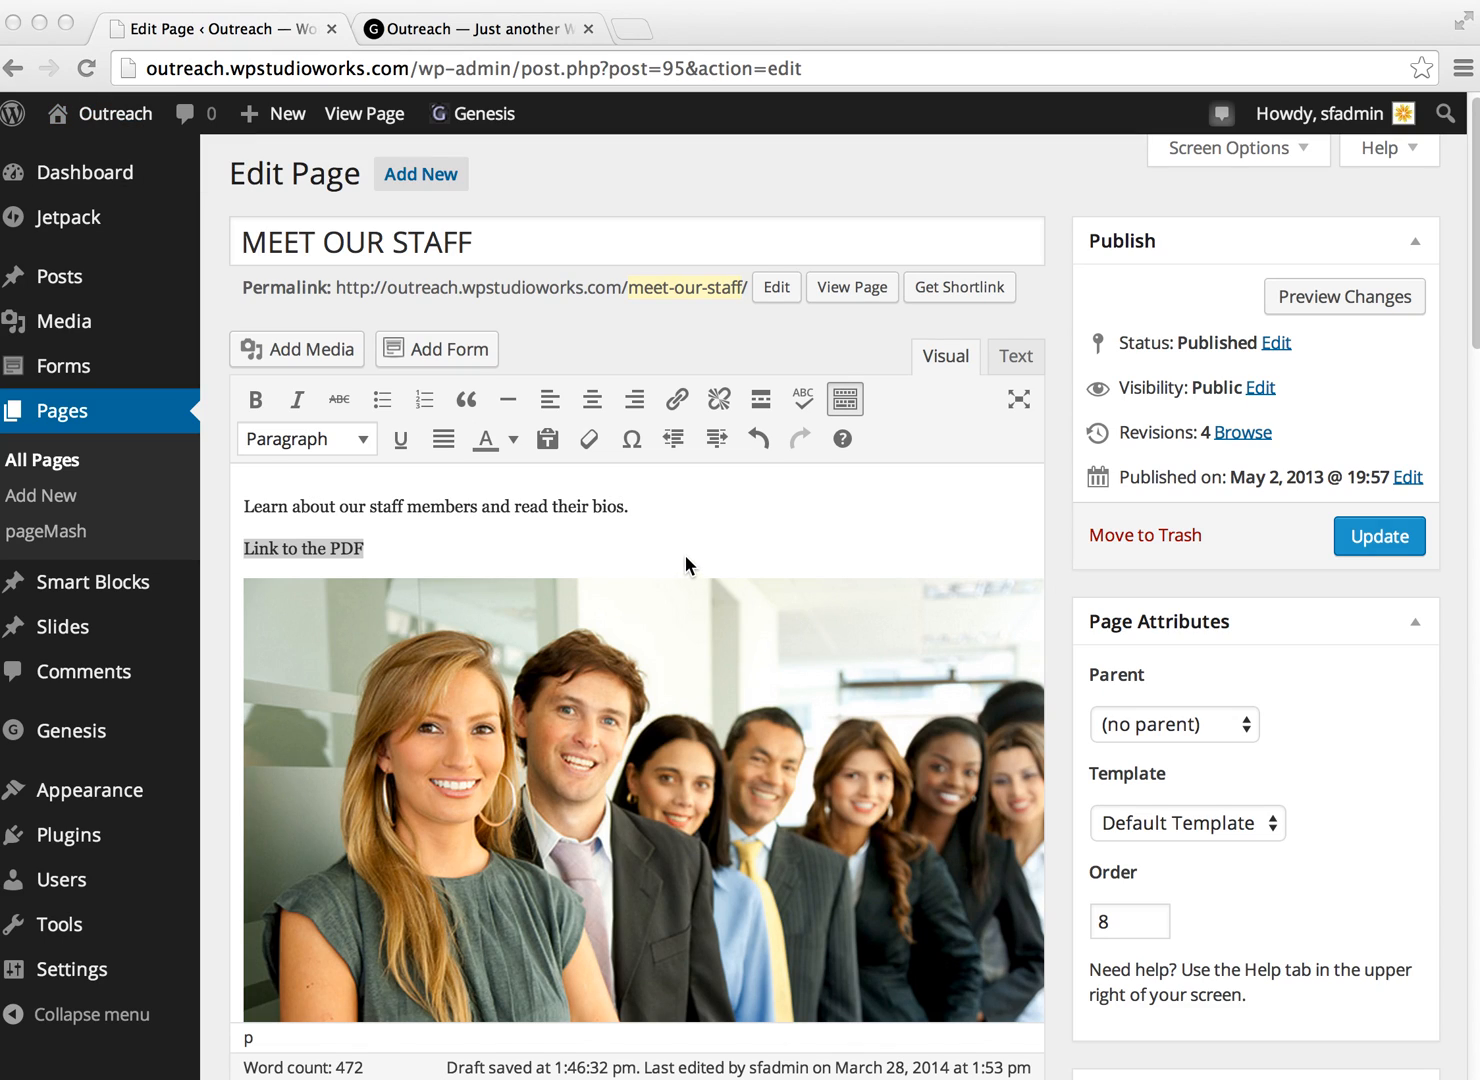
{"action": "mouse_move", "coordinate": [706, 531]}
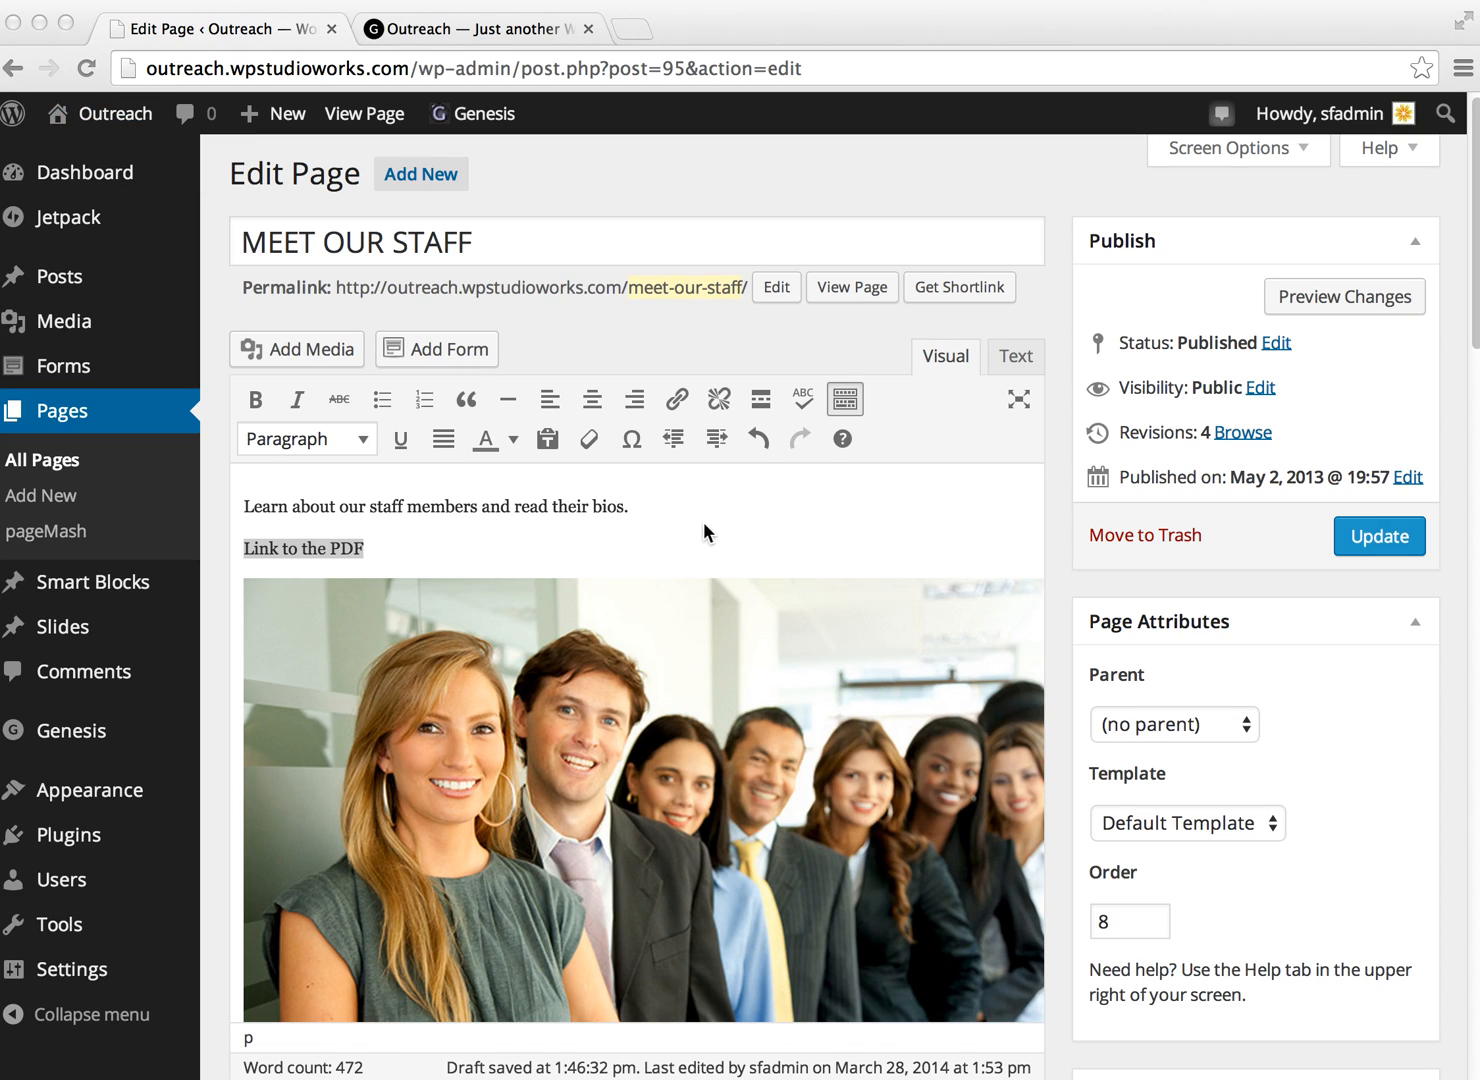
{"action": "mouse_move", "coordinate": [428, 542]}
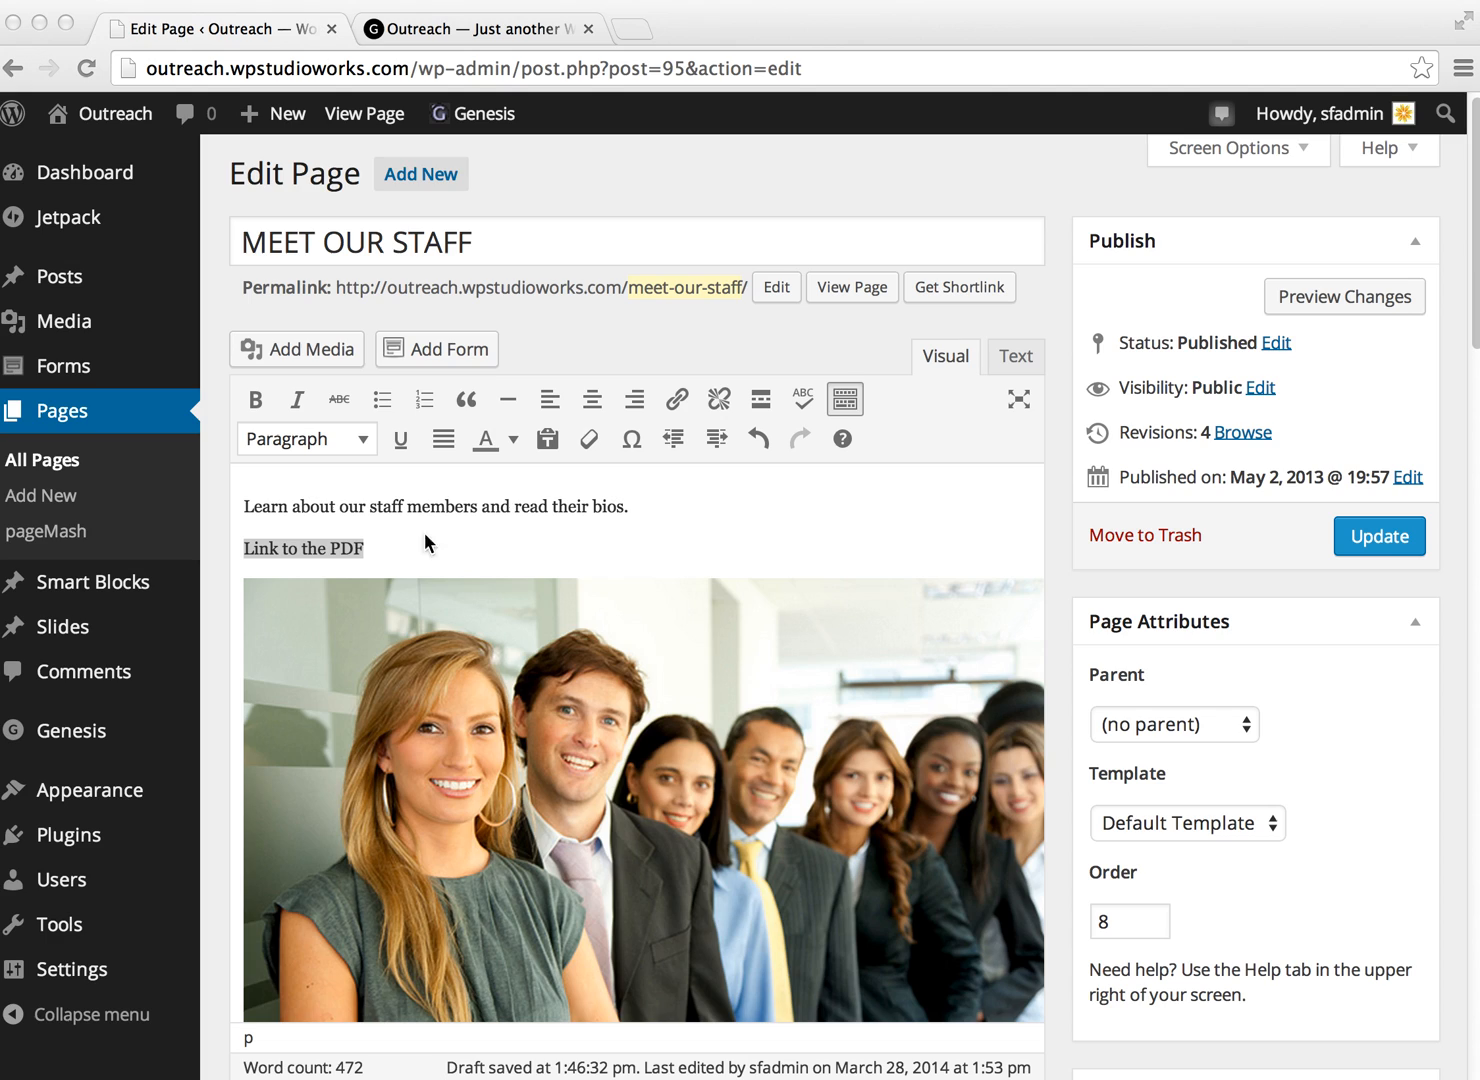
{"action": "mouse_move", "coordinate": [458, 547]}
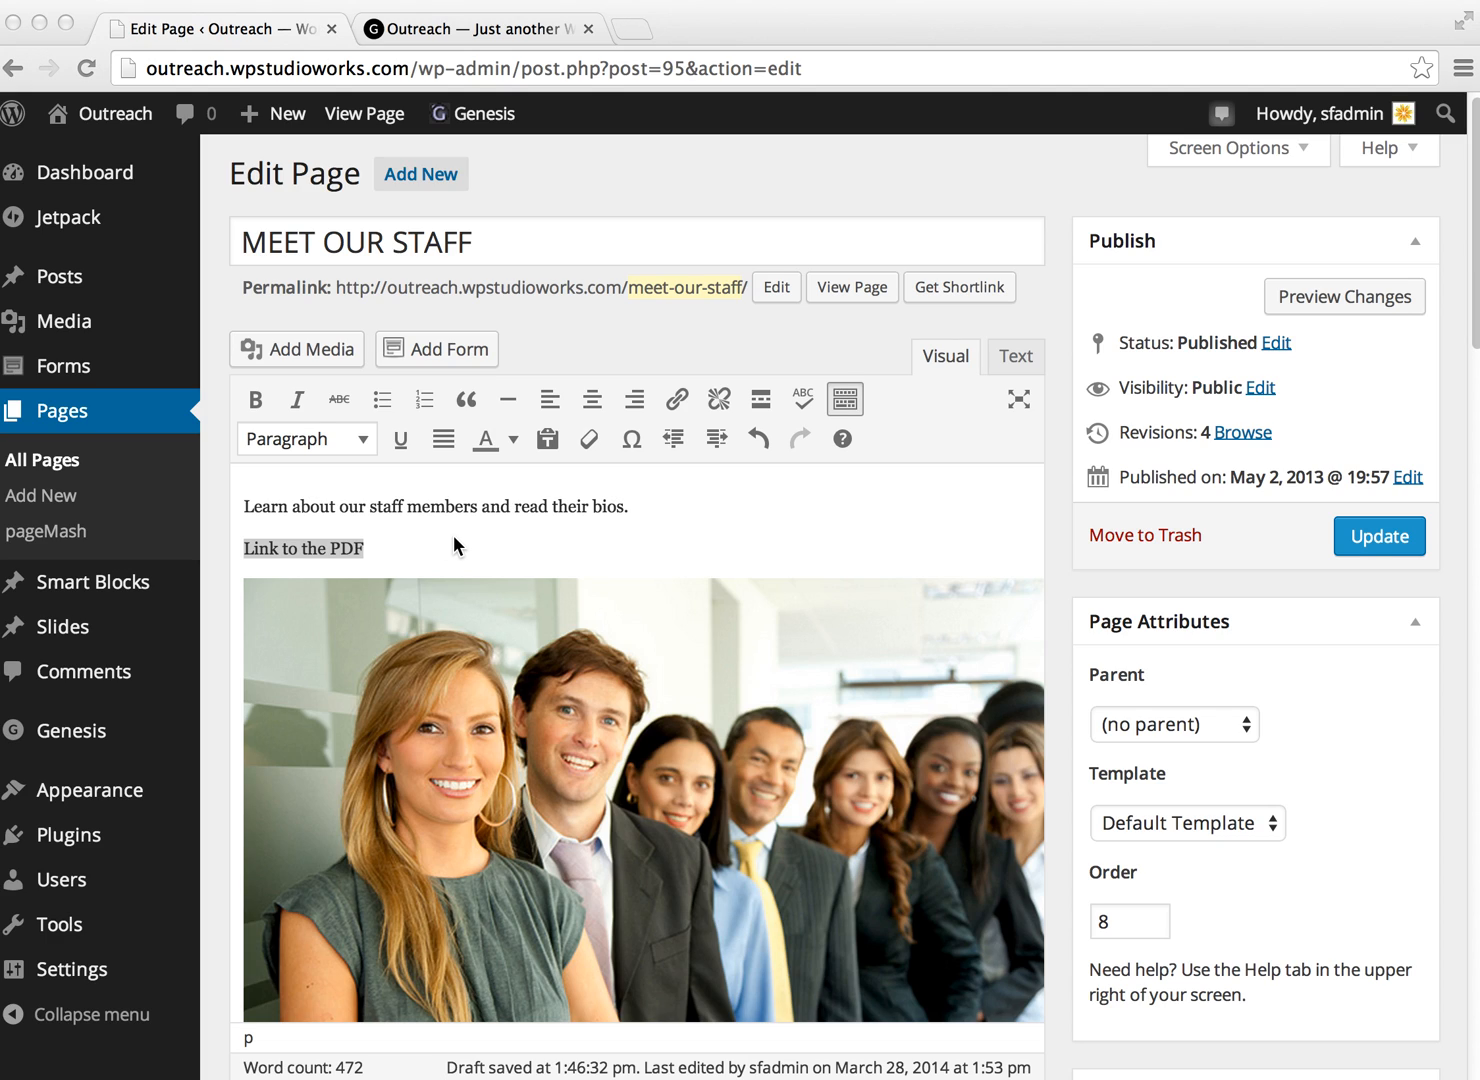
{"action": "mouse_move", "coordinate": [582, 390]}
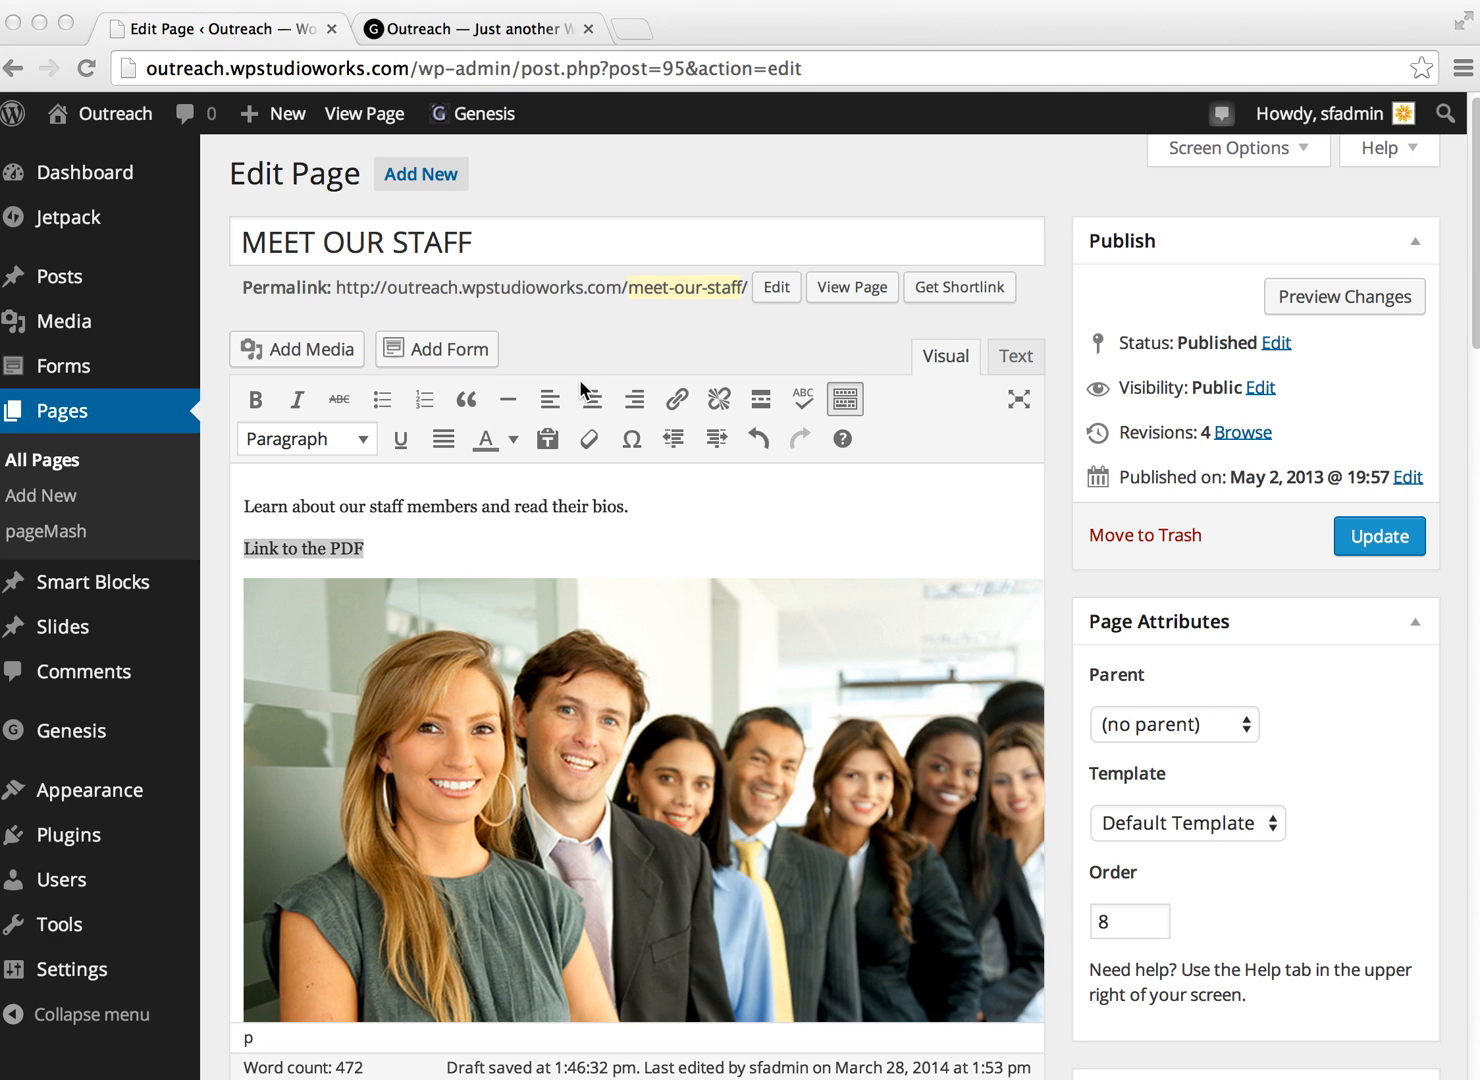
{"action": "mouse_move", "coordinate": [547, 307]}
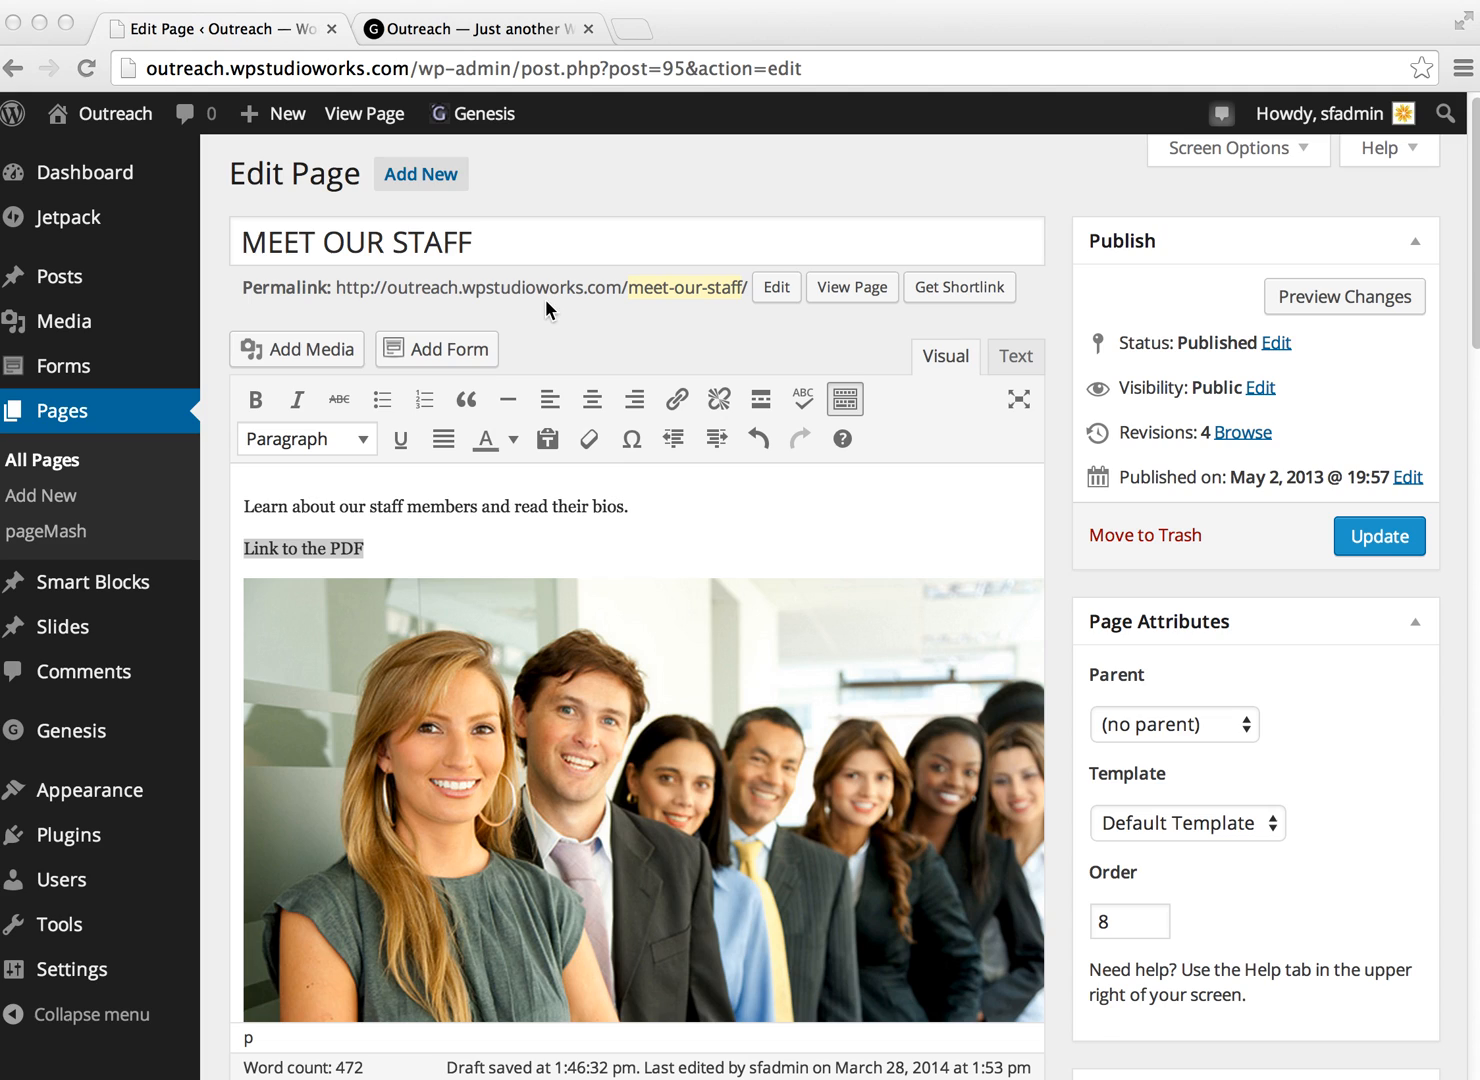
{"action": "mouse_move", "coordinate": [669, 540]}
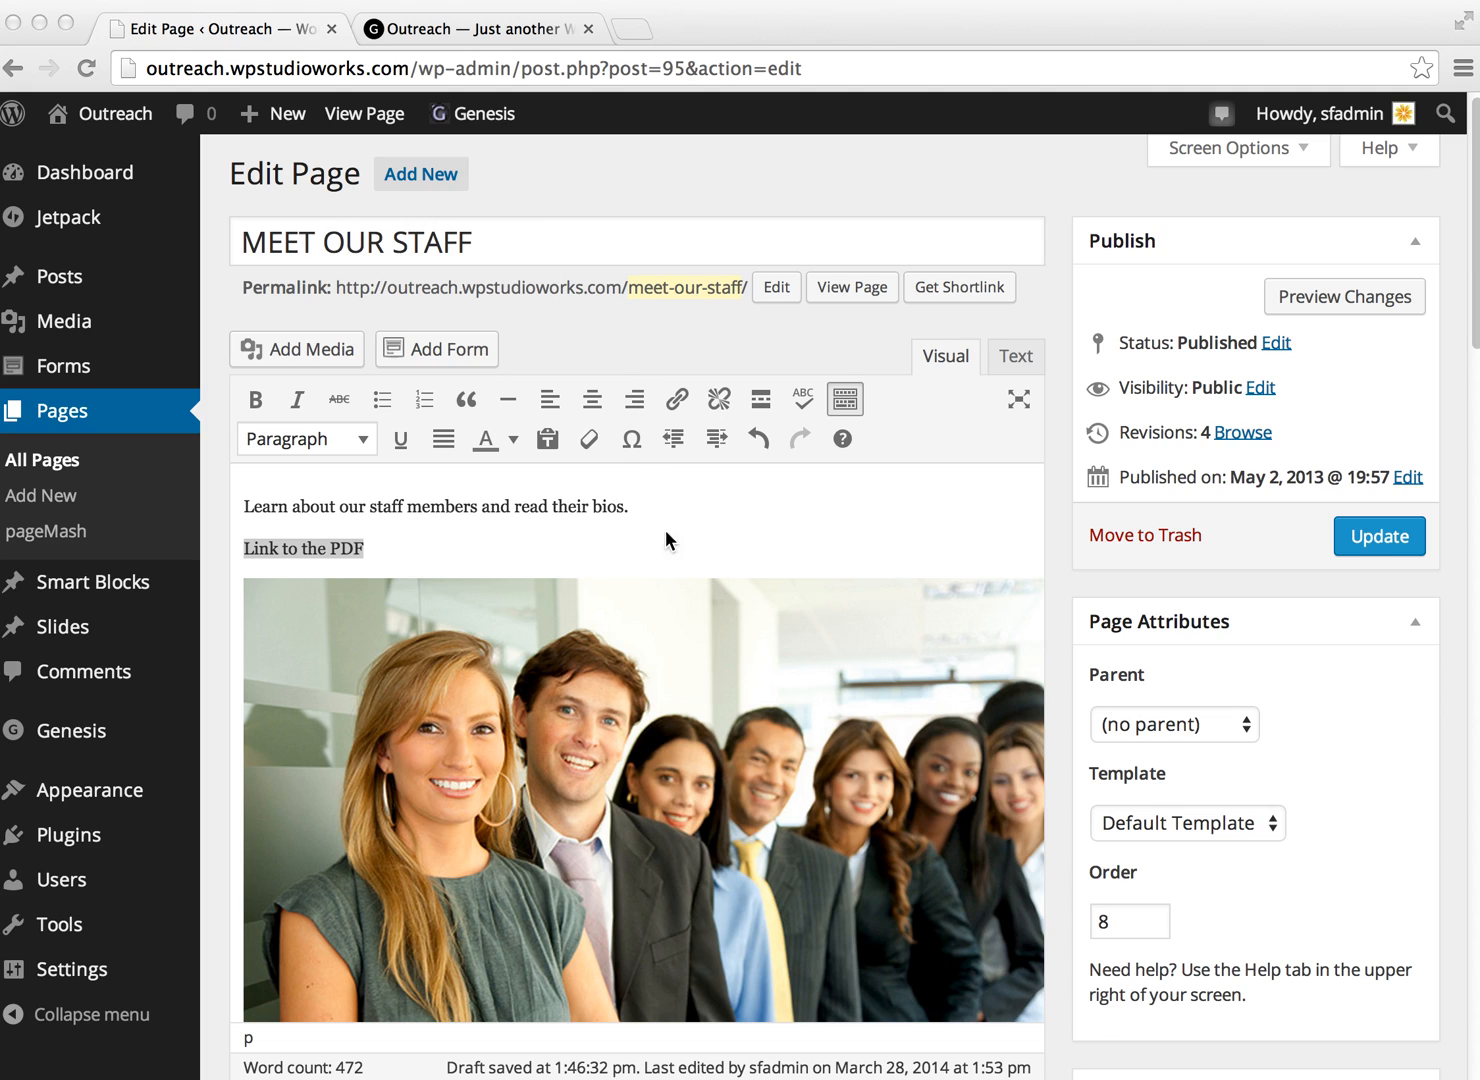
{"action": "mouse_move", "coordinate": [365, 565]}
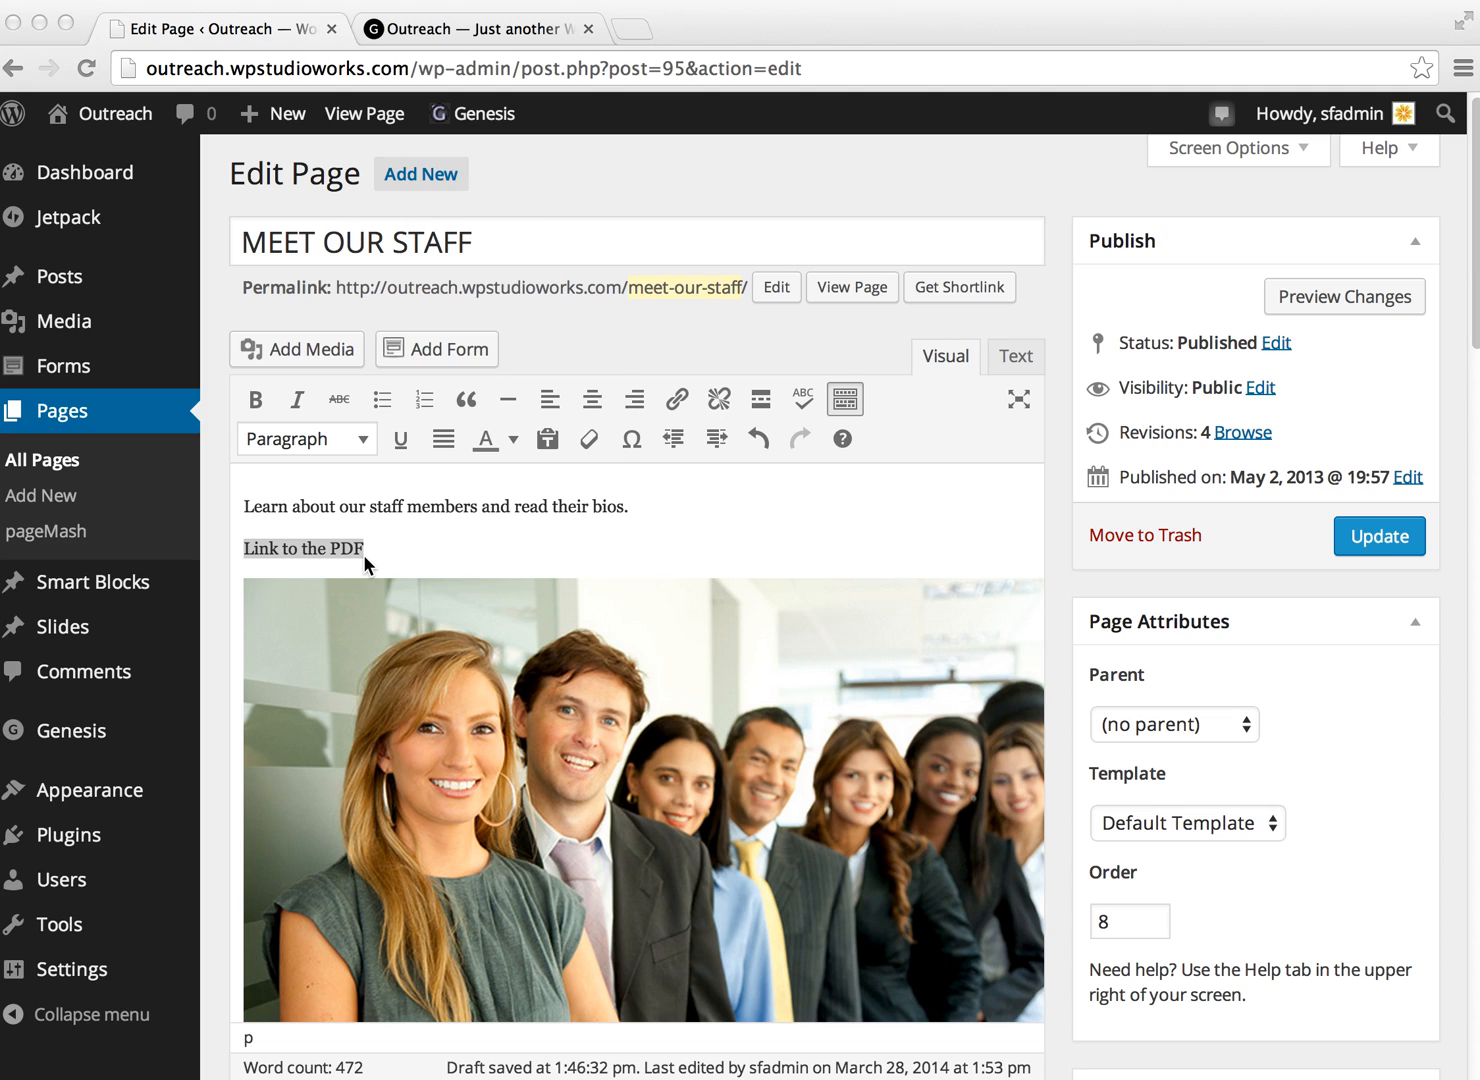
{"action": "mouse_move", "coordinate": [350, 563]}
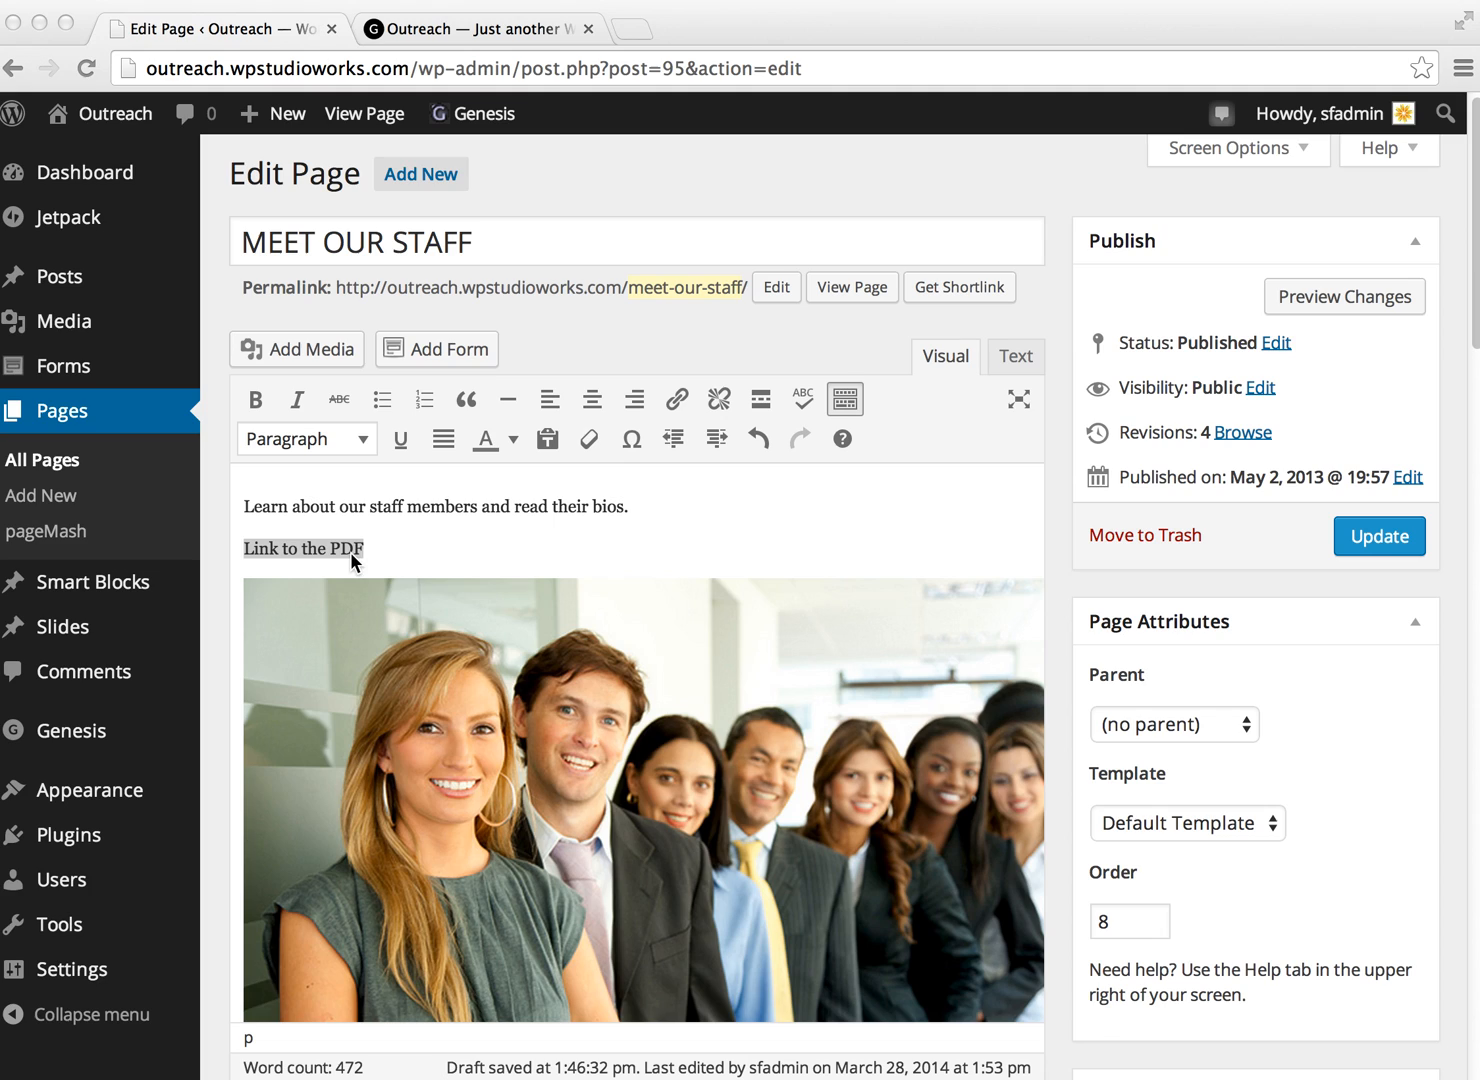
Step: Select the 'Link to the PDF' text in the Meet Our Staff page editor
{"action": "double_click", "coordinate": [303, 549]}
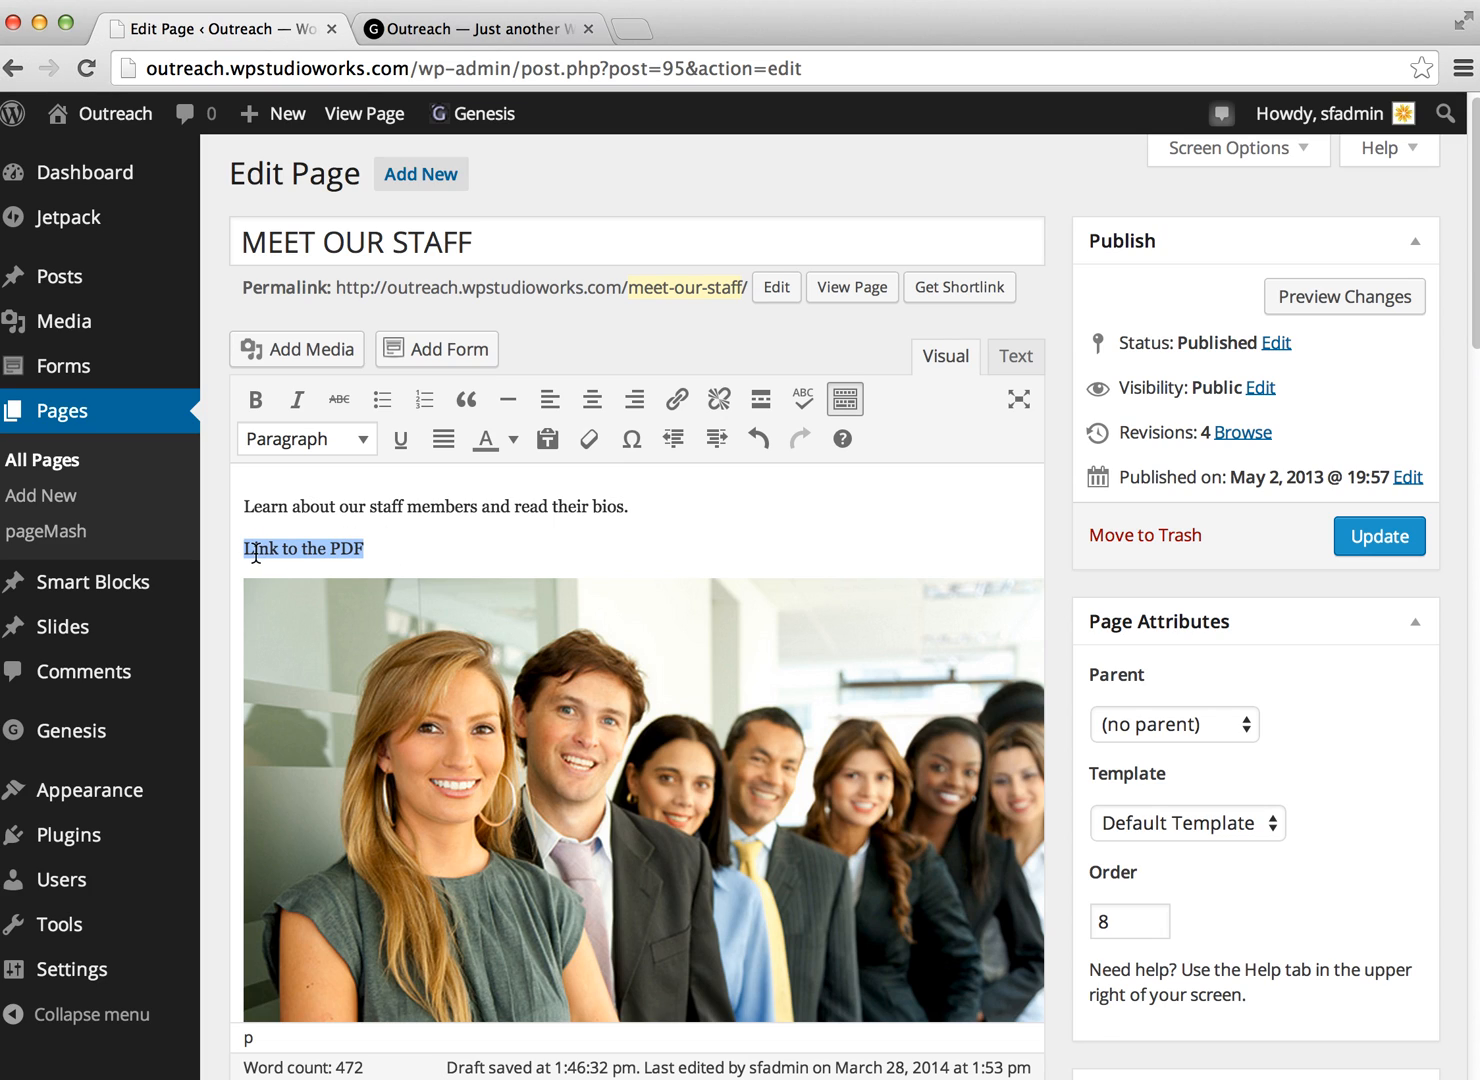
{"action": "mouse_move", "coordinate": [560, 326]}
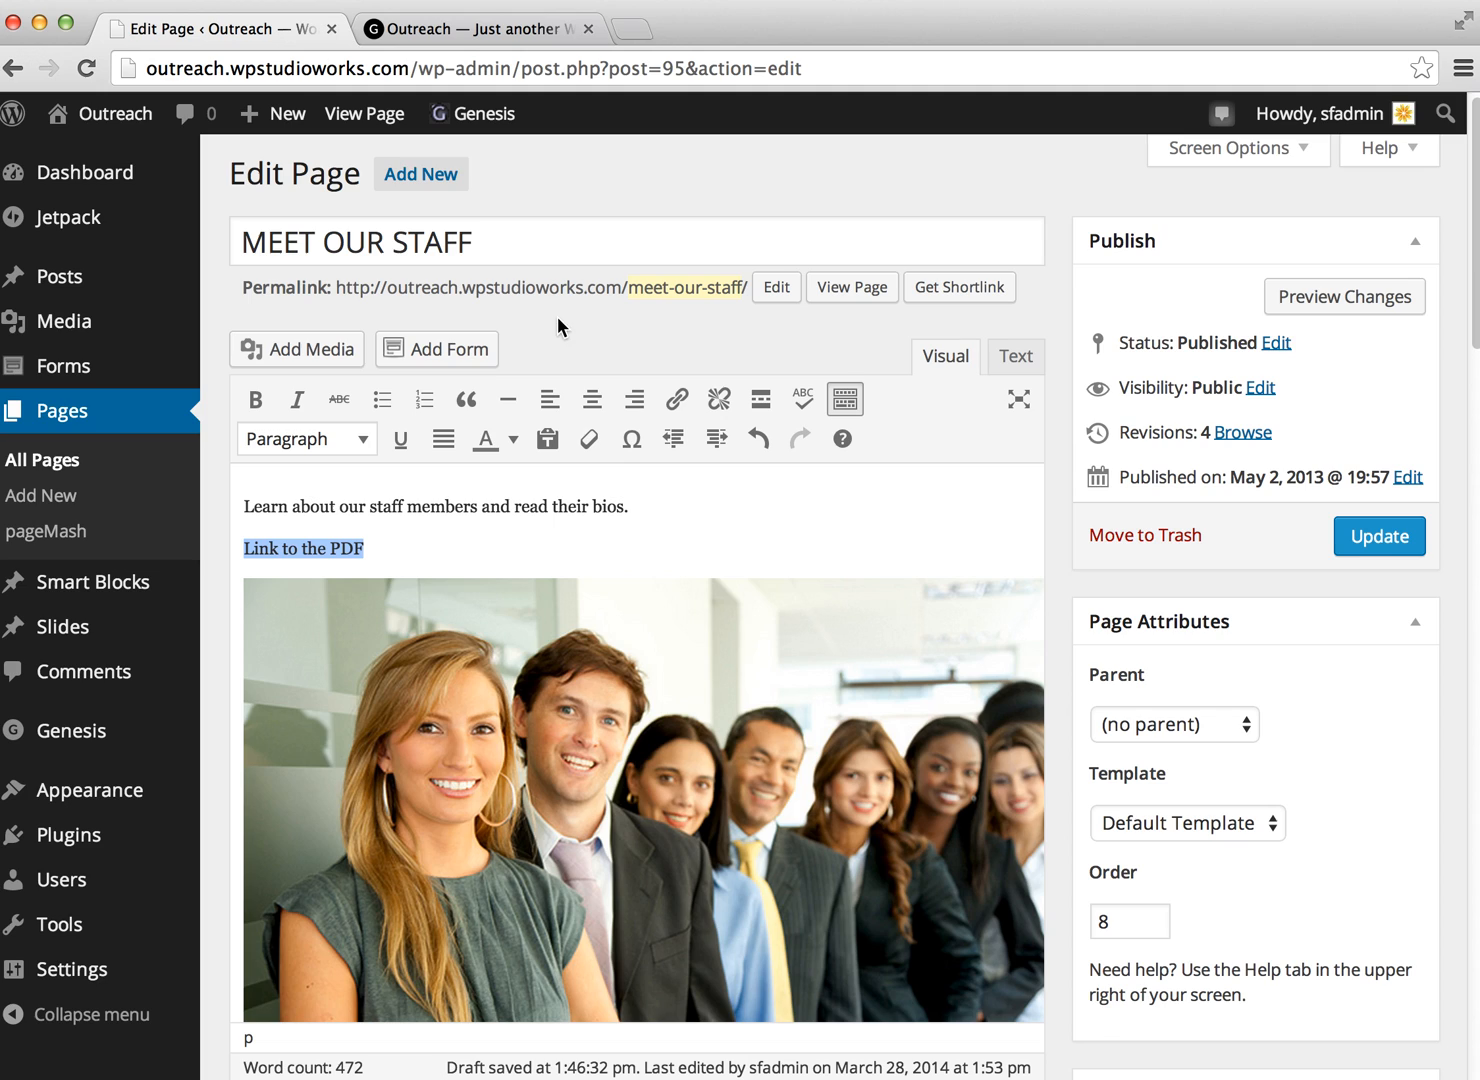
{"action": "mouse_move", "coordinate": [580, 328]}
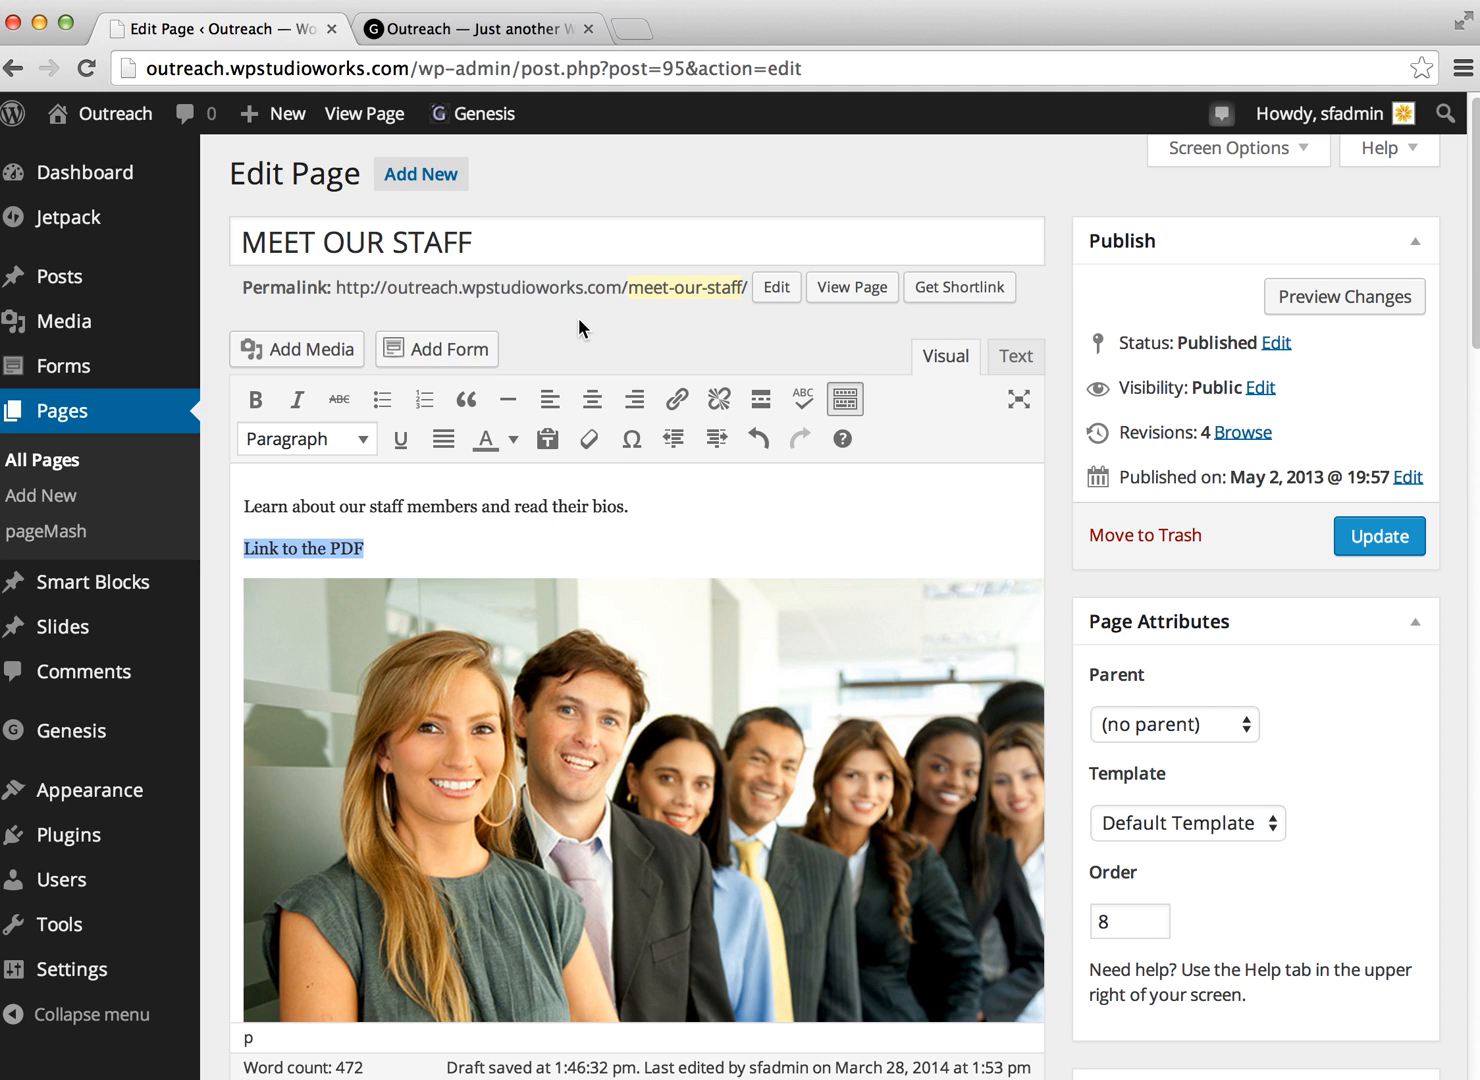
{"action": "mouse_move", "coordinate": [313, 318]}
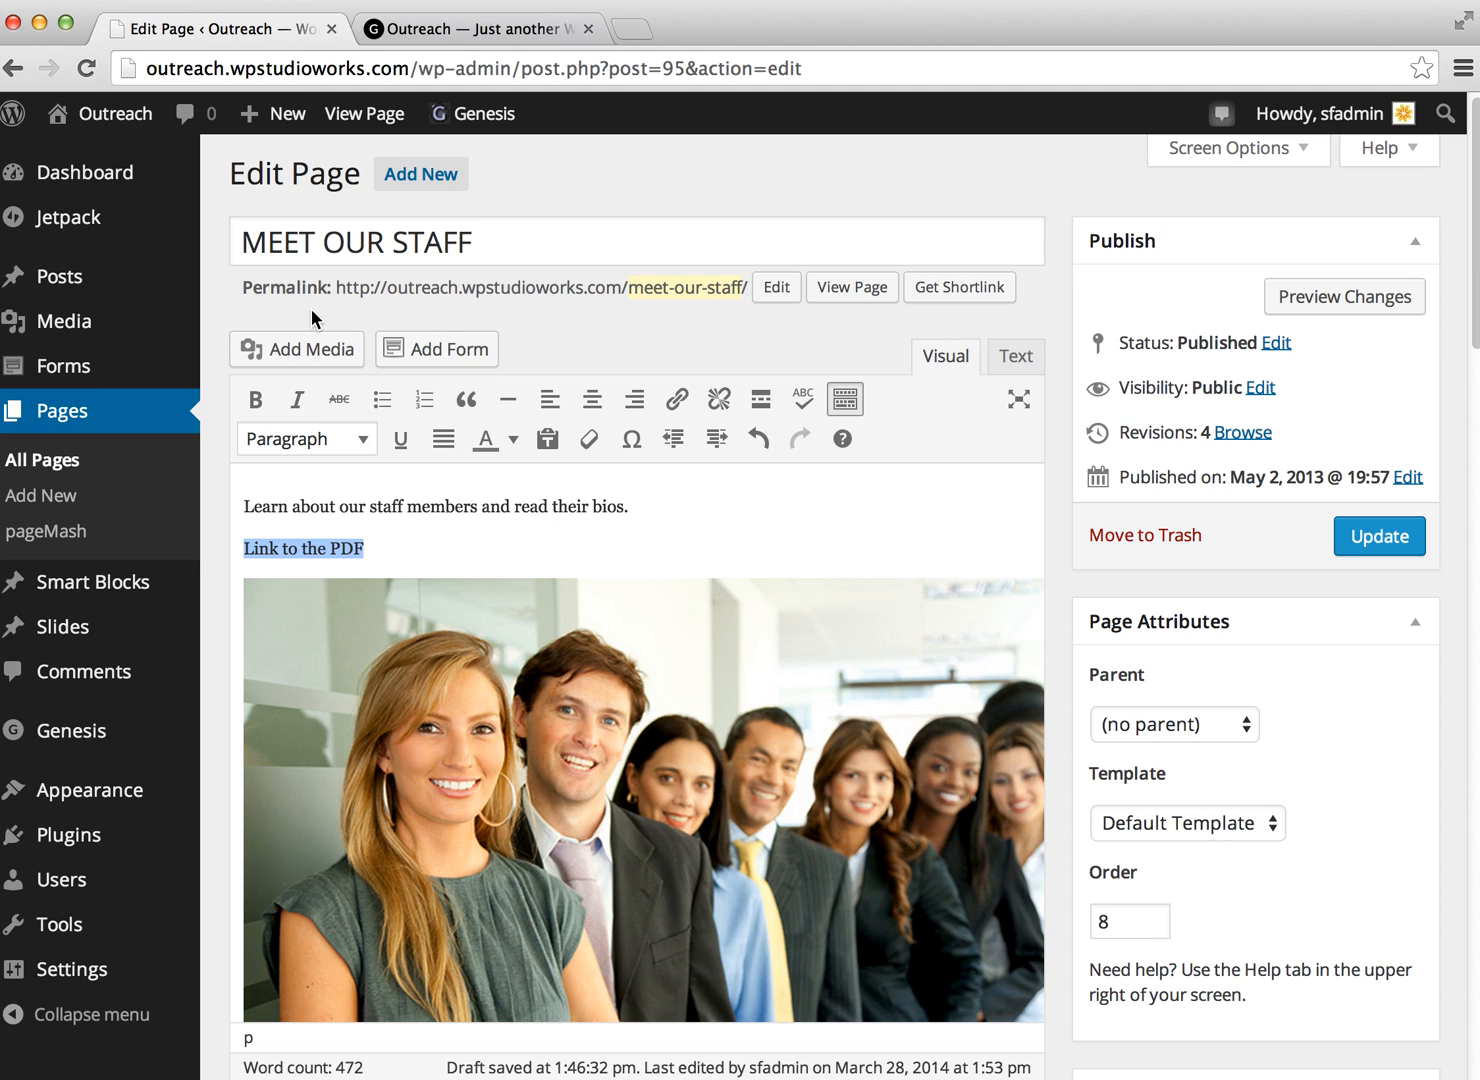
Step: Open Add Media and switch to the Upload Files panel
{"action": "left_click", "coordinate": [296, 349]}
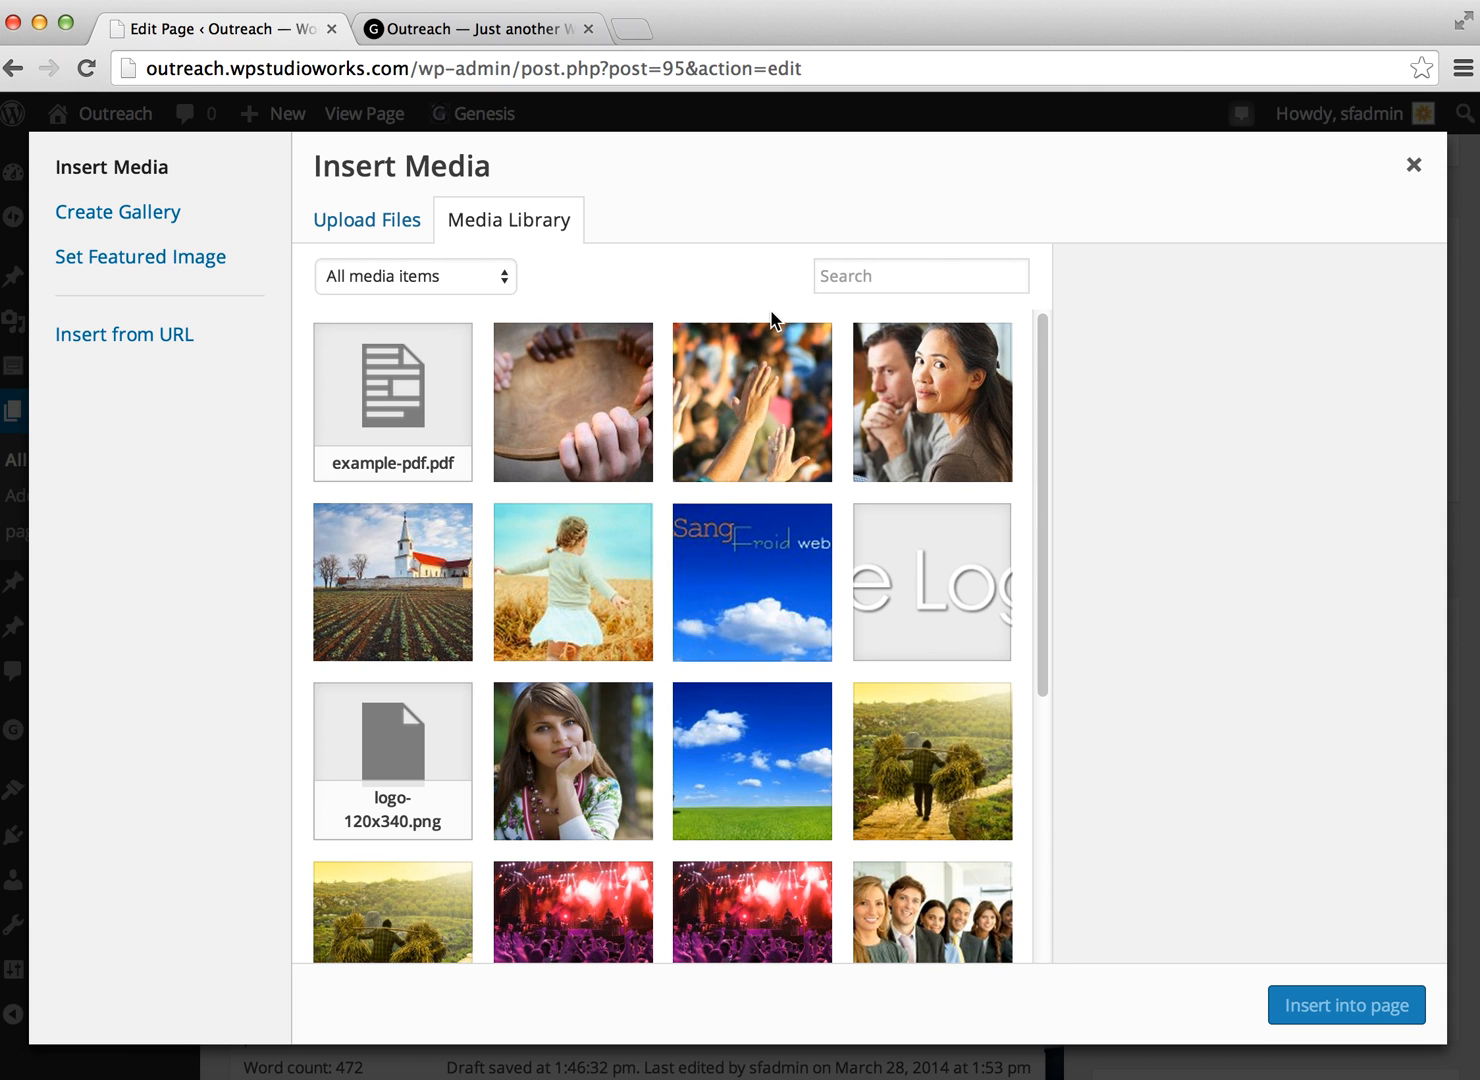
{"action": "mouse_move", "coordinate": [625, 259]}
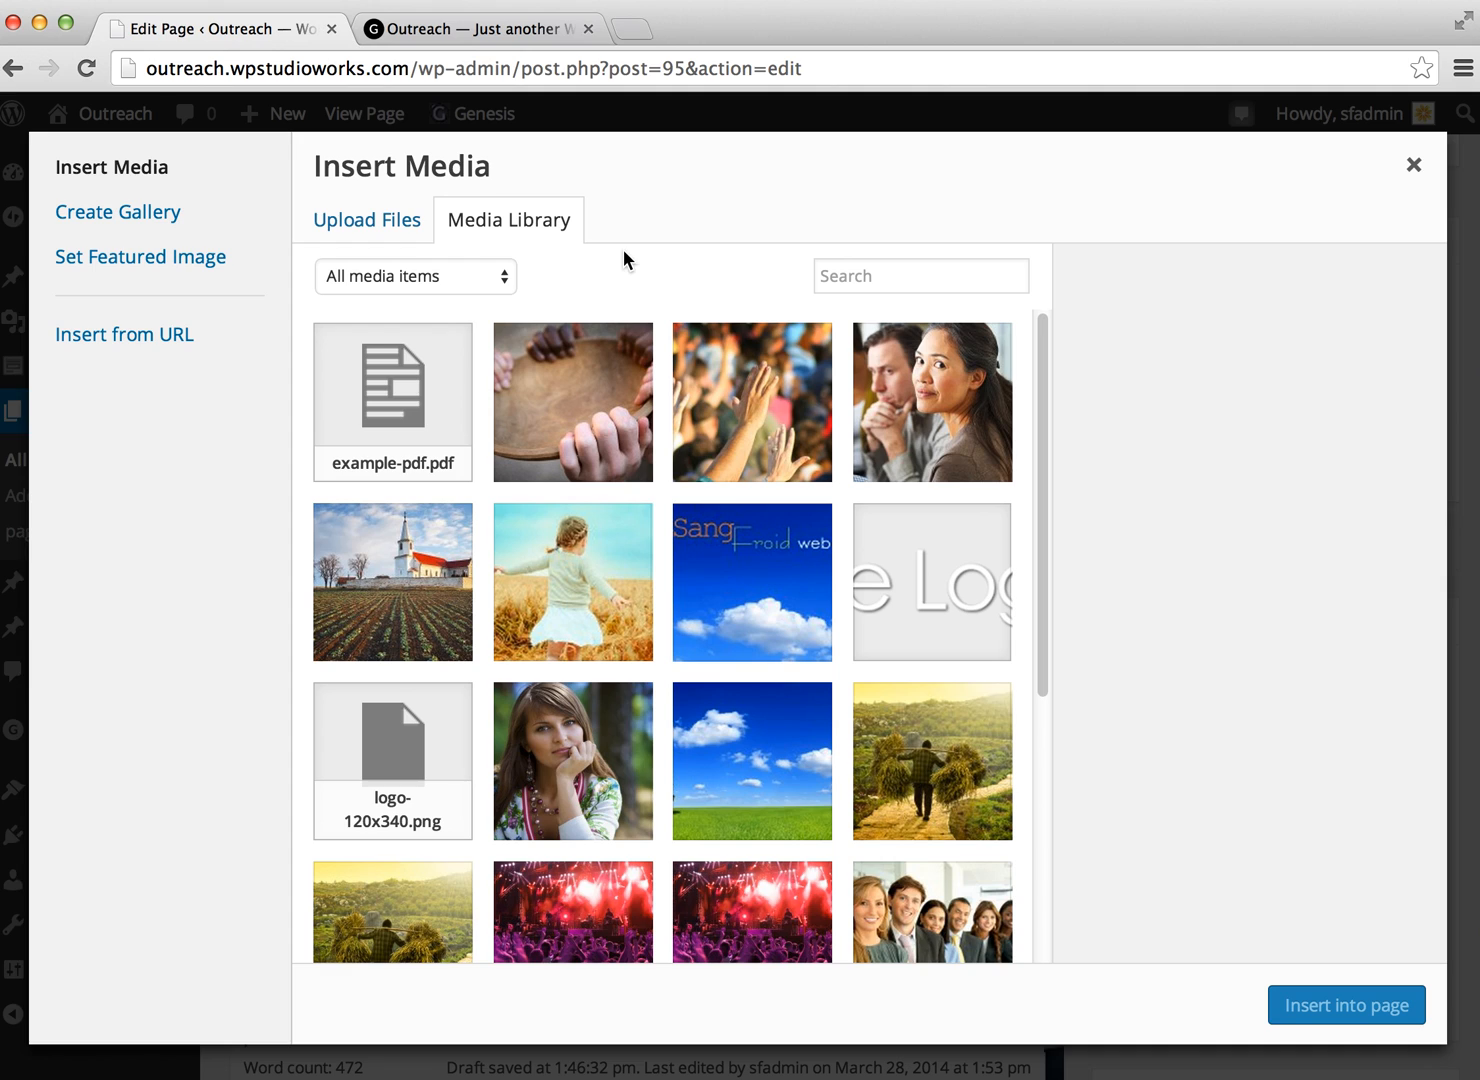
{"action": "mouse_move", "coordinate": [367, 219]}
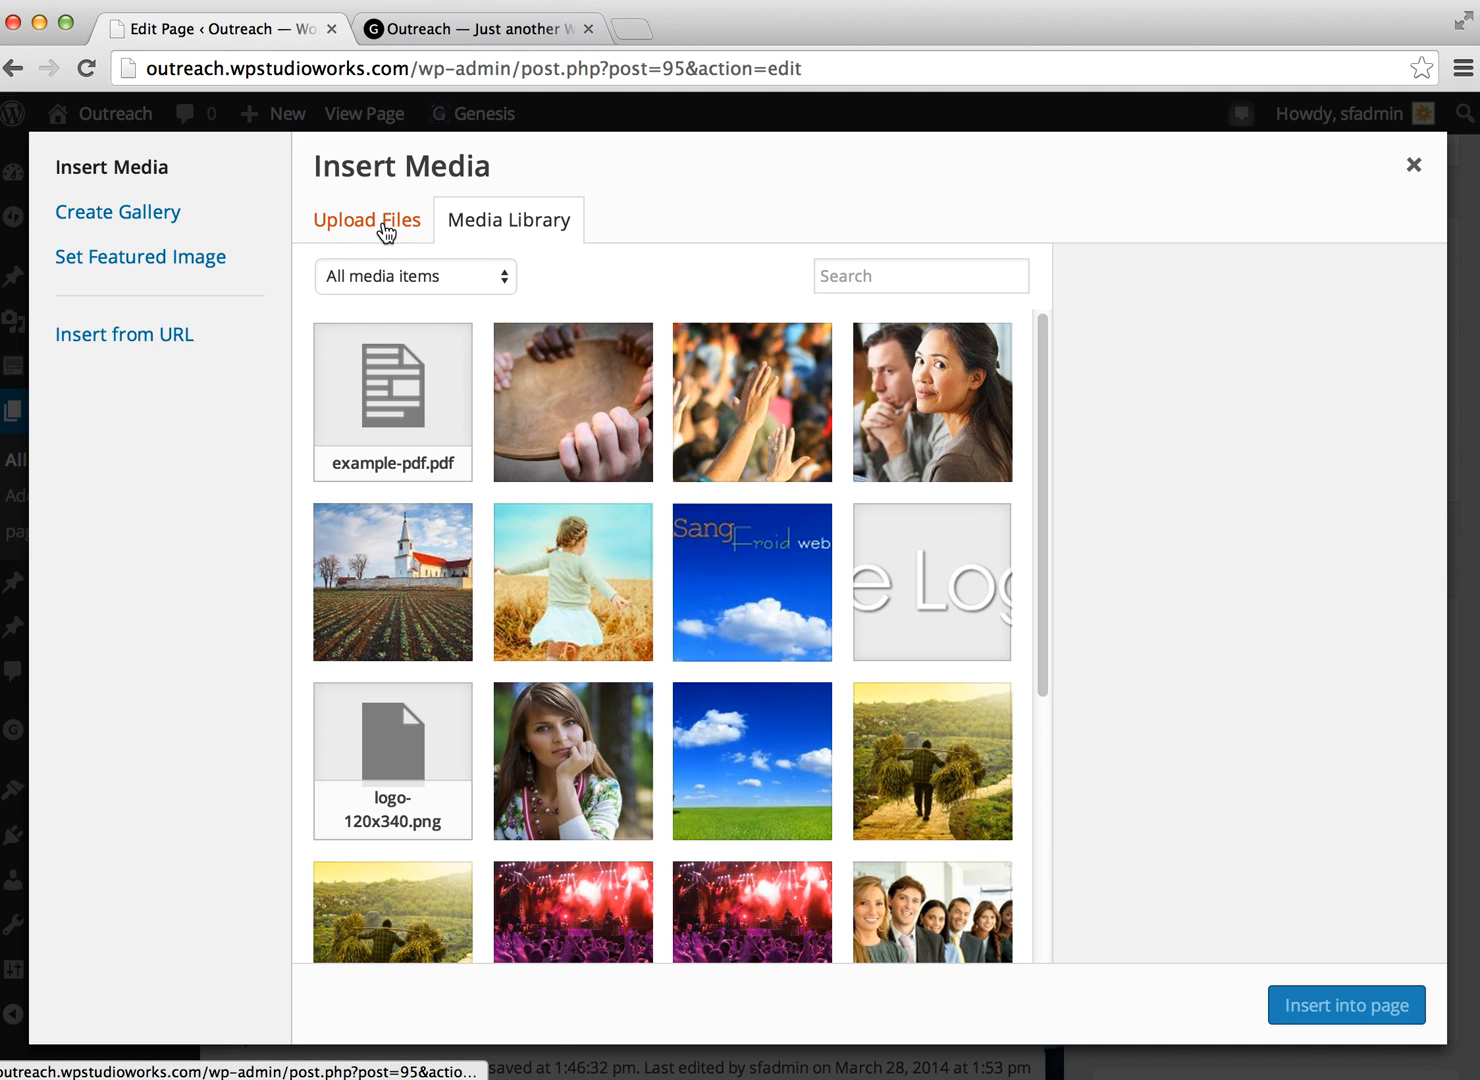
{"action": "left_click", "coordinate": [366, 219]}
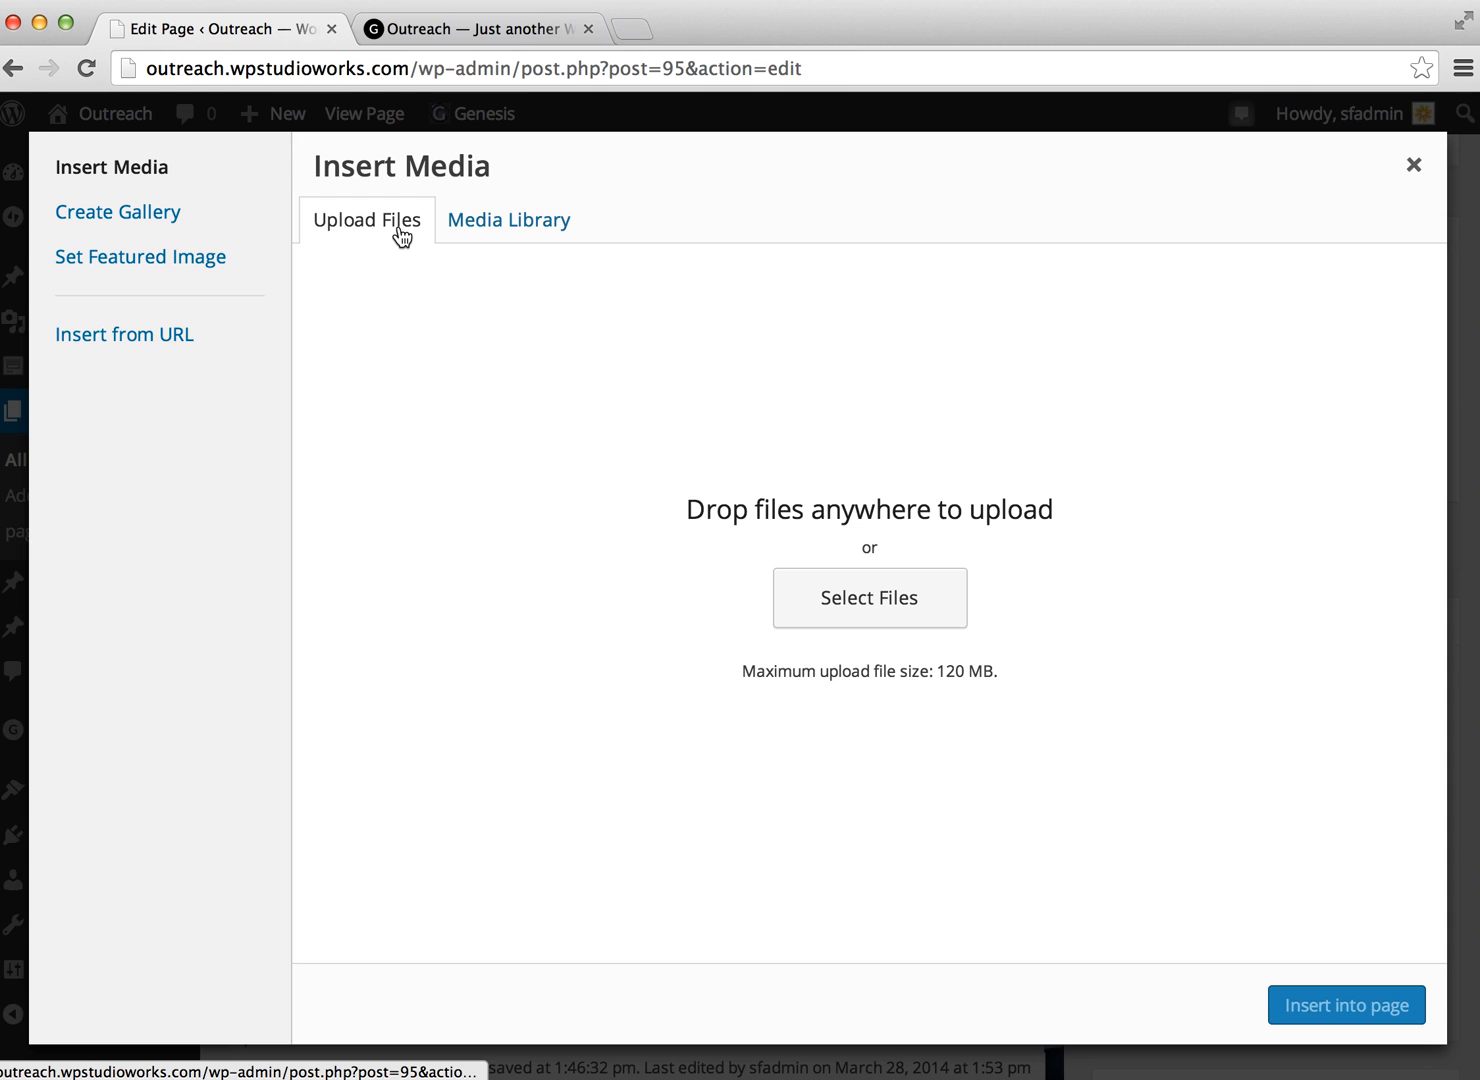
{"action": "mouse_move", "coordinate": [903, 381]}
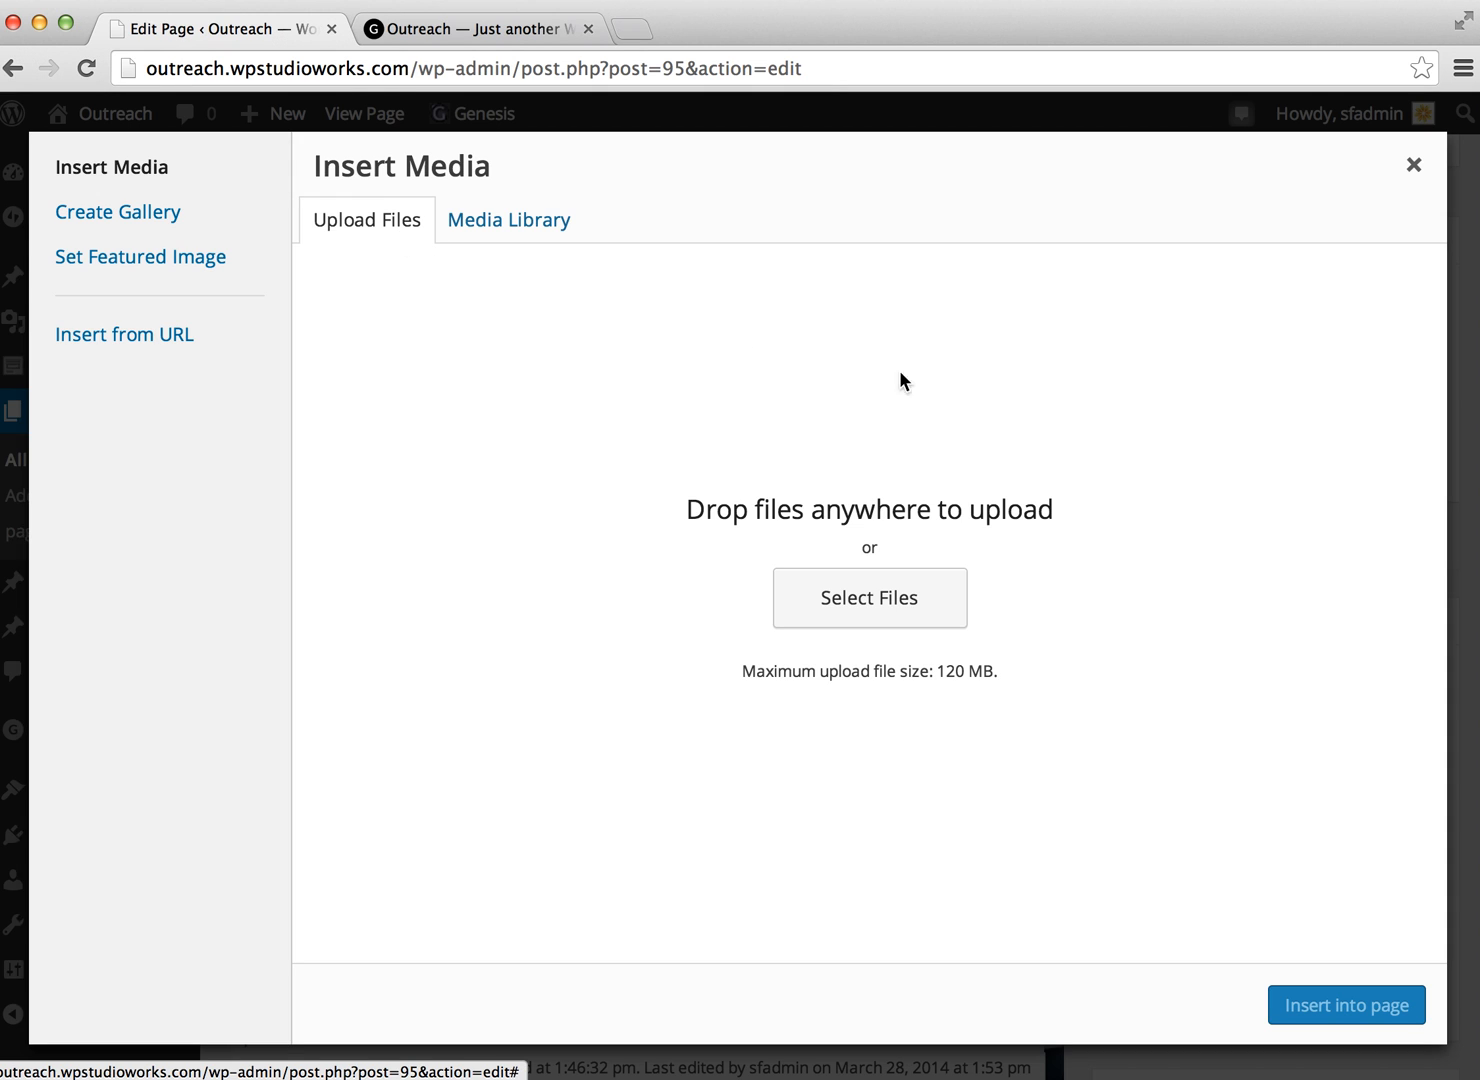
{"action": "mouse_move", "coordinate": [980, 609]}
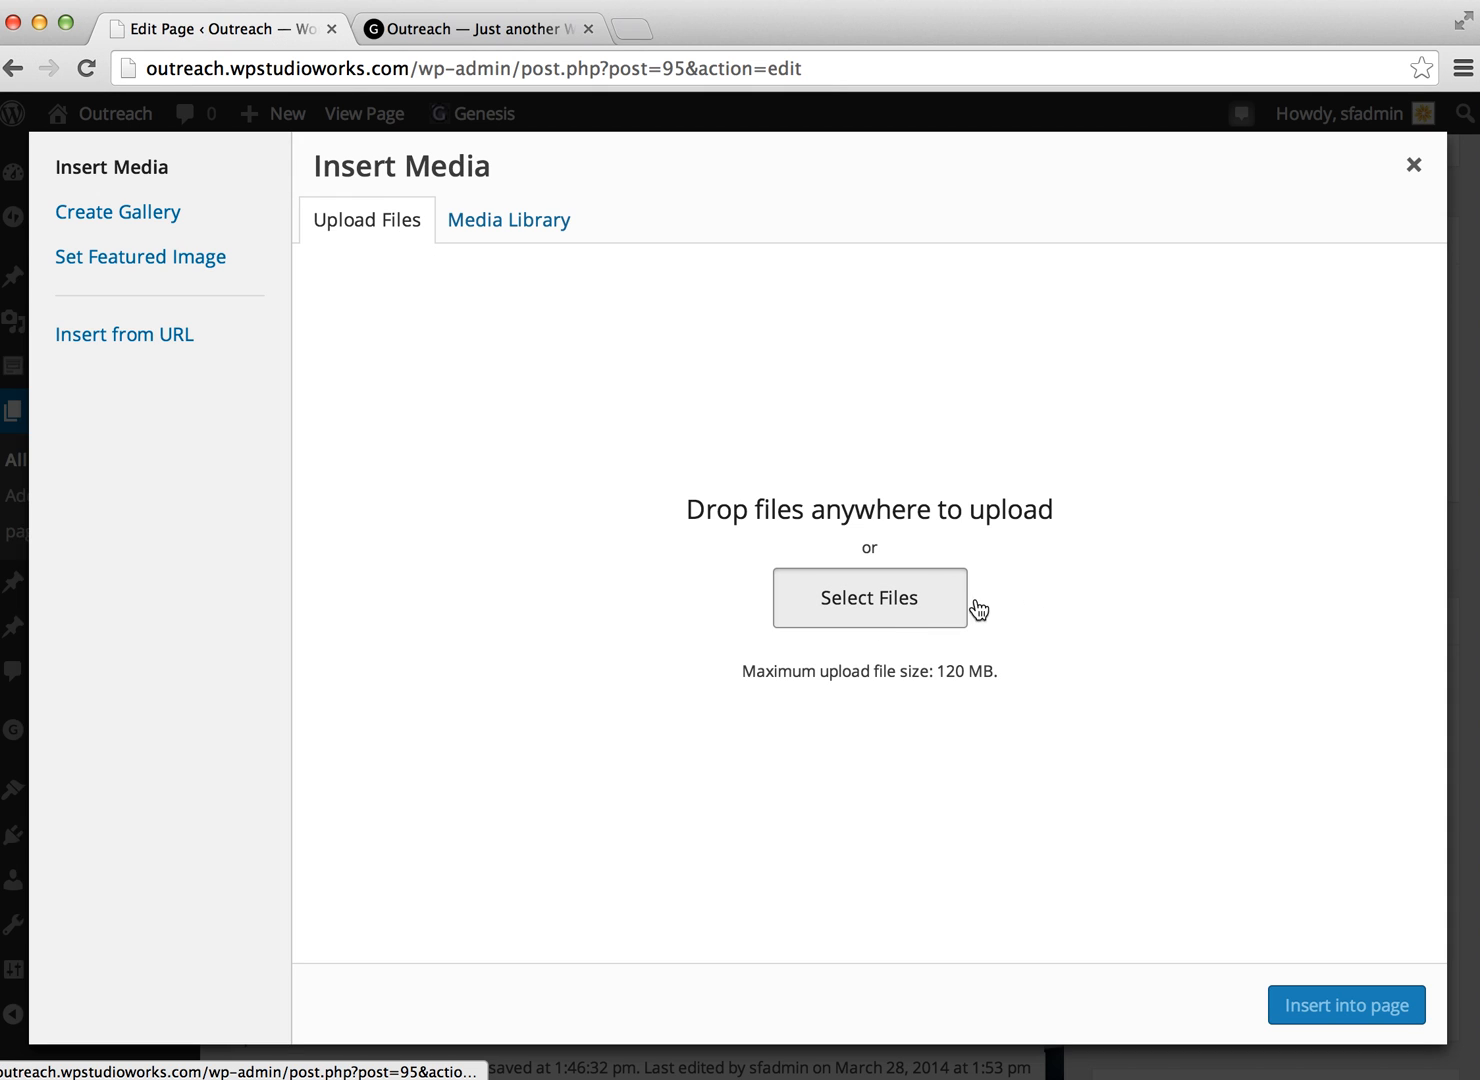
Step: Upload example-pdf.pdf from the DEMO folder to the media library
{"action": "left_click", "coordinate": [868, 597]}
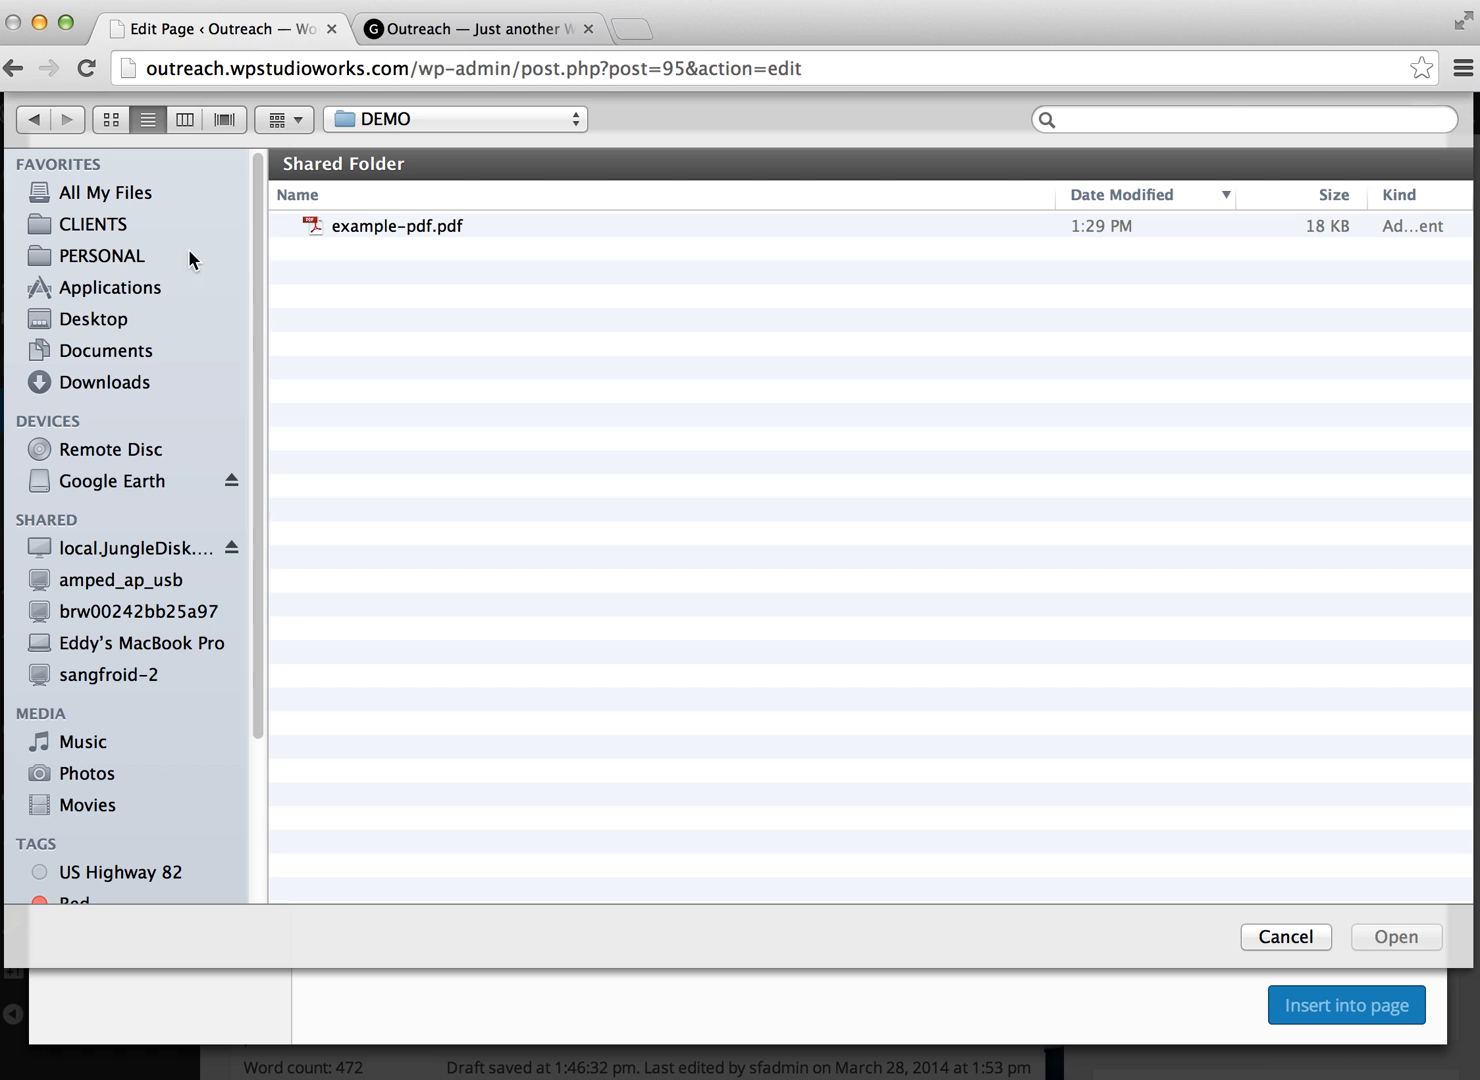
{"action": "mouse_move", "coordinate": [555, 289]}
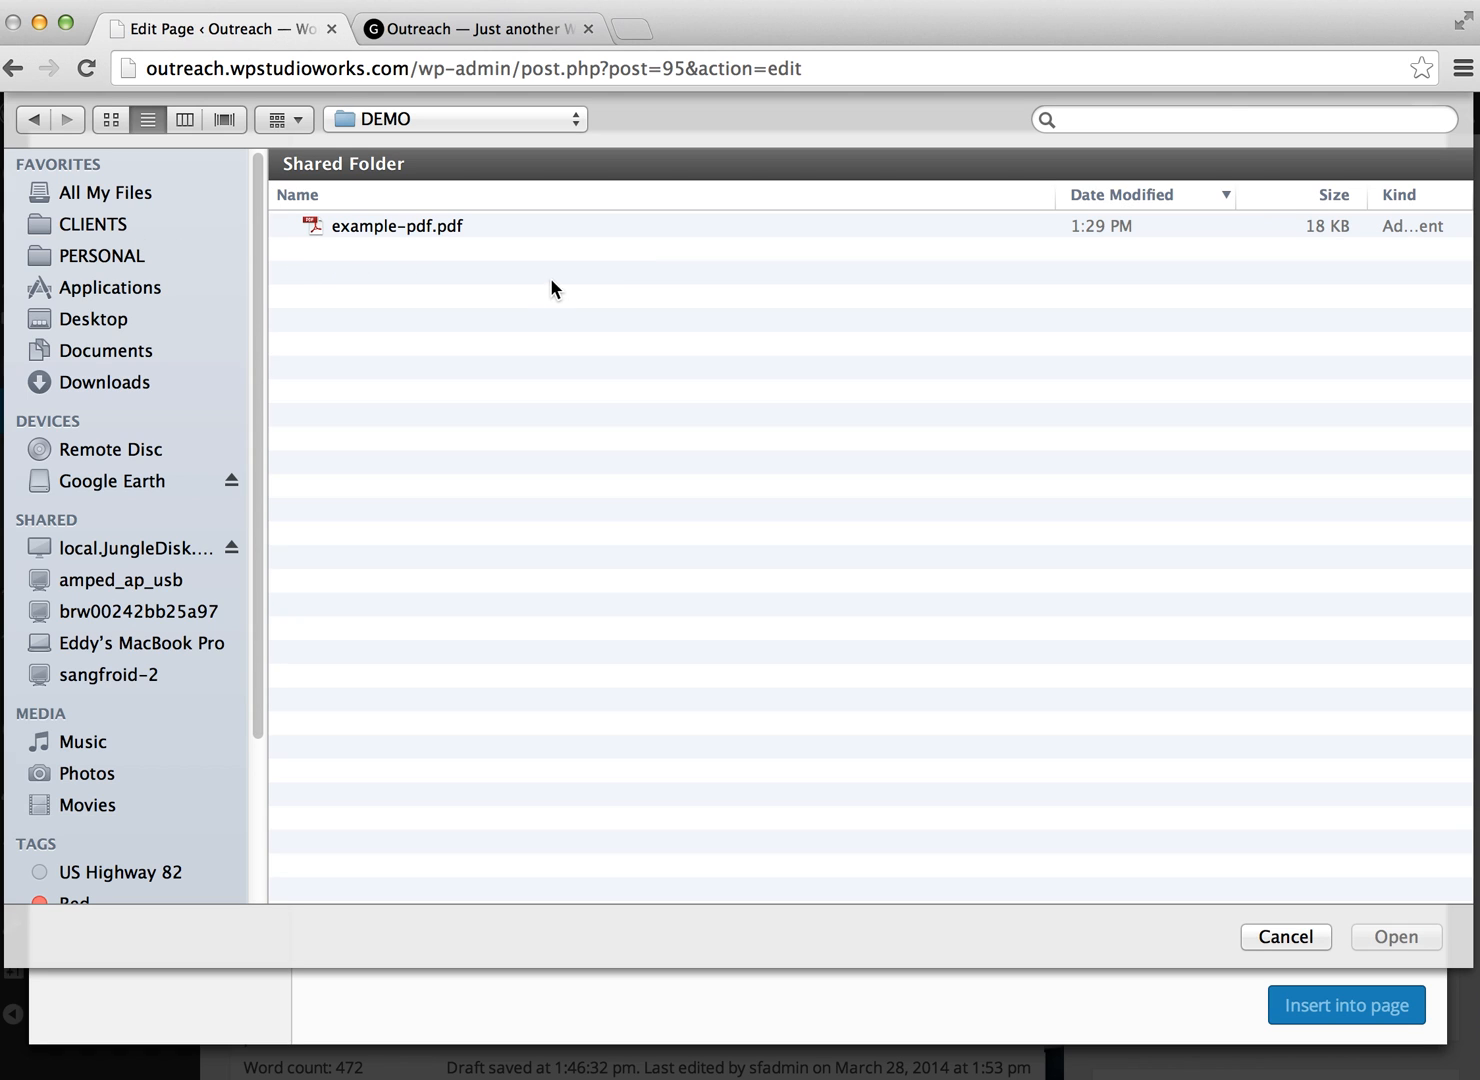
{"action": "mouse_move", "coordinate": [408, 240]}
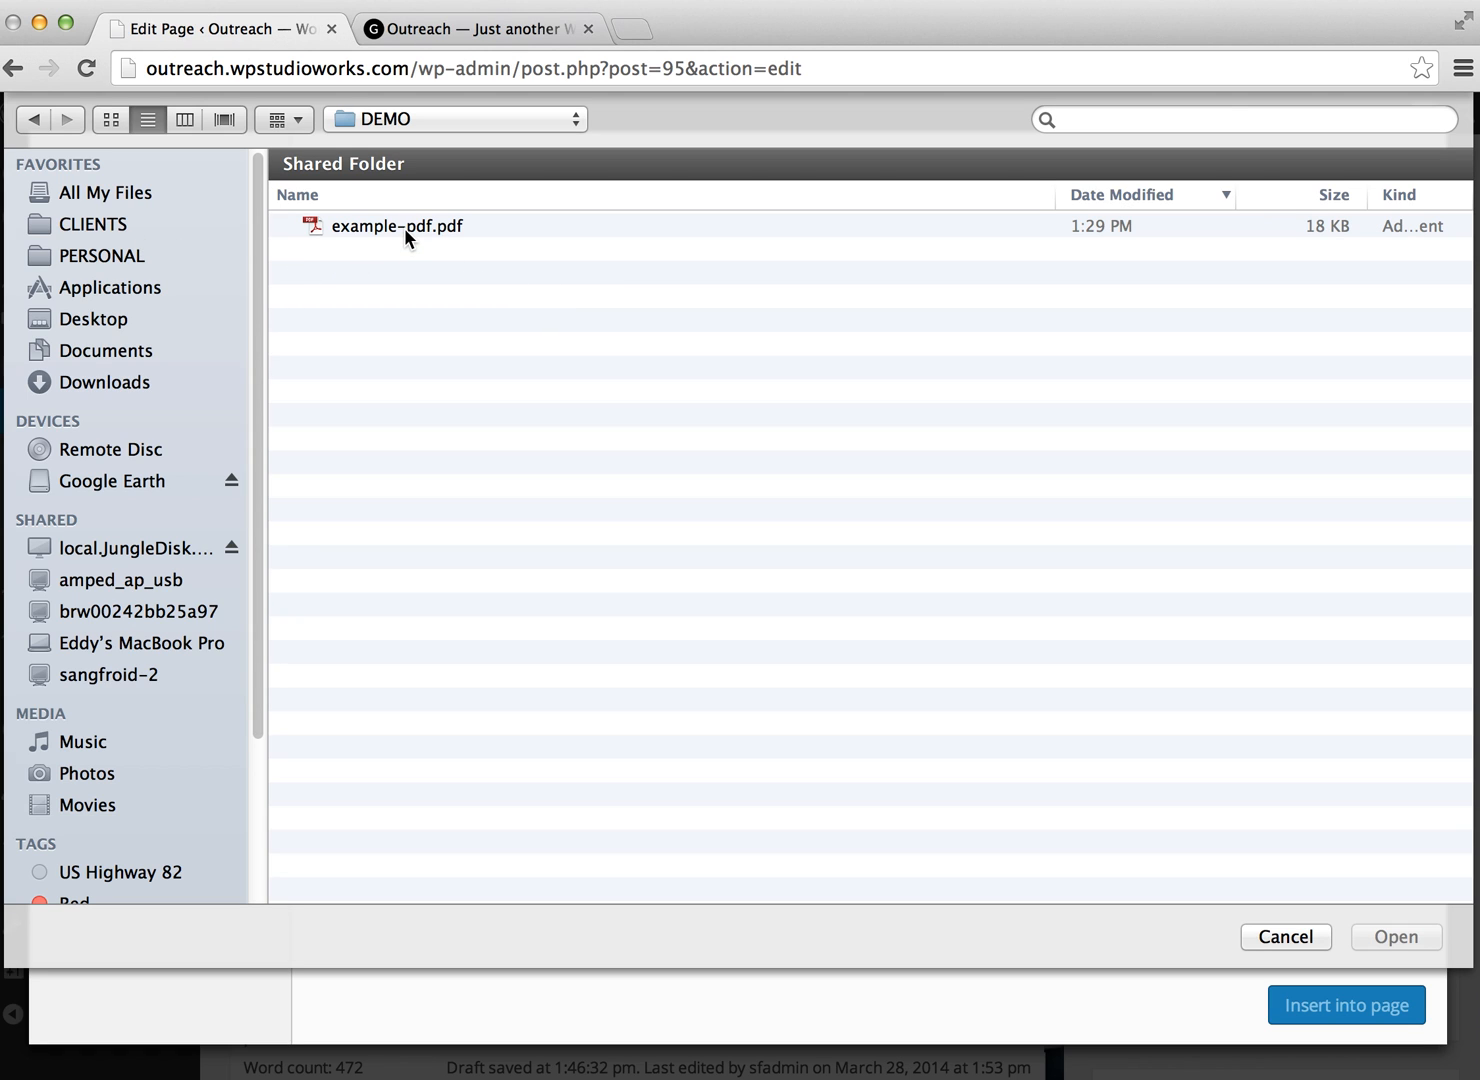
{"action": "left_click", "coordinate": [397, 225]}
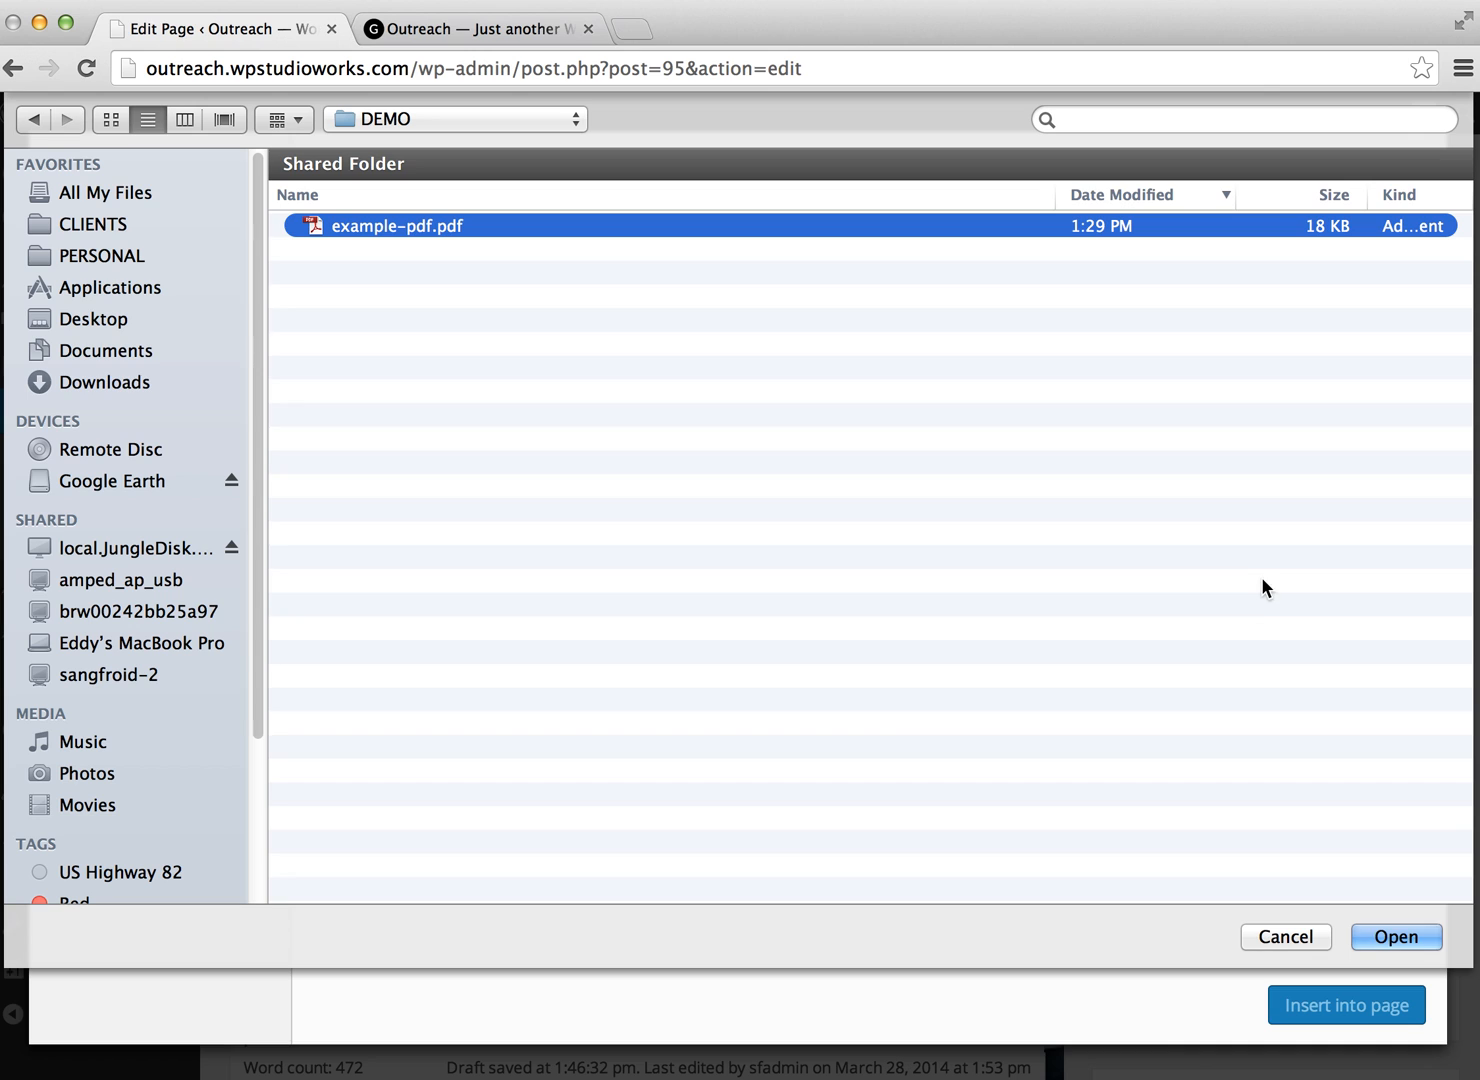
{"action": "mouse_move", "coordinate": [1396, 937]}
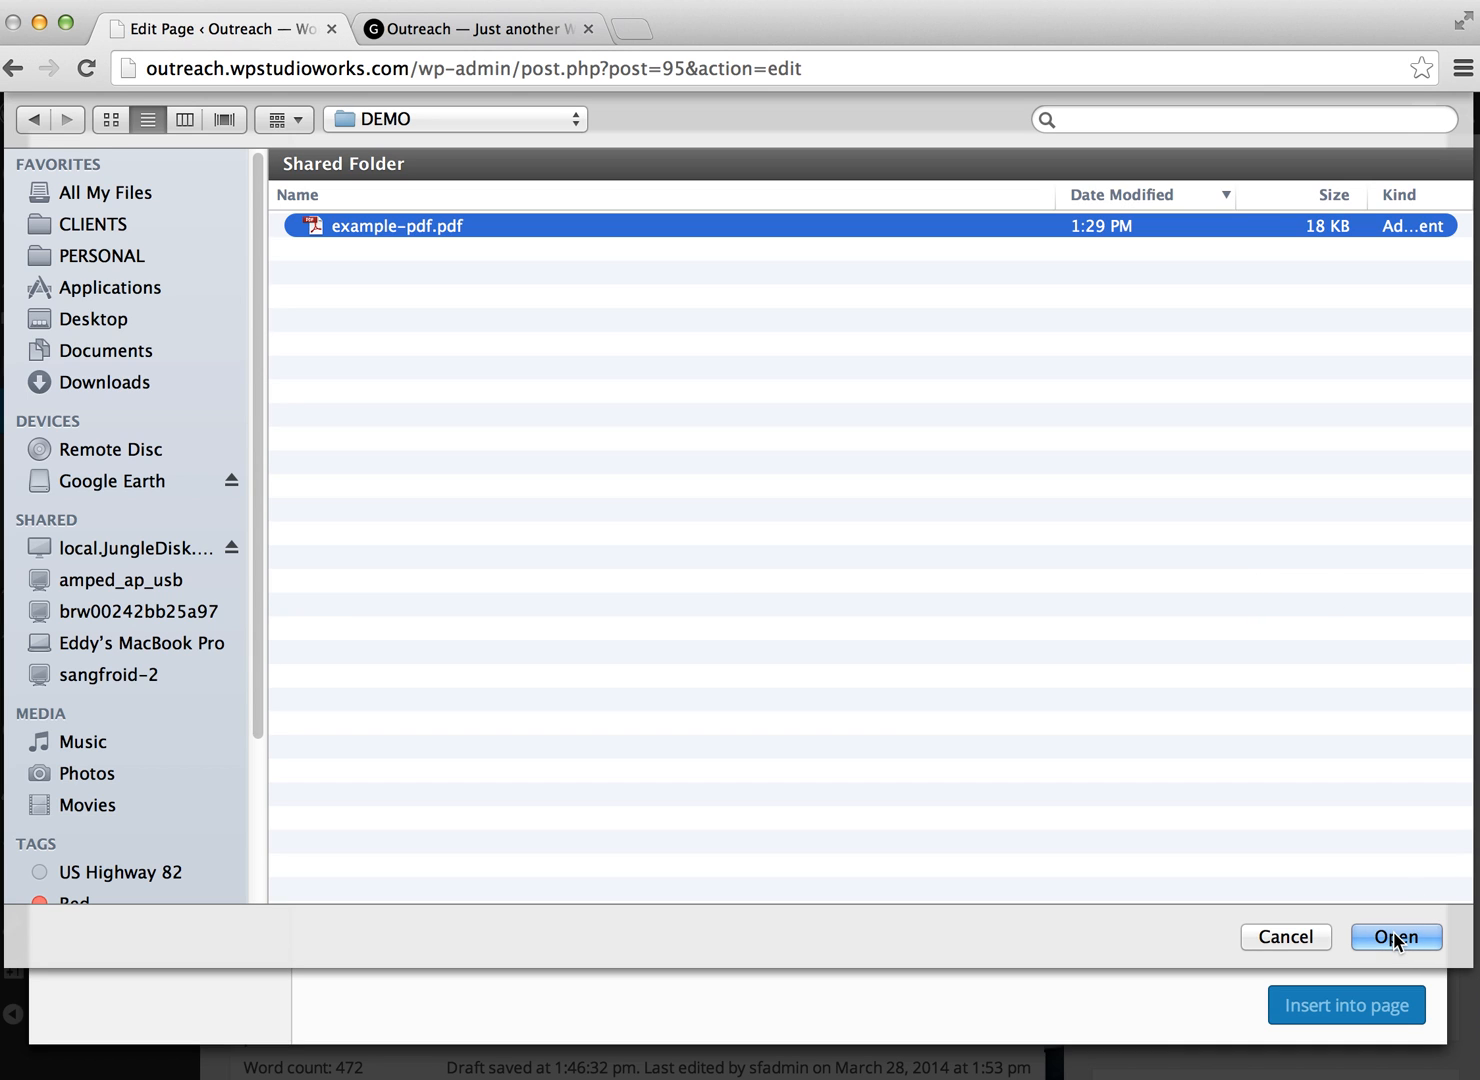
{"action": "left_click", "coordinate": [1395, 937]}
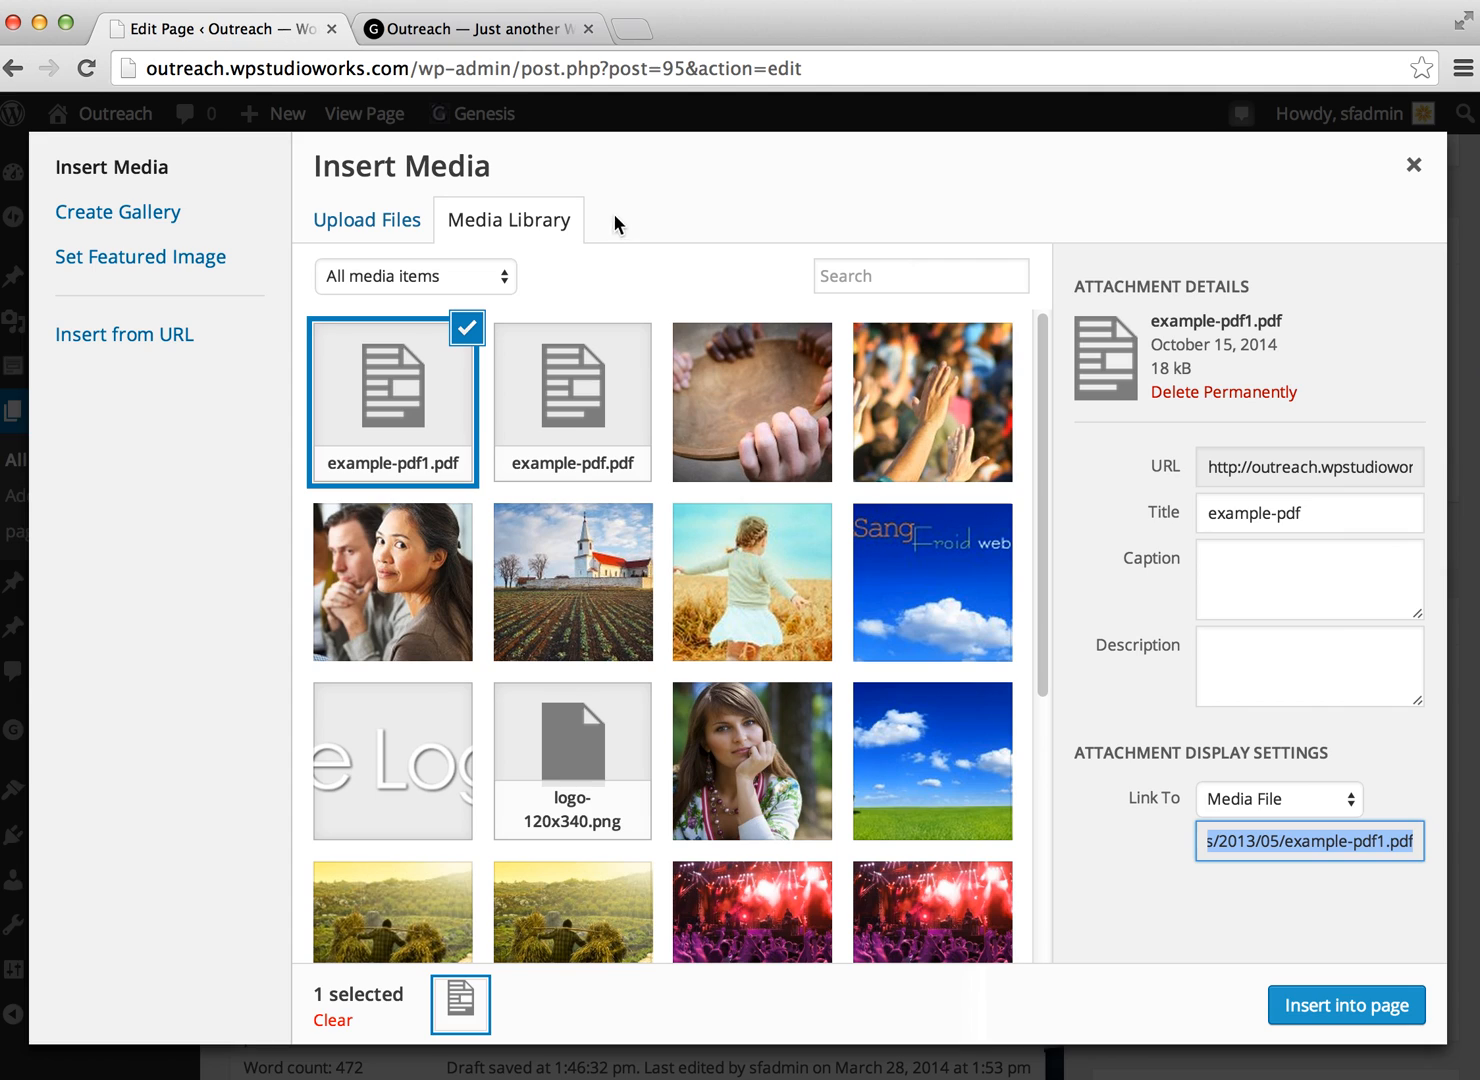
{"action": "mouse_move", "coordinate": [568, 358]}
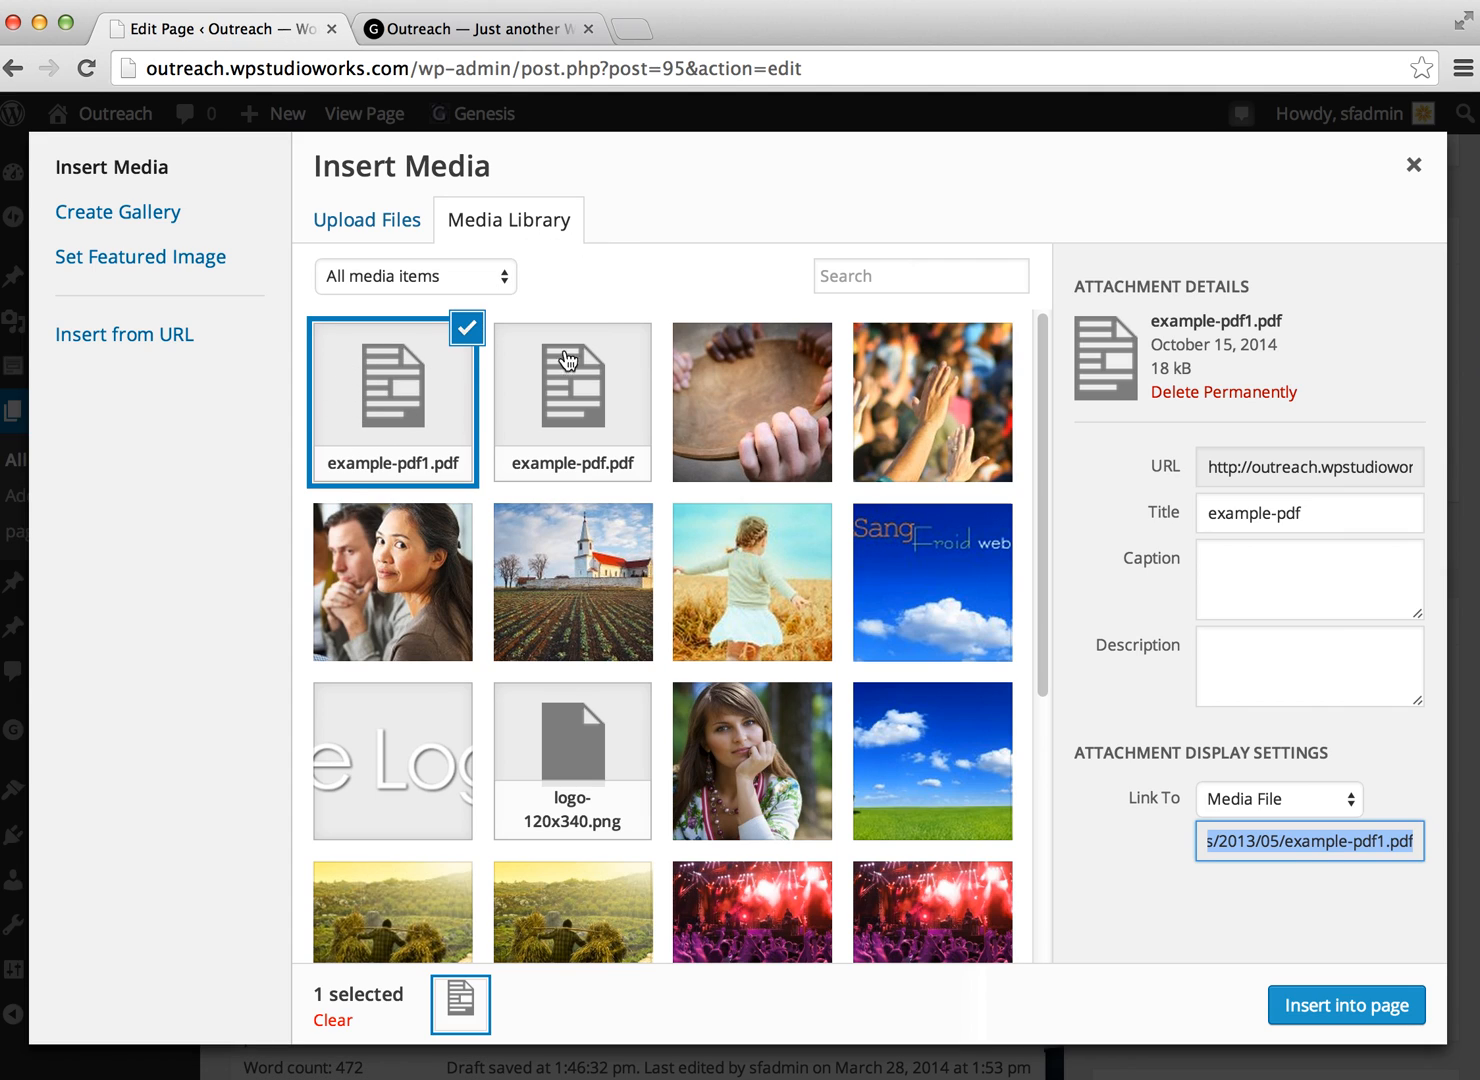
{"action": "mouse_move", "coordinate": [1197, 313]}
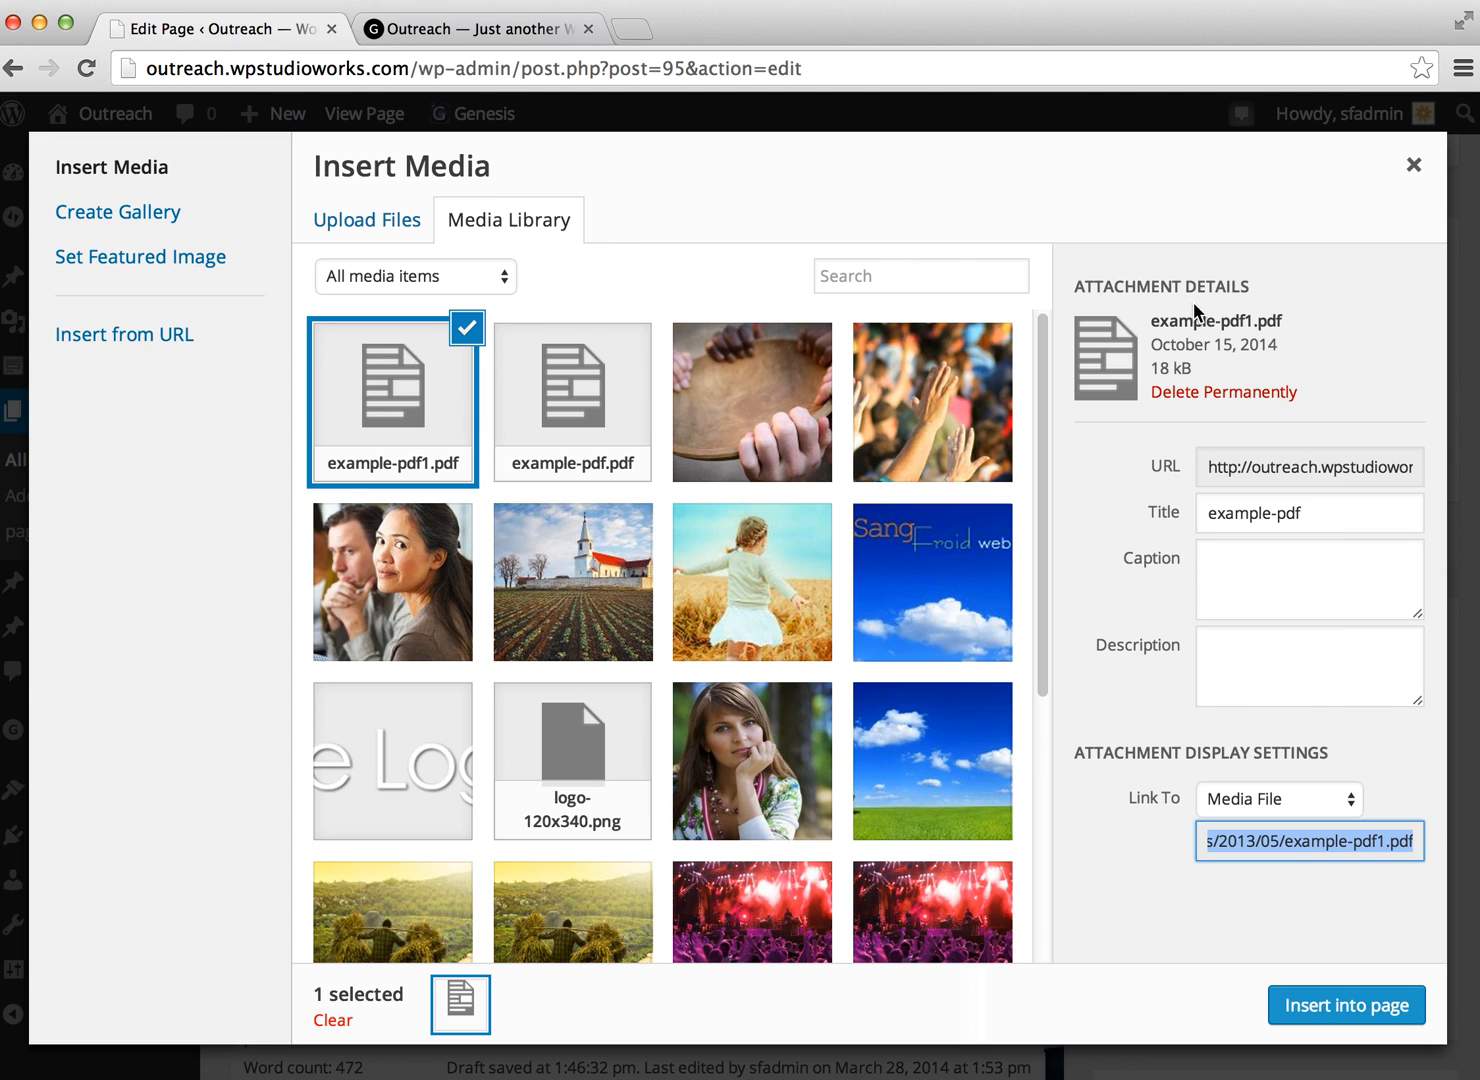
{"action": "mouse_move", "coordinate": [1277, 493]}
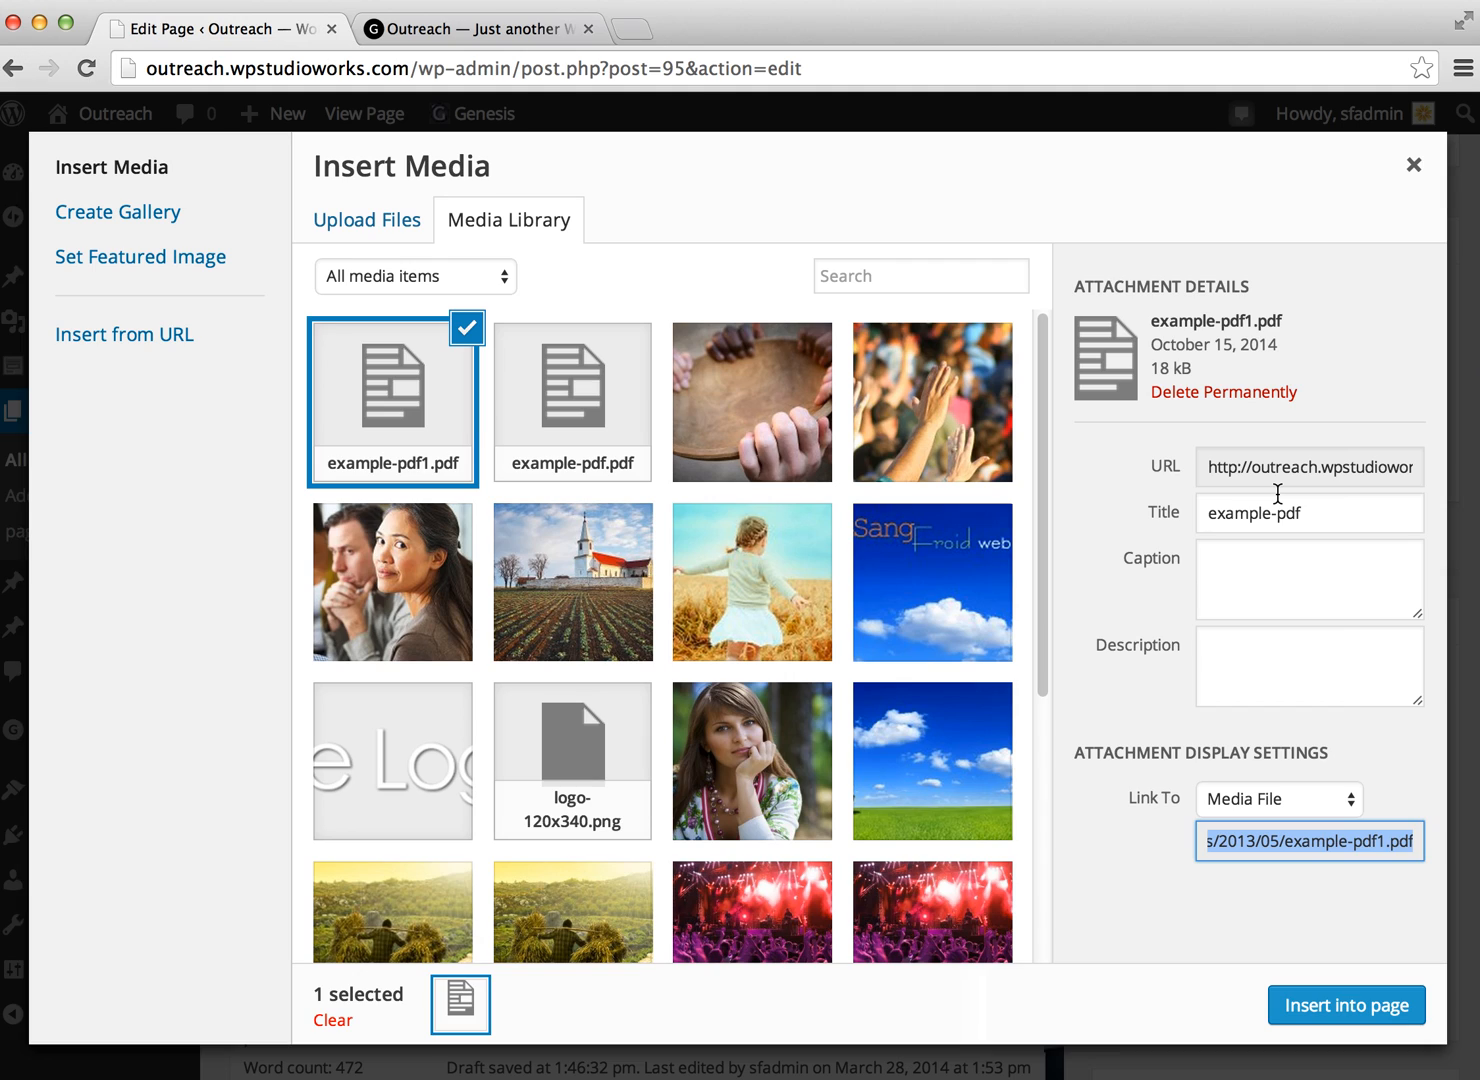
{"action": "mouse_move", "coordinate": [1288, 488]}
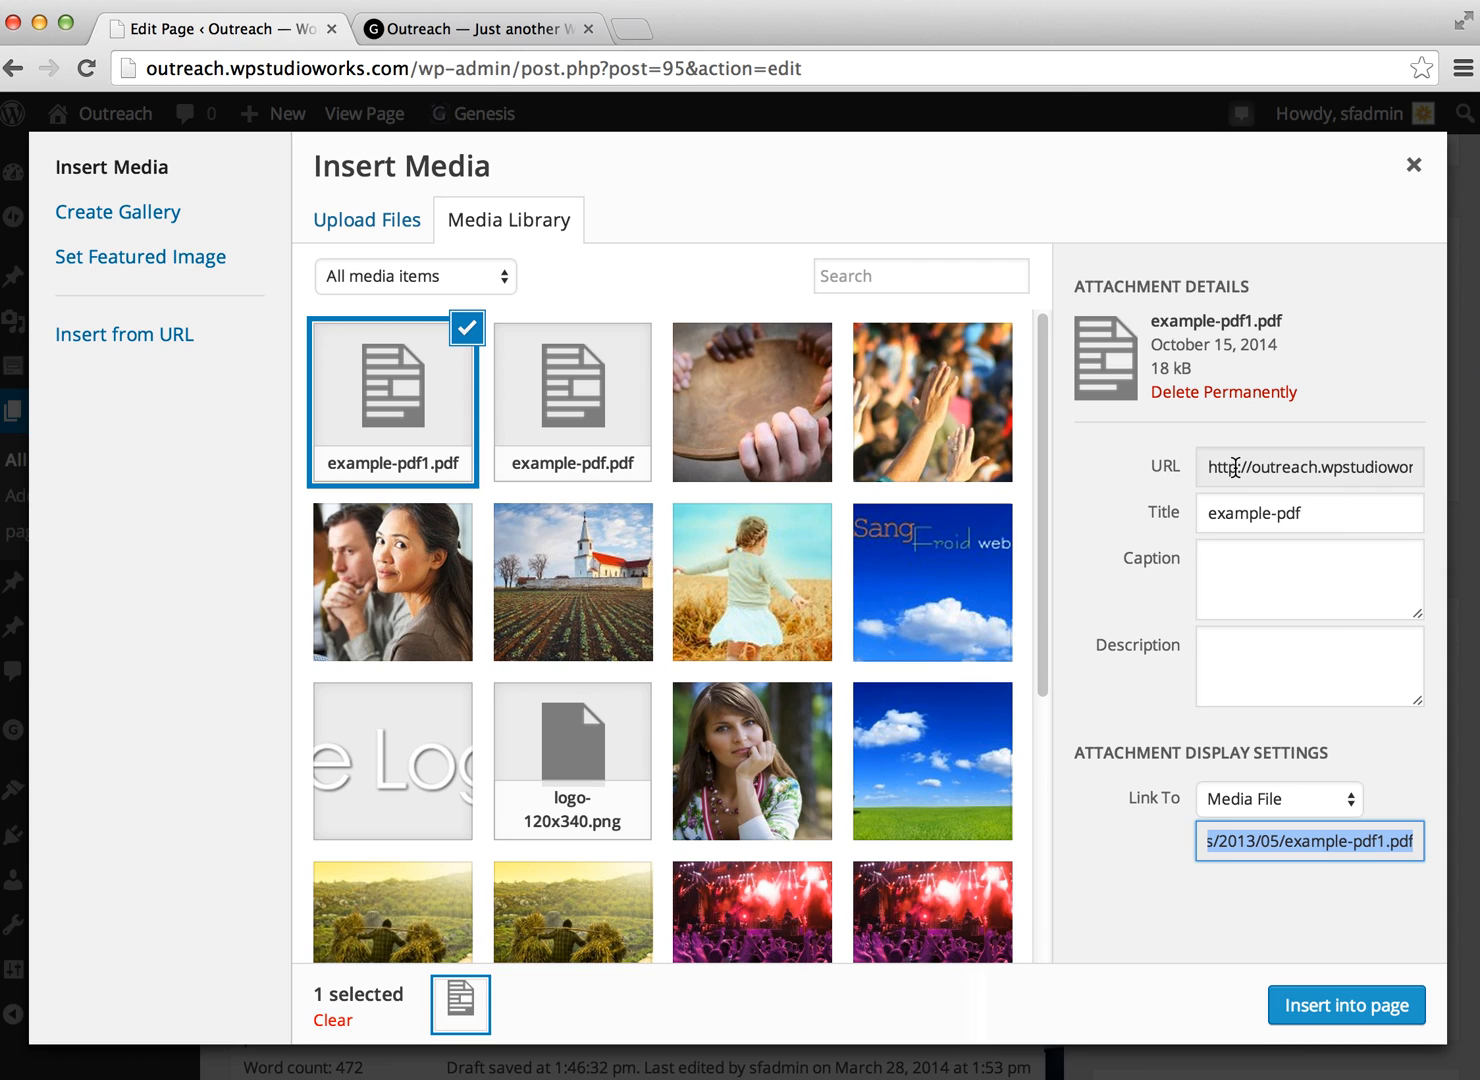
Step: Copy the example-pdf1.pdf URL ending /2013/05/example-pdf1.pdf from its attachment details
{"action": "left_click", "coordinate": [1308, 467]}
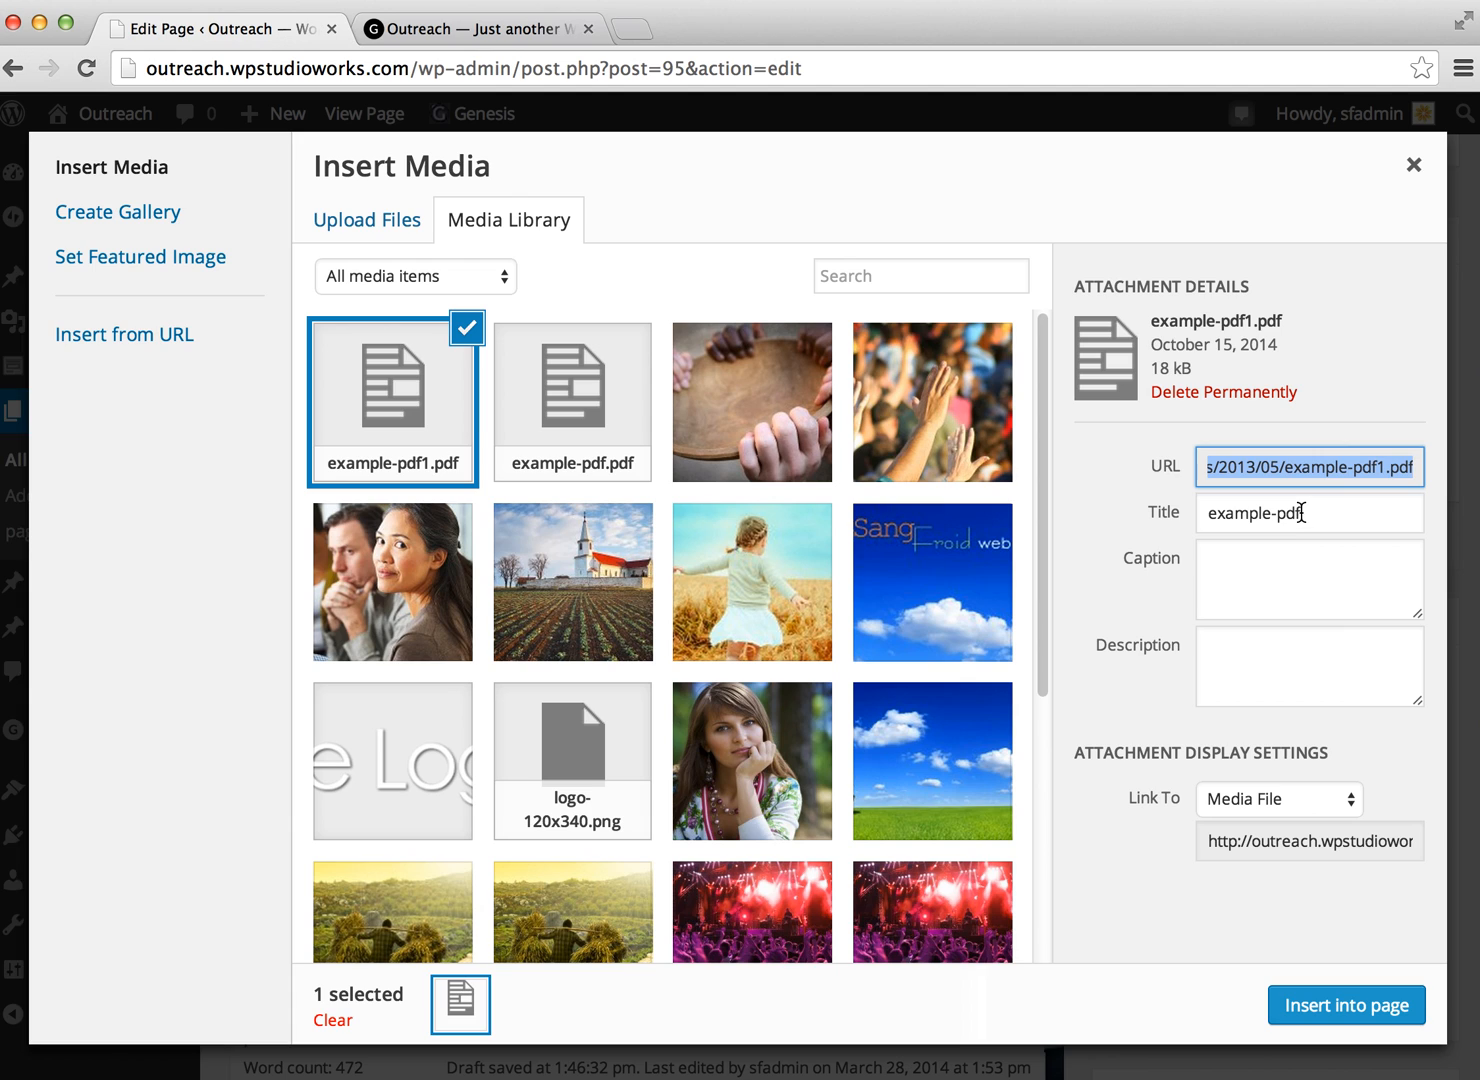
{"action": "mouse_move", "coordinate": [1318, 441]}
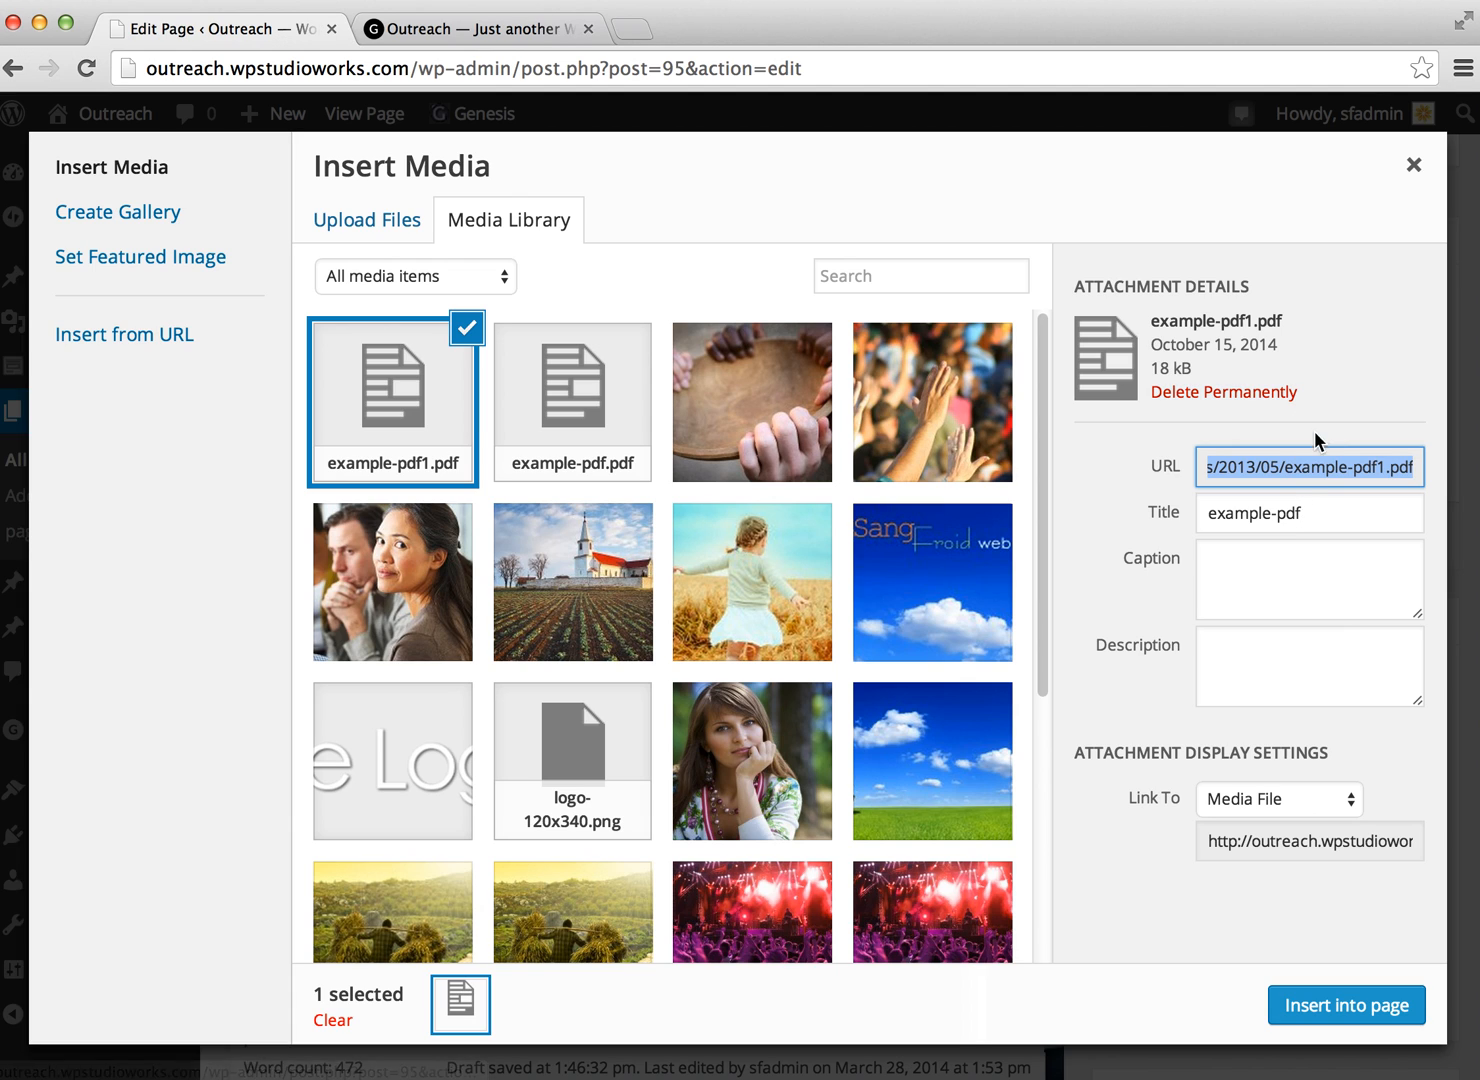
{"action": "right_click", "coordinate": [1307, 467]}
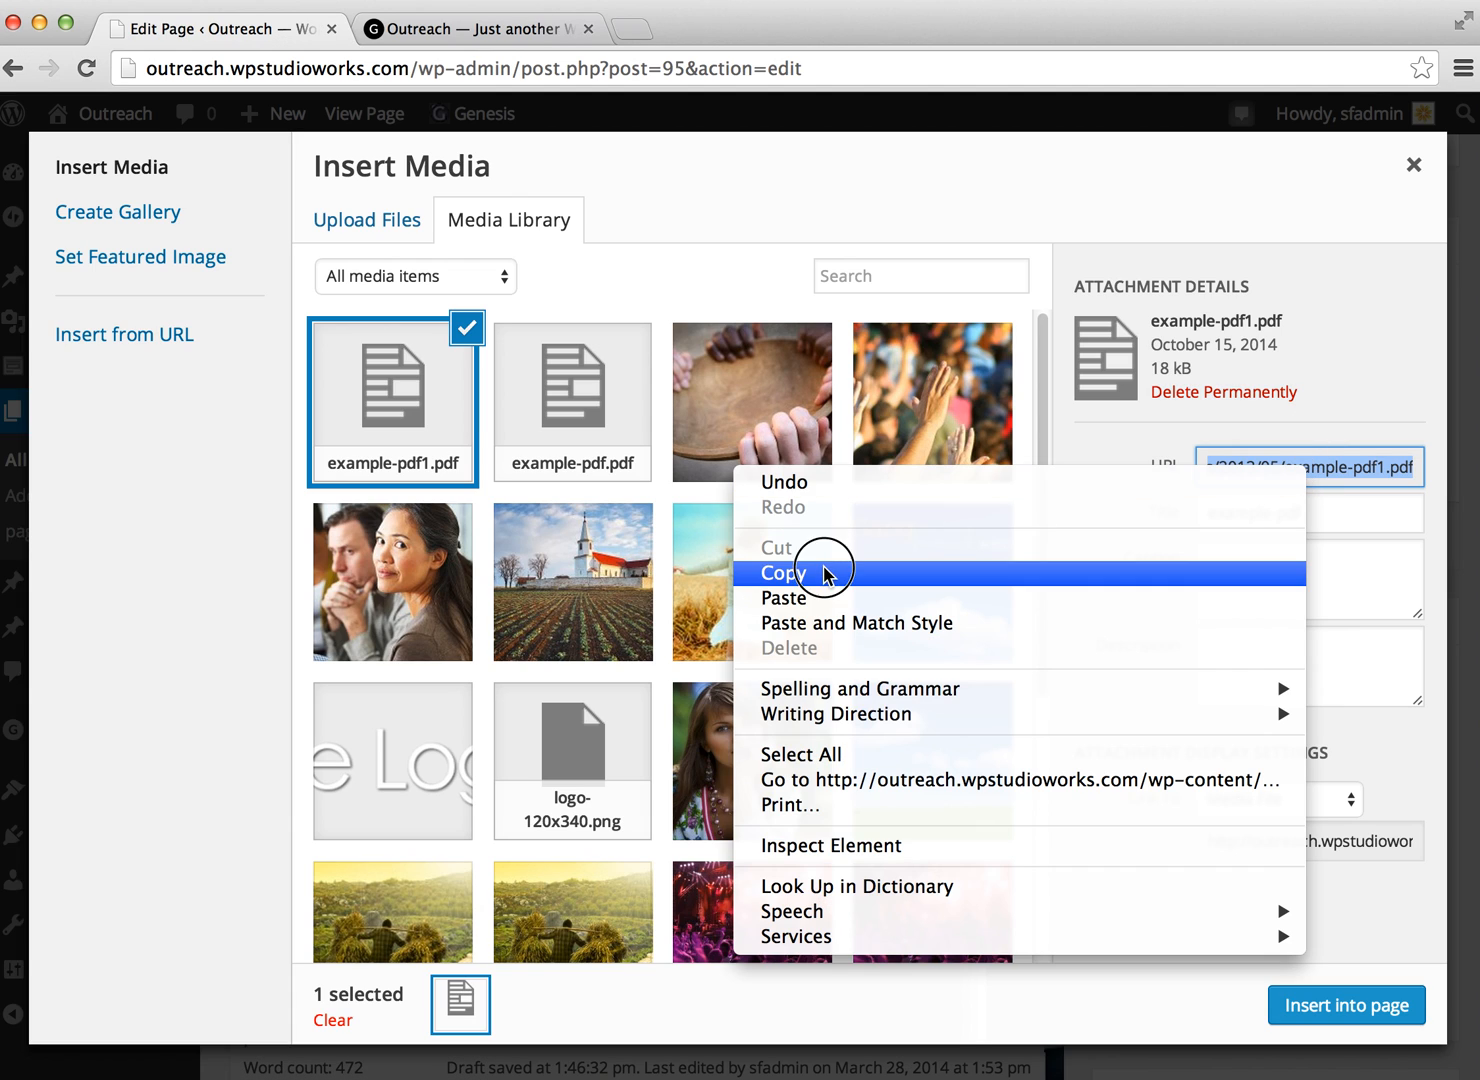
{"action": "left_click", "coordinate": [784, 573]}
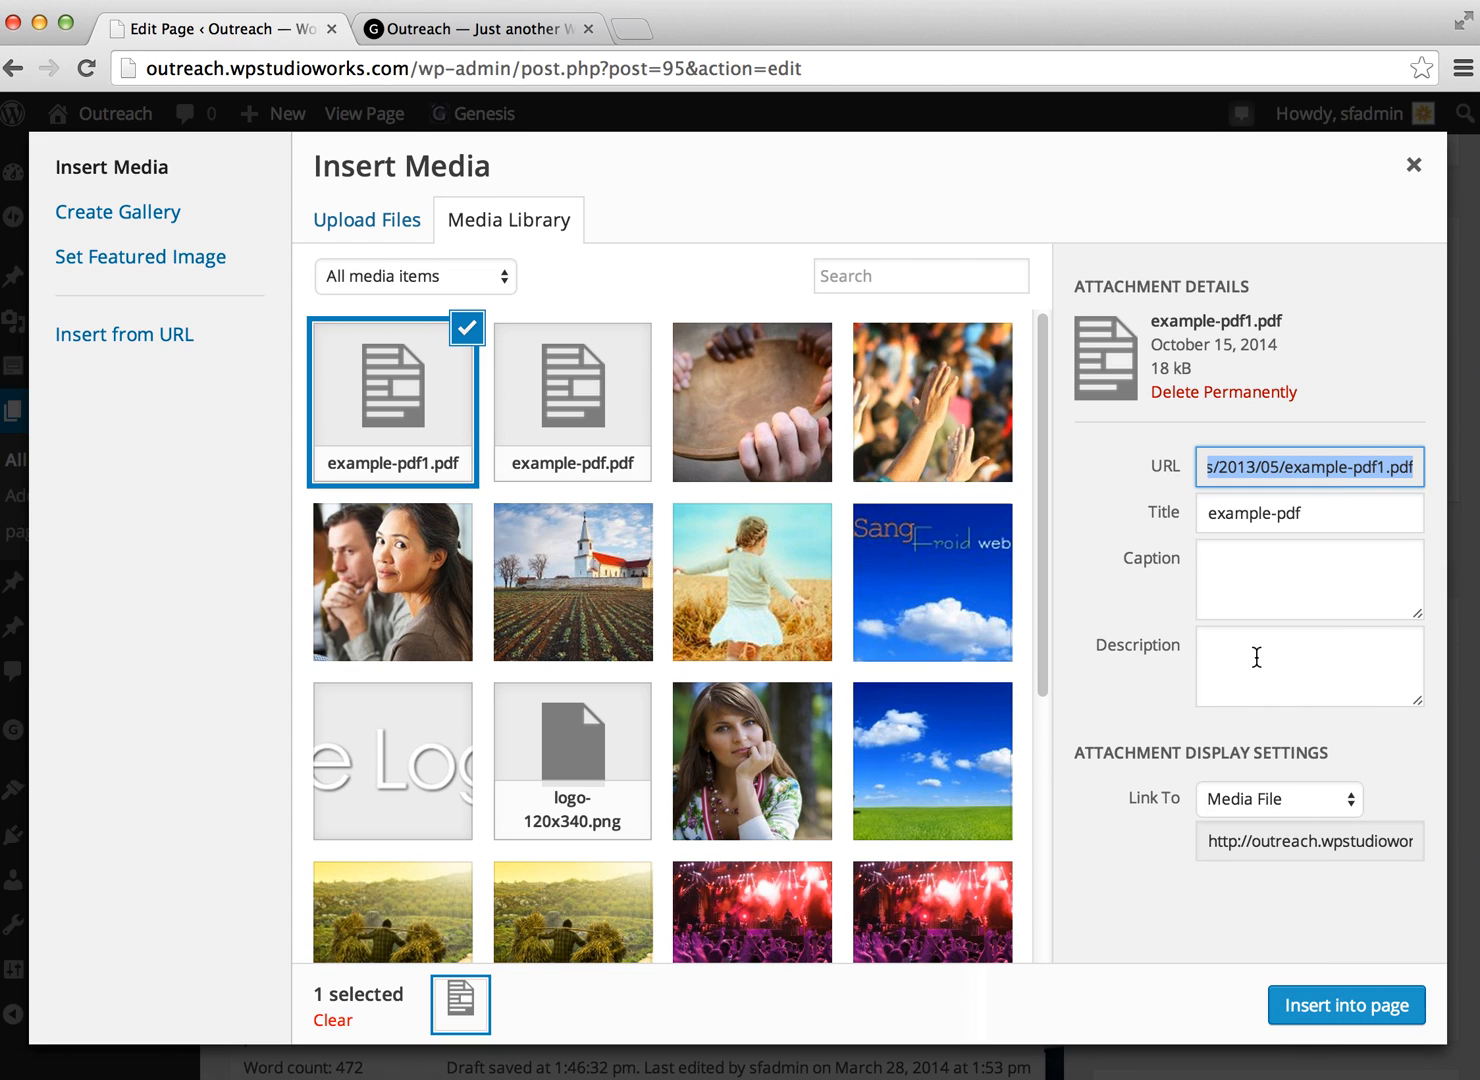
{"action": "mouse_move", "coordinate": [1395, 180]}
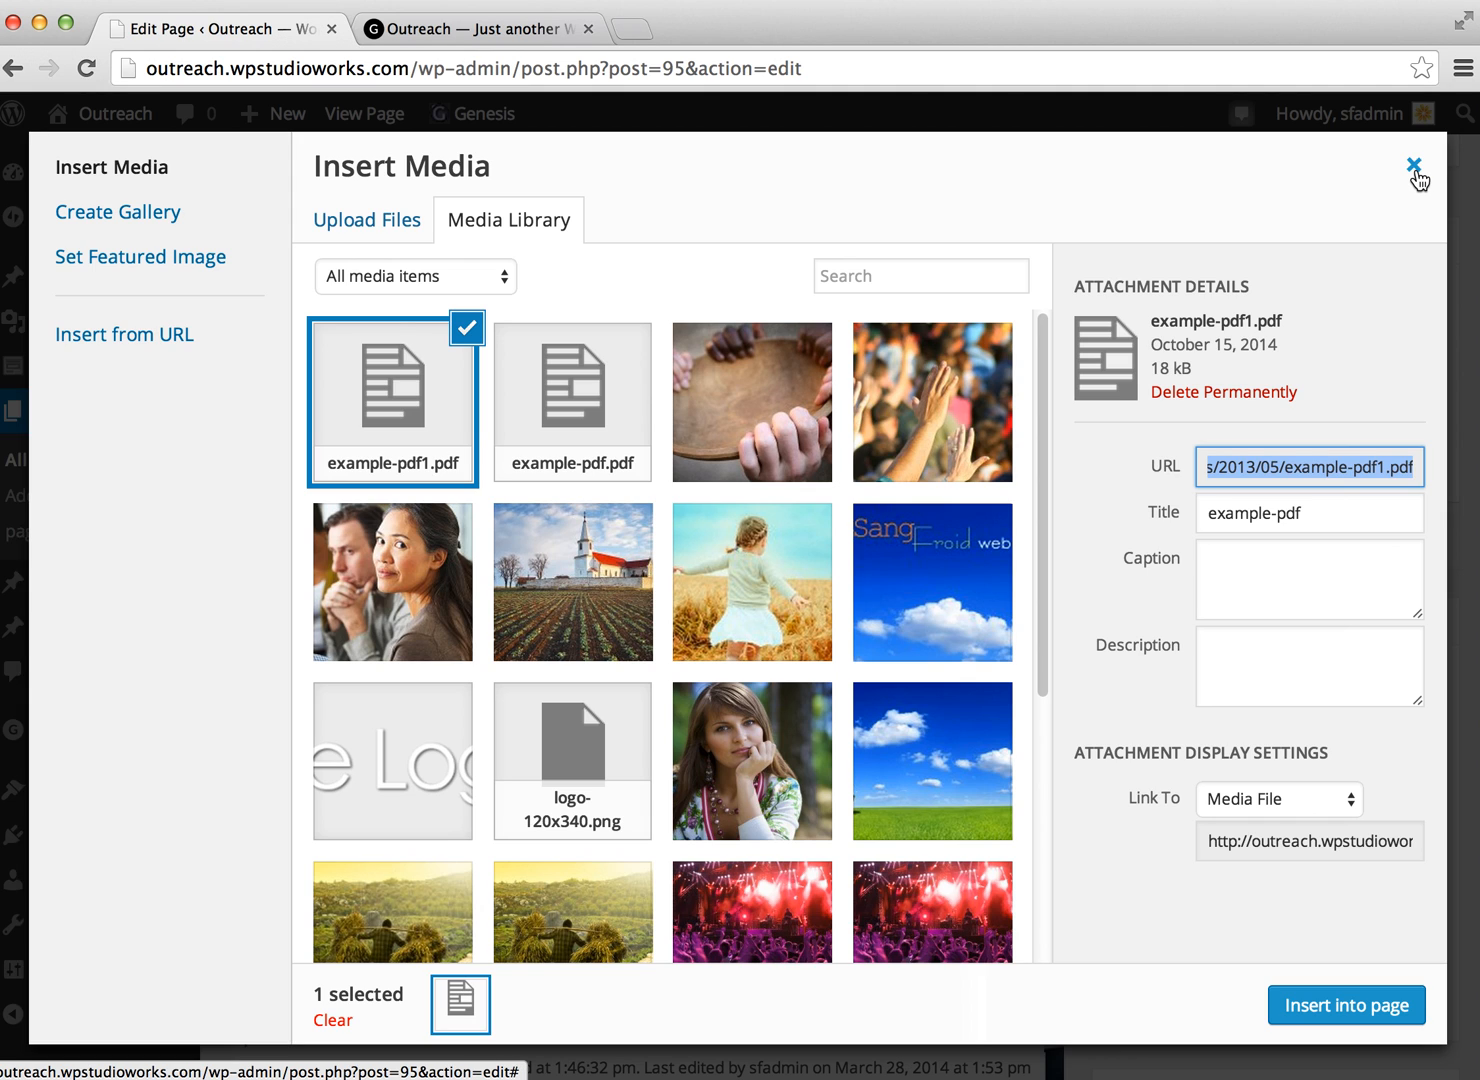
Step: Close the Insert Media dialog and reselect the 'Link to the PDF' words
{"action": "left_click", "coordinate": [1417, 180]}
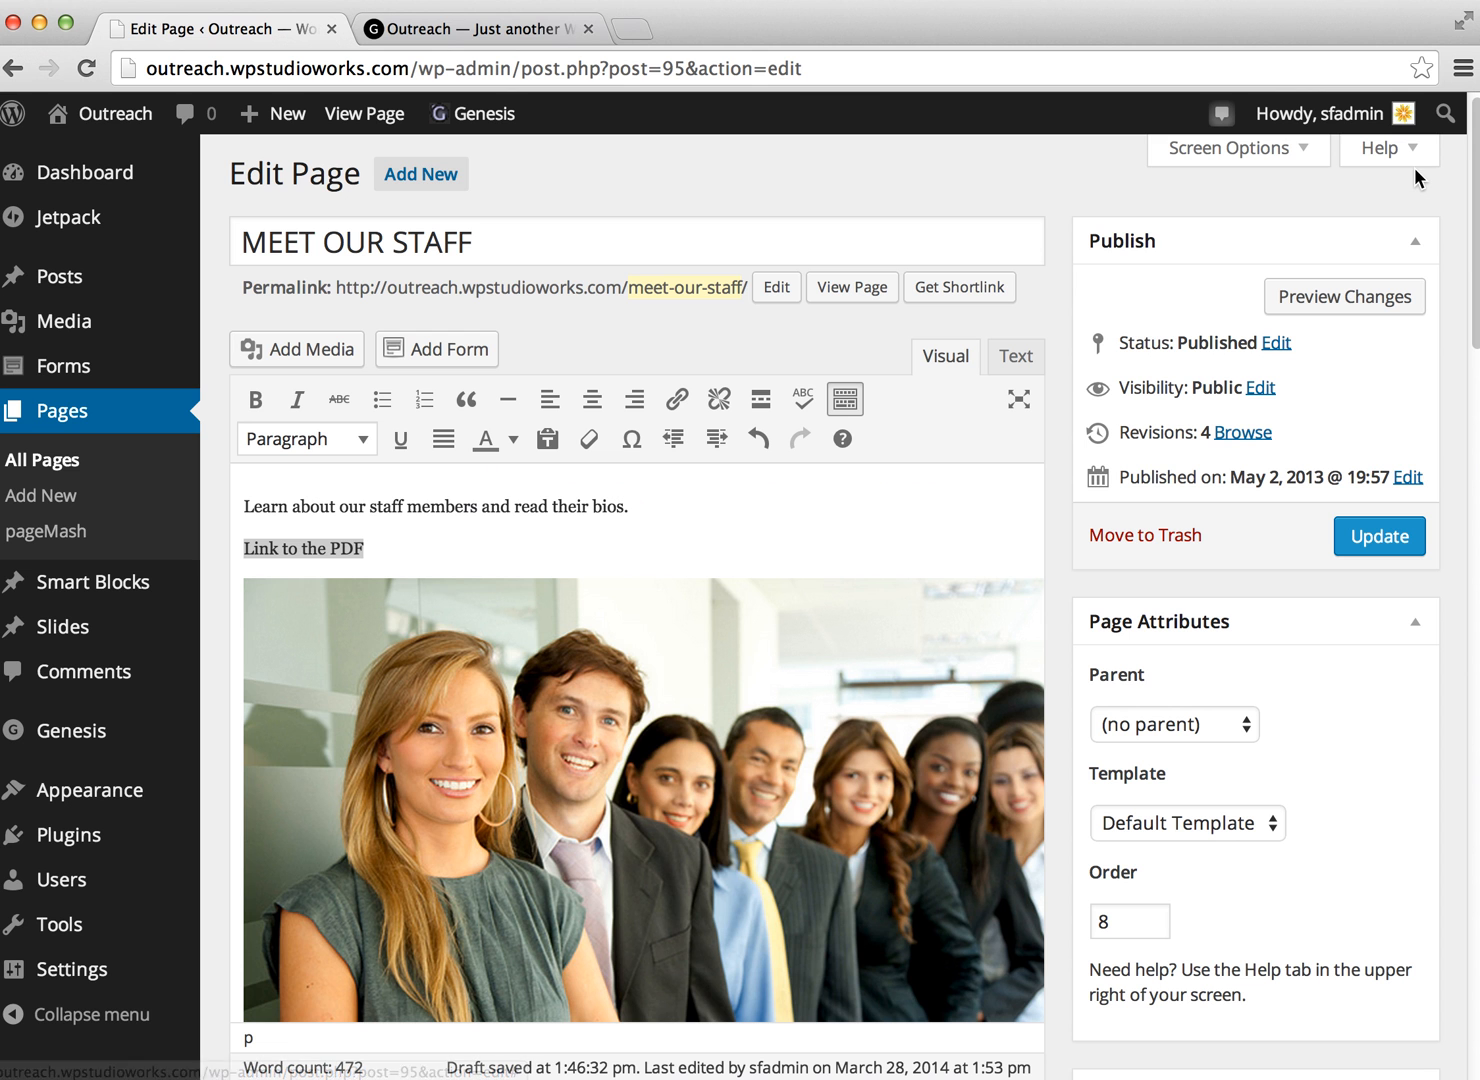
{"action": "mouse_move", "coordinate": [616, 314]}
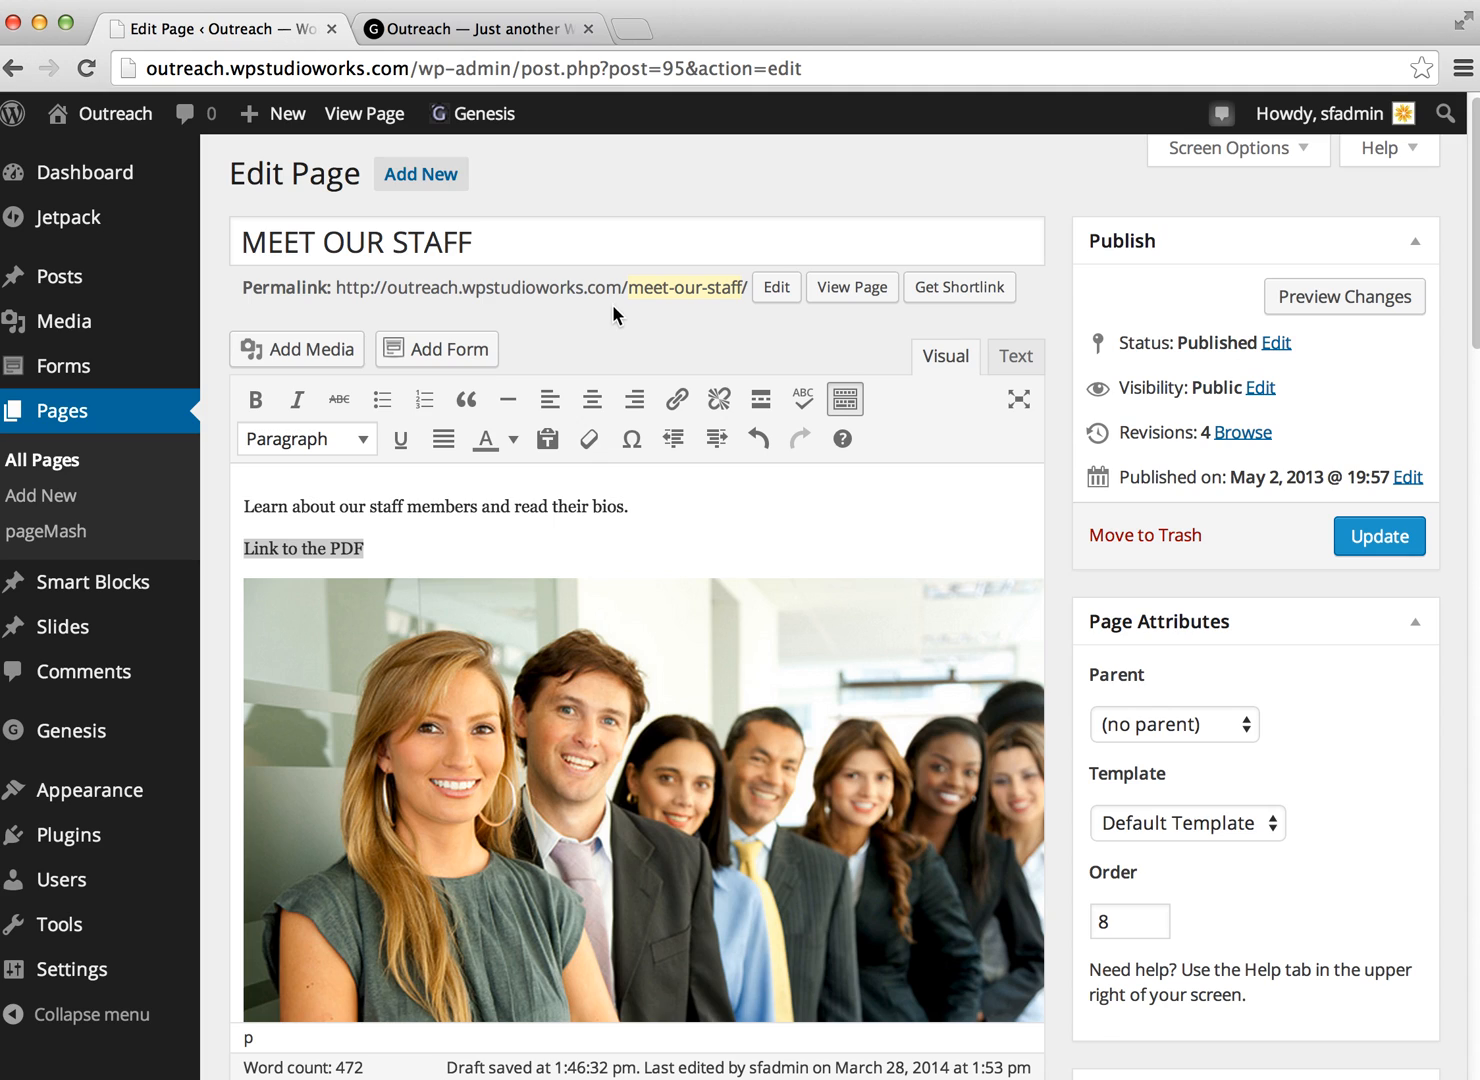
{"action": "left_click", "coordinate": [333, 548]}
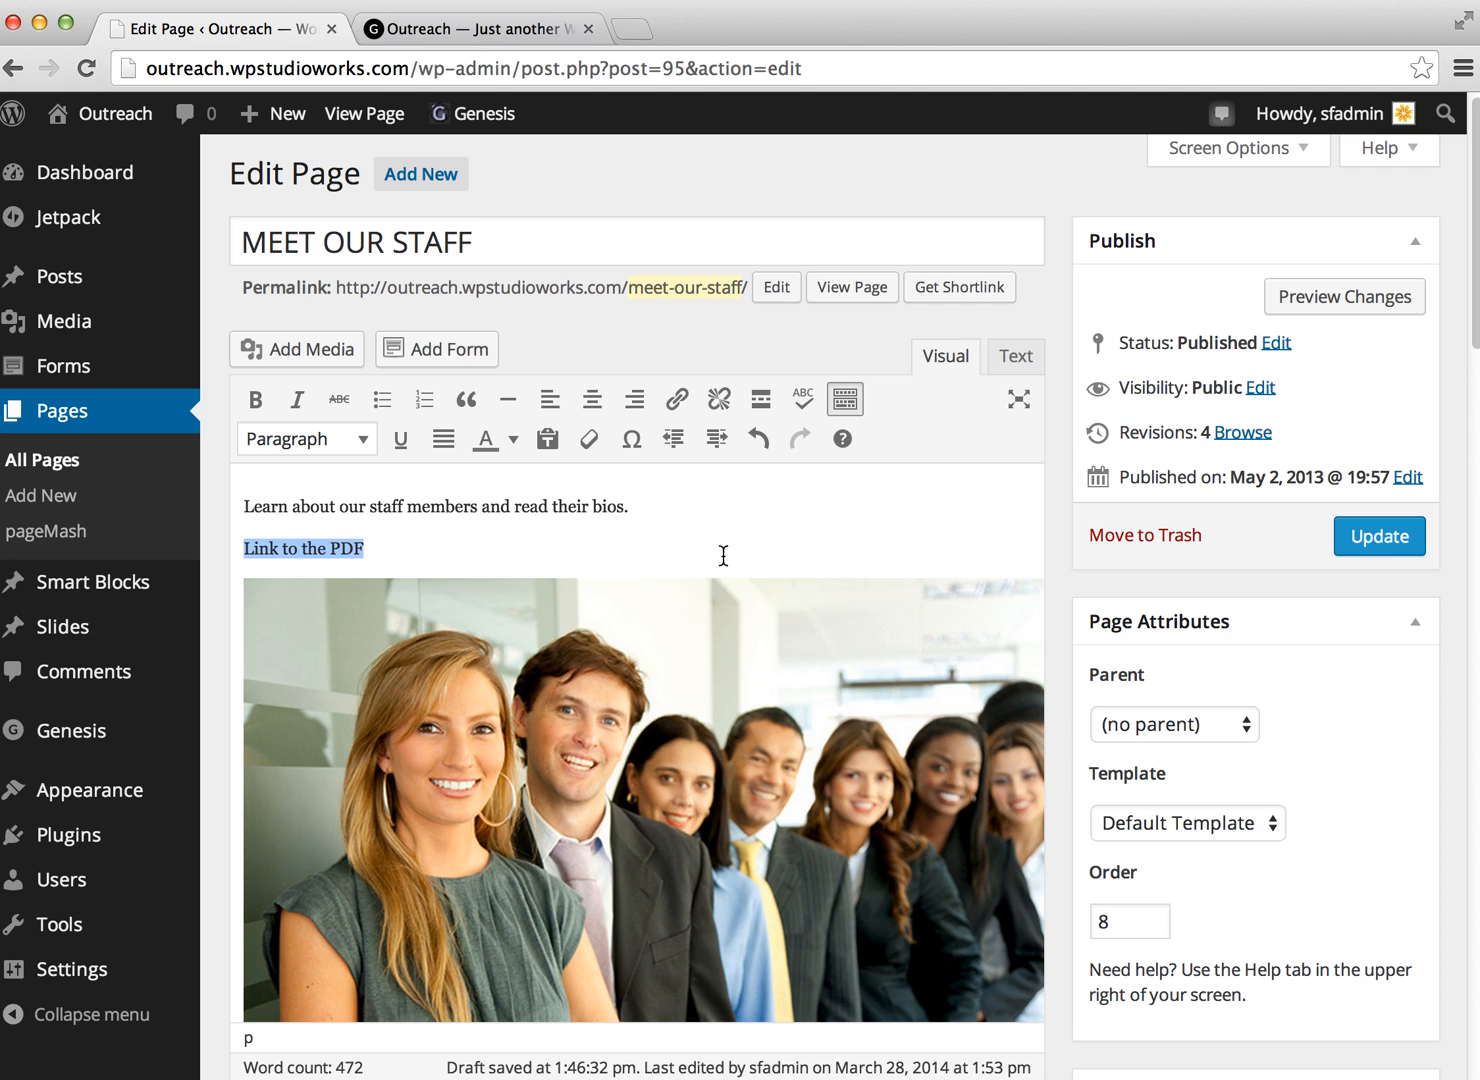
{"action": "mouse_move", "coordinate": [676, 399]}
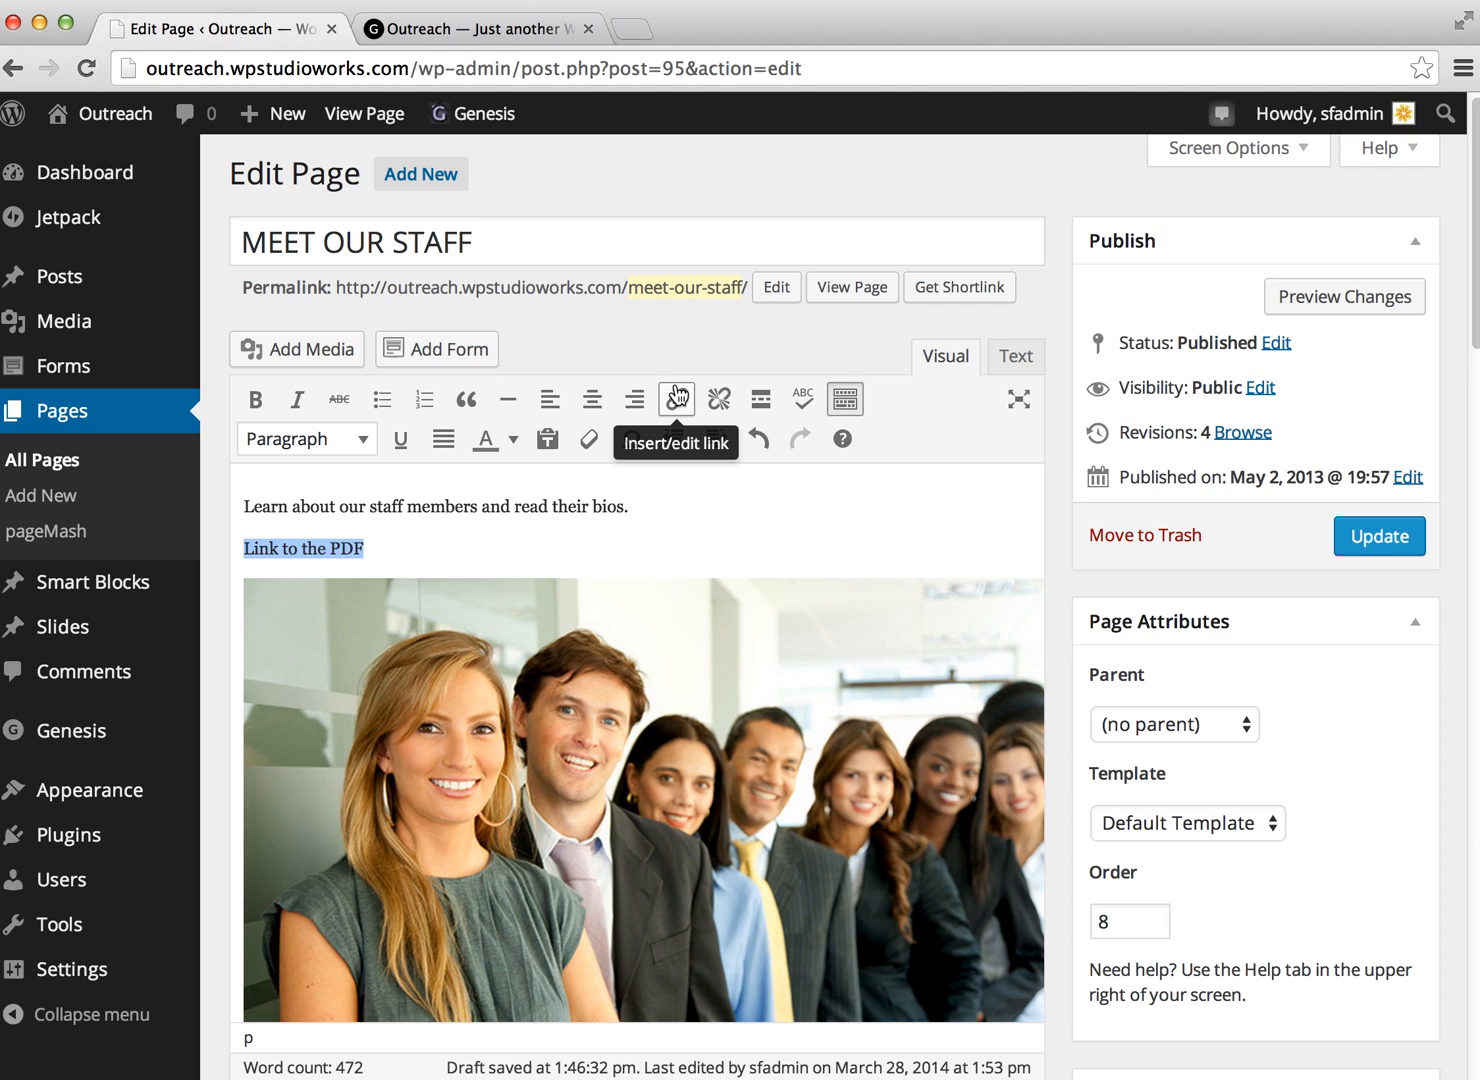
Step: Link the selected words to the pasted PDF URL, titled 'The PDF', opening in a new tab
{"action": "left_click", "coordinate": [676, 399]}
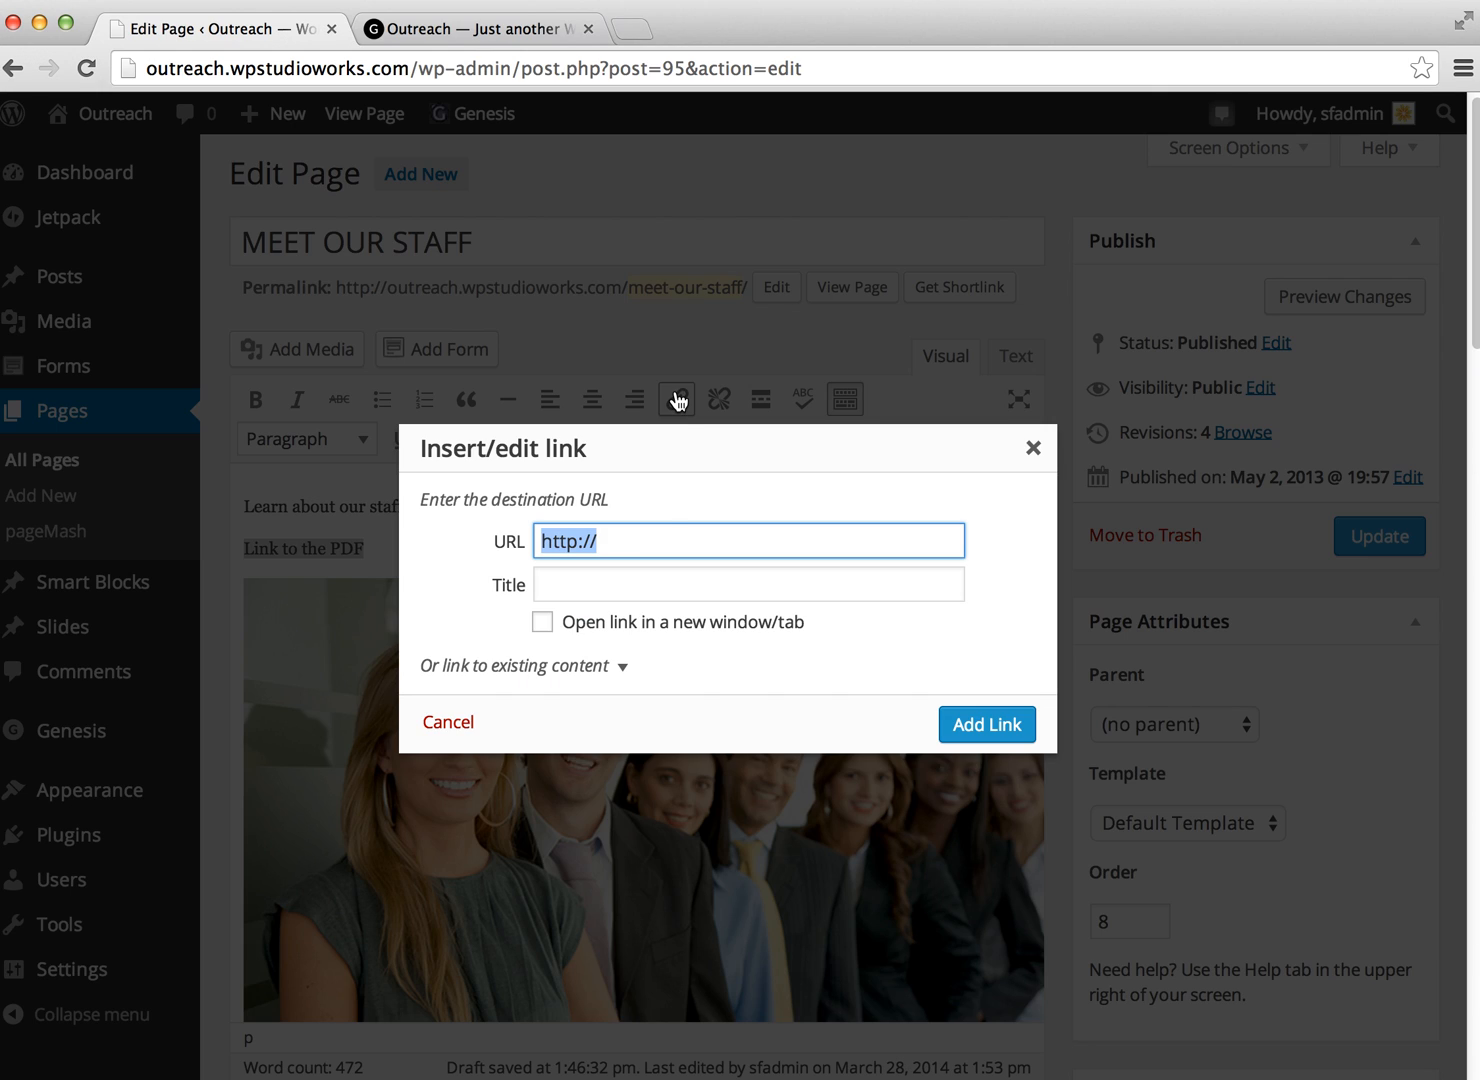
{"action": "mouse_move", "coordinate": [515, 556]}
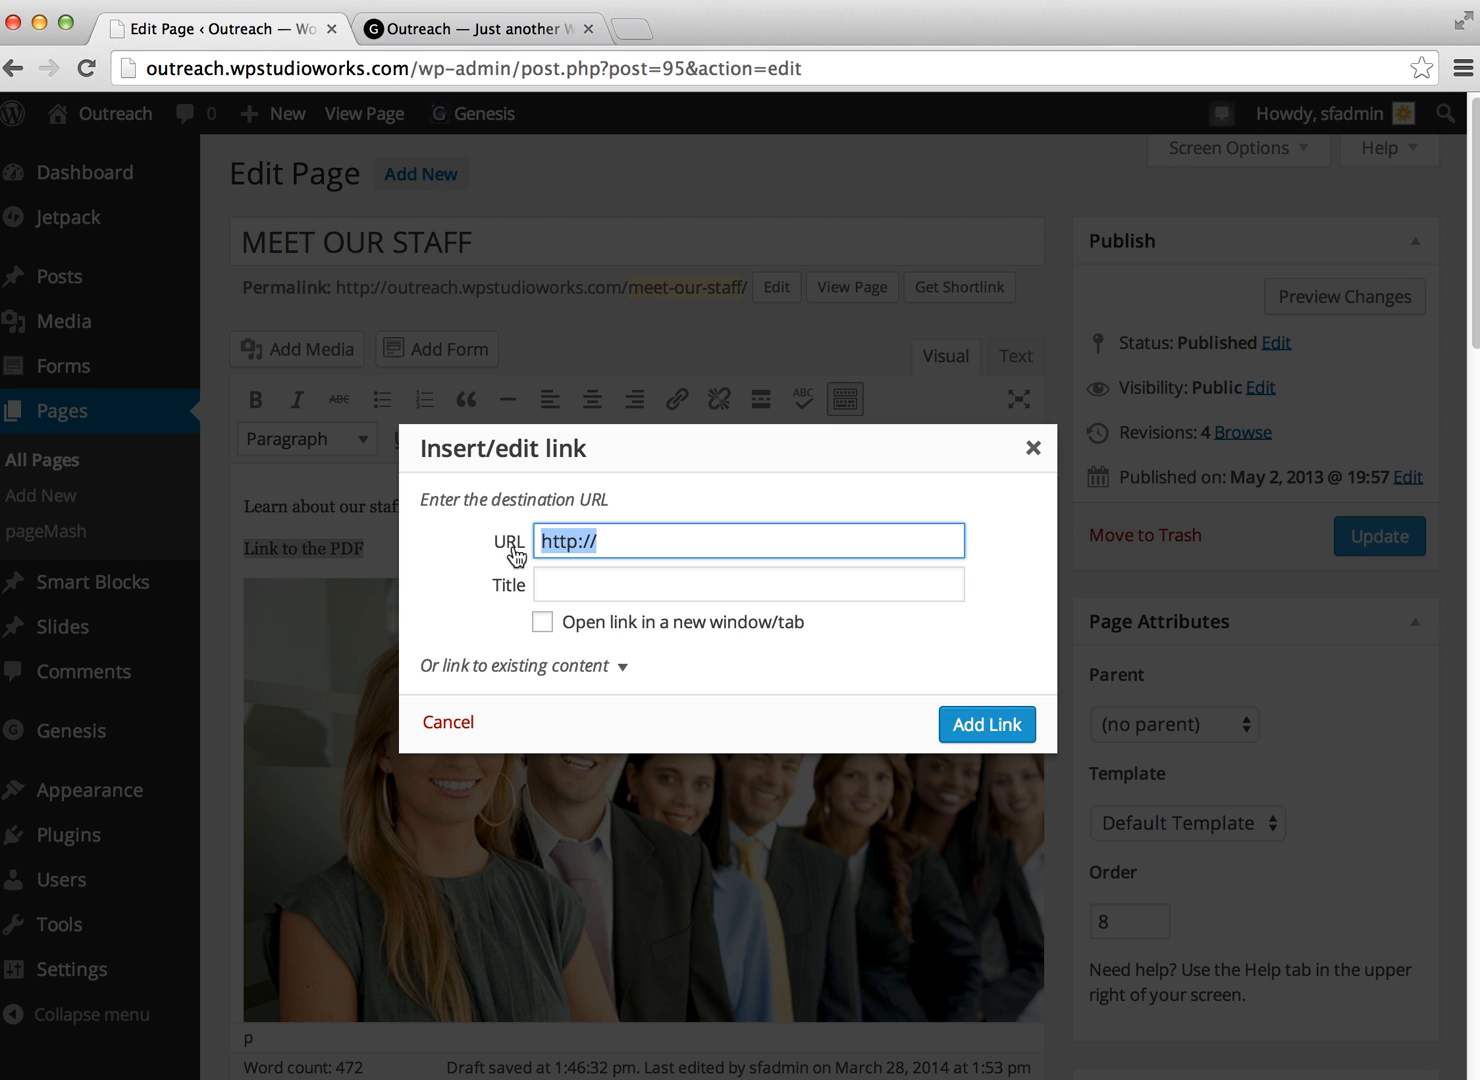
{"action": "mouse_move", "coordinate": [619, 540]}
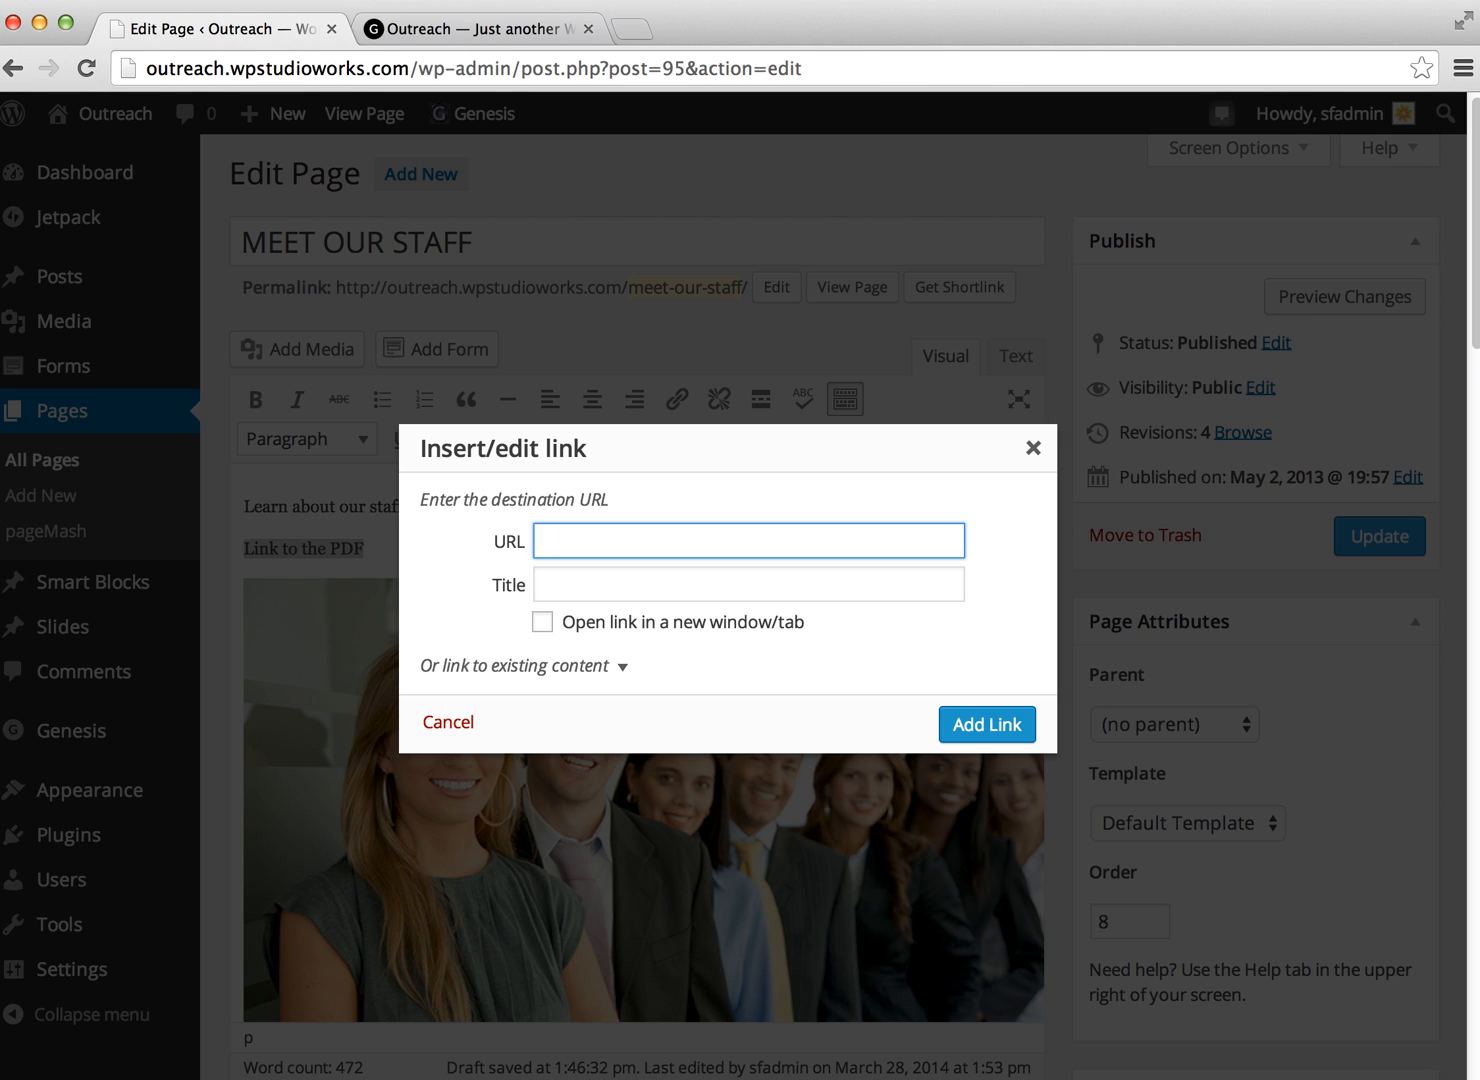
{"action": "right_click", "coordinate": [748, 540]}
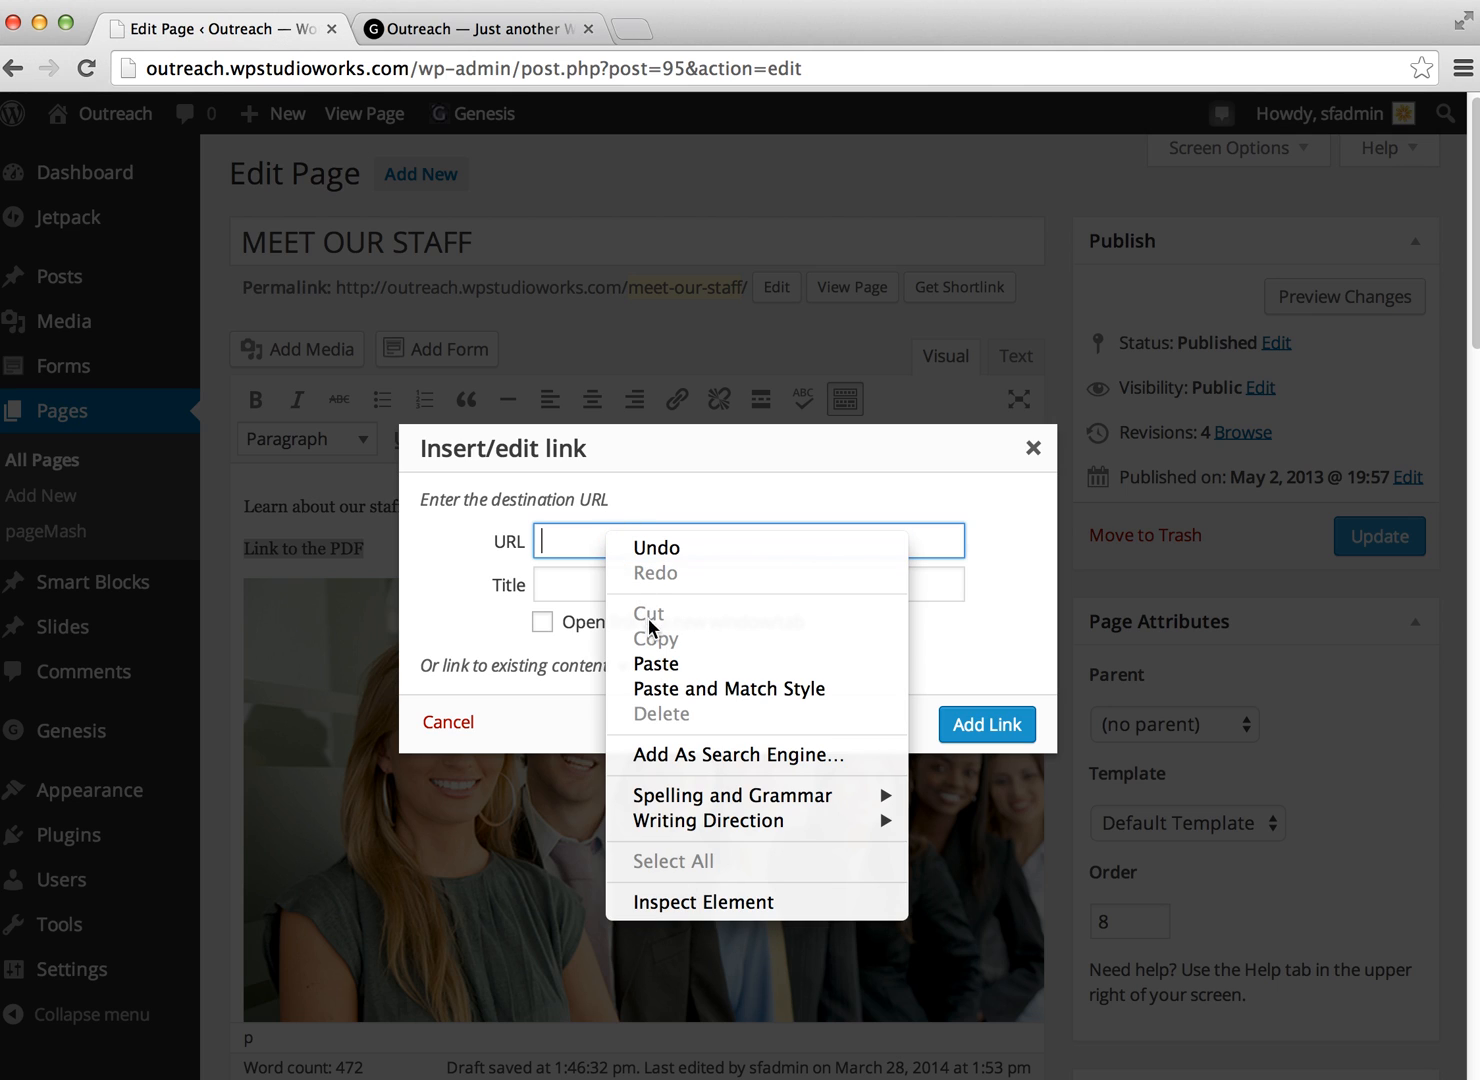
{"action": "left_click", "coordinate": [656, 663]}
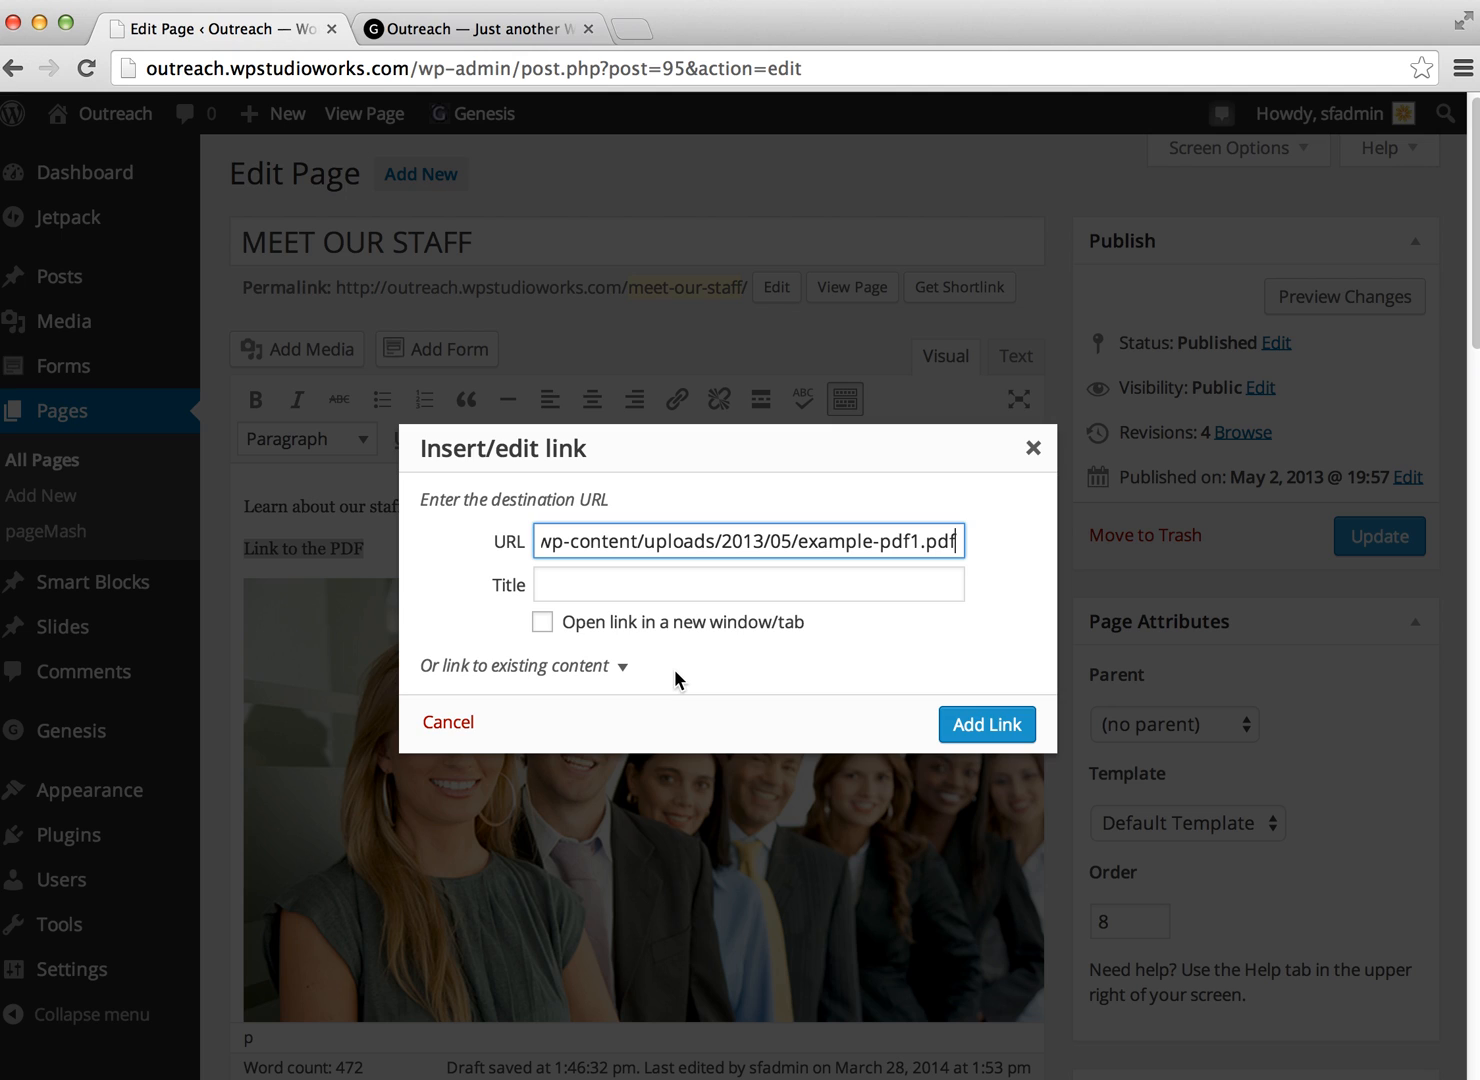
{"action": "left_click", "coordinate": [748, 584]}
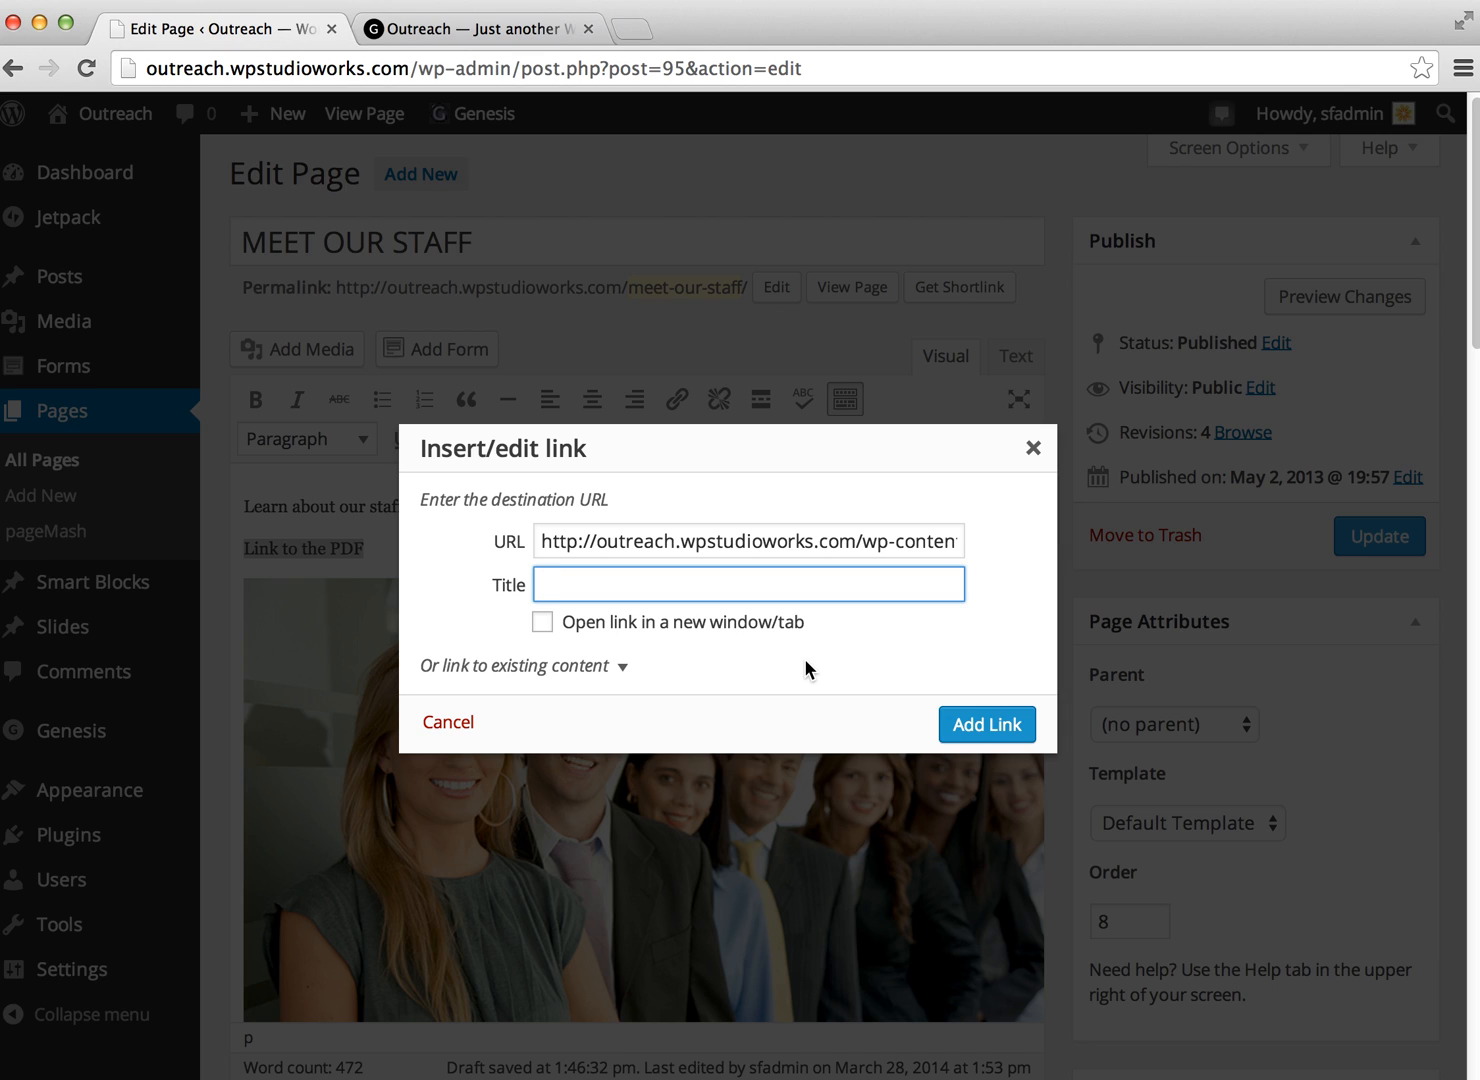
{"action": "type", "text": "The"}
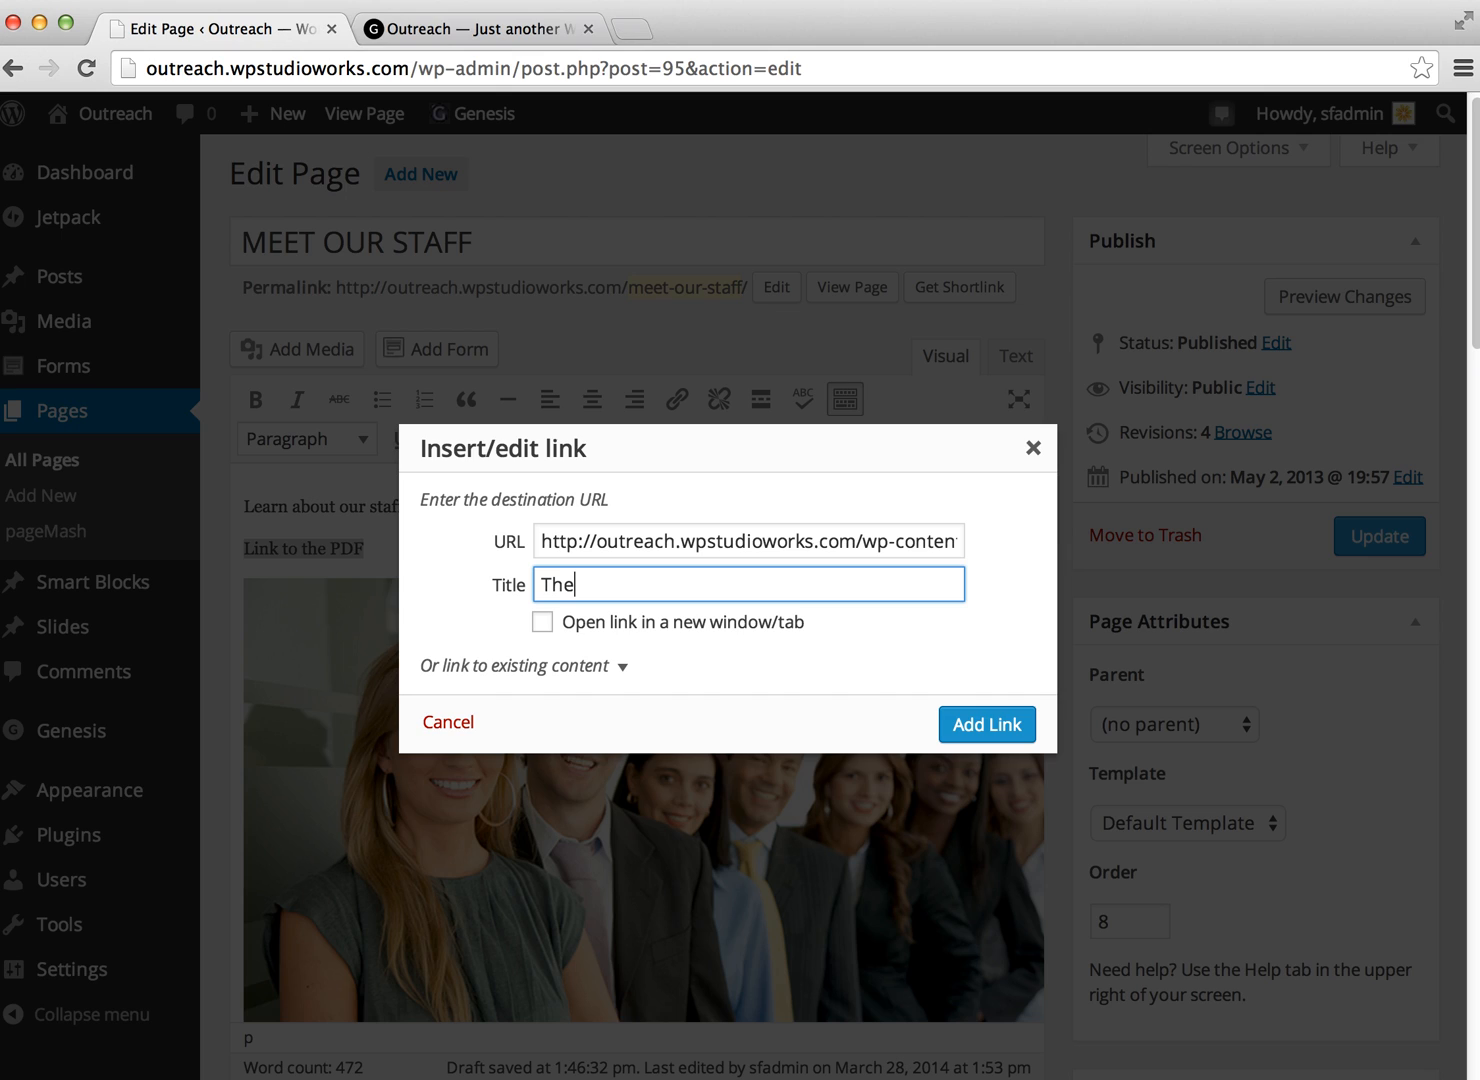
{"action": "type", "text": "PDF"}
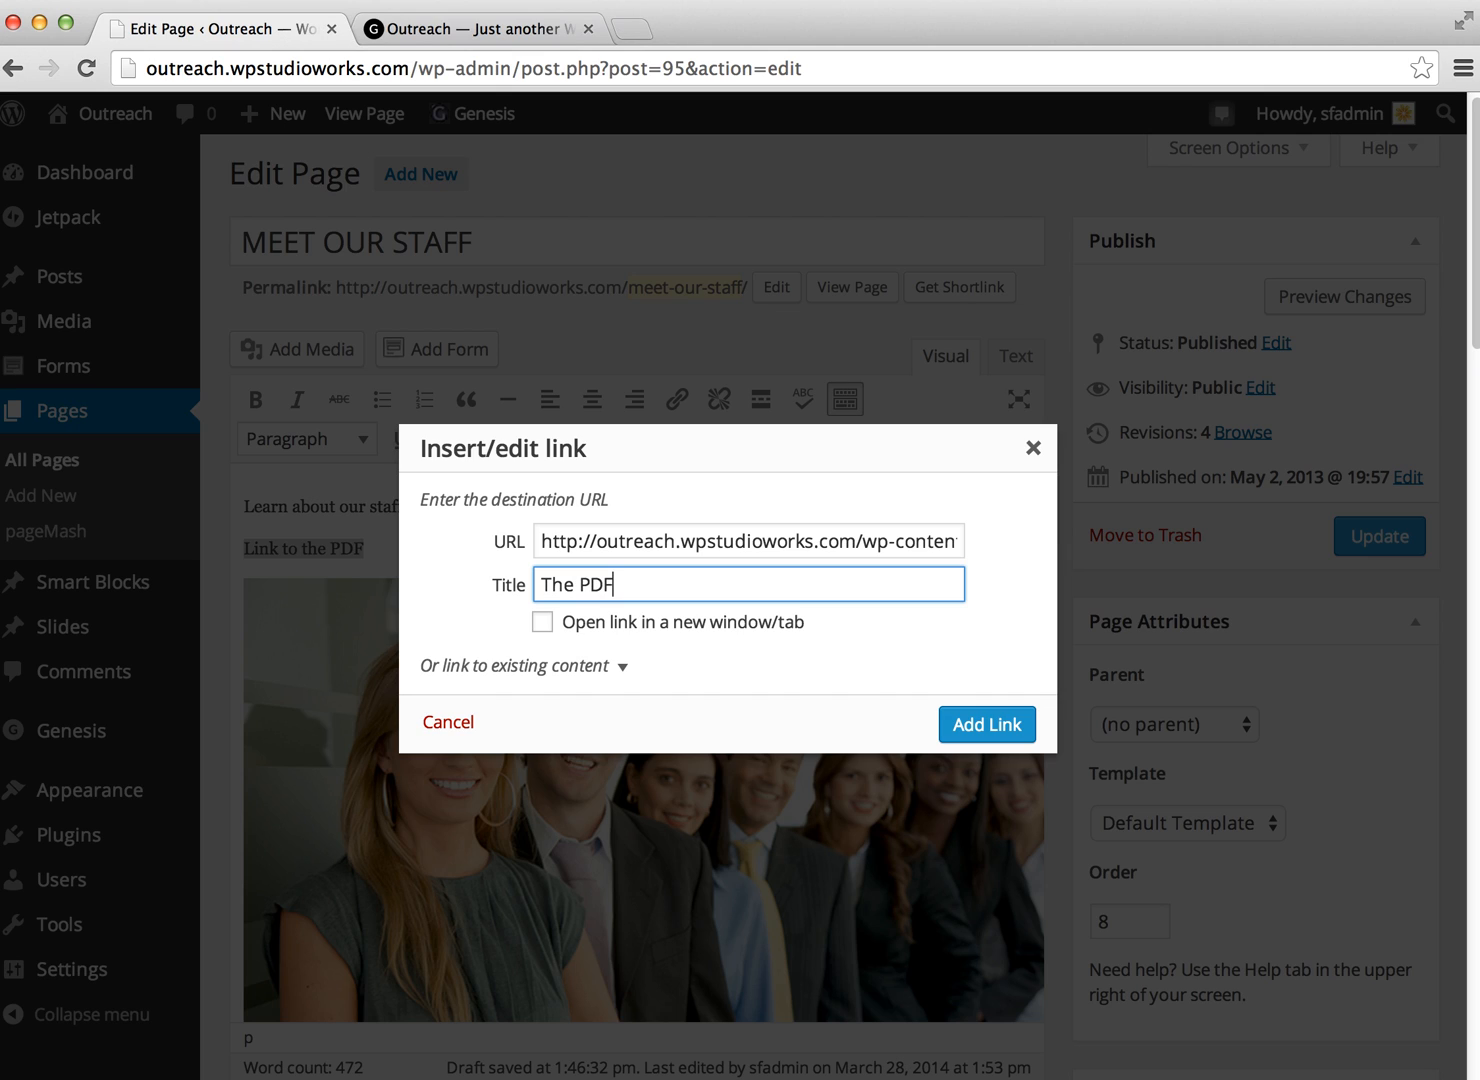
{"action": "mouse_move", "coordinate": [592, 647]}
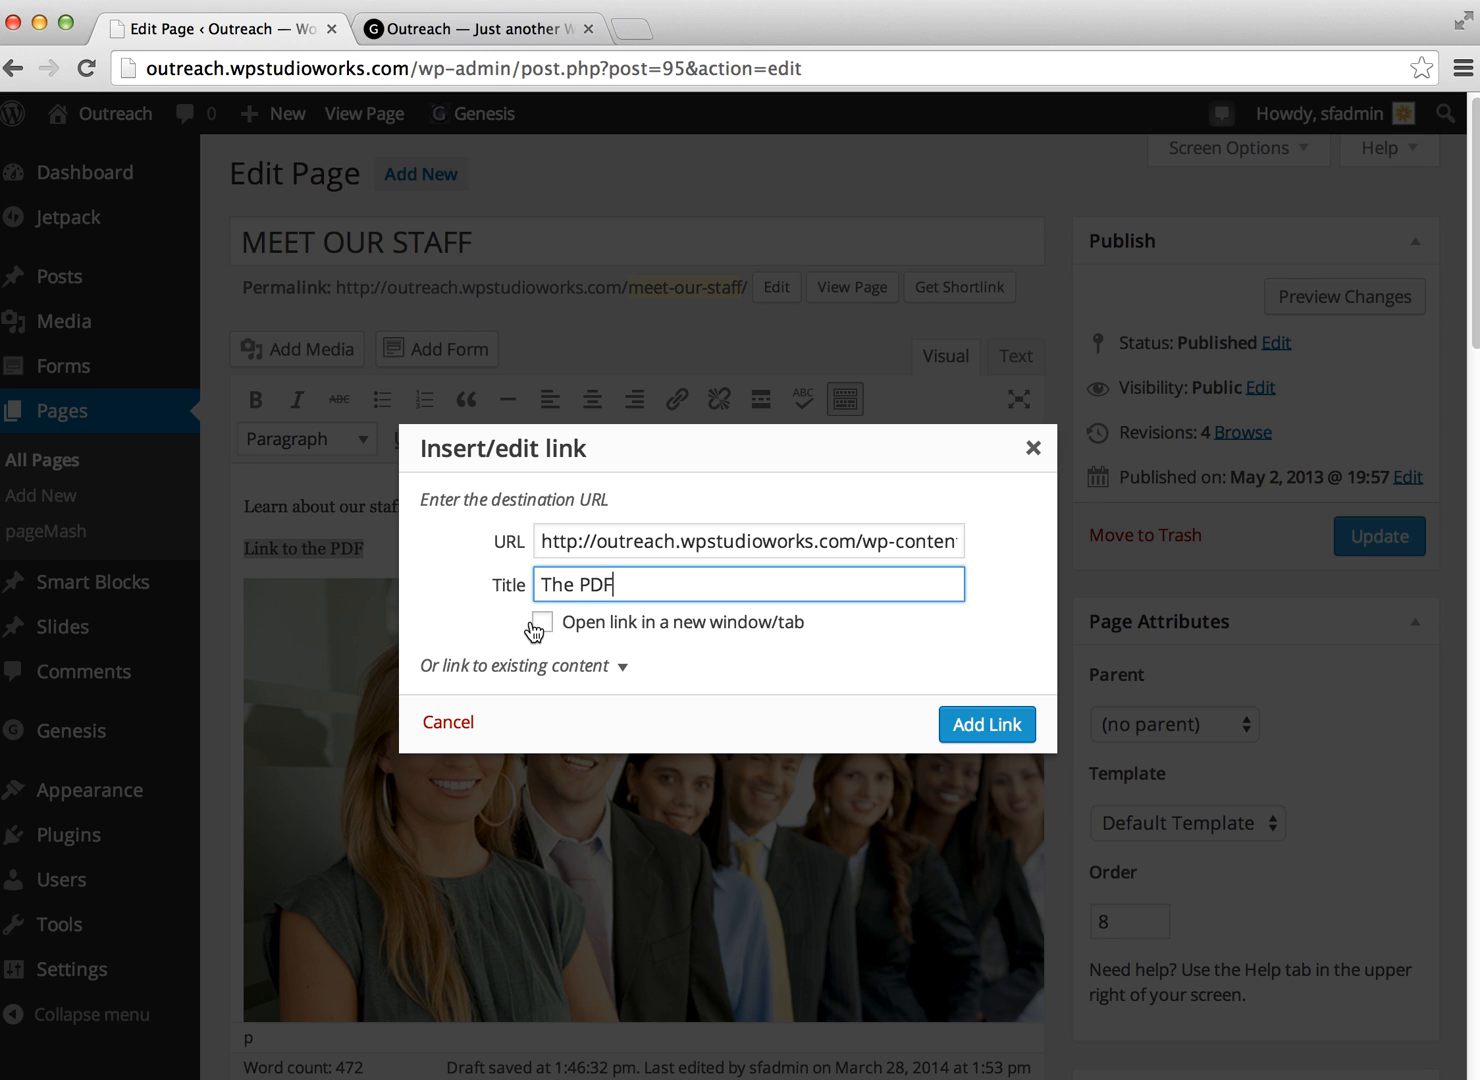
{"action": "mouse_move", "coordinate": [728, 660]}
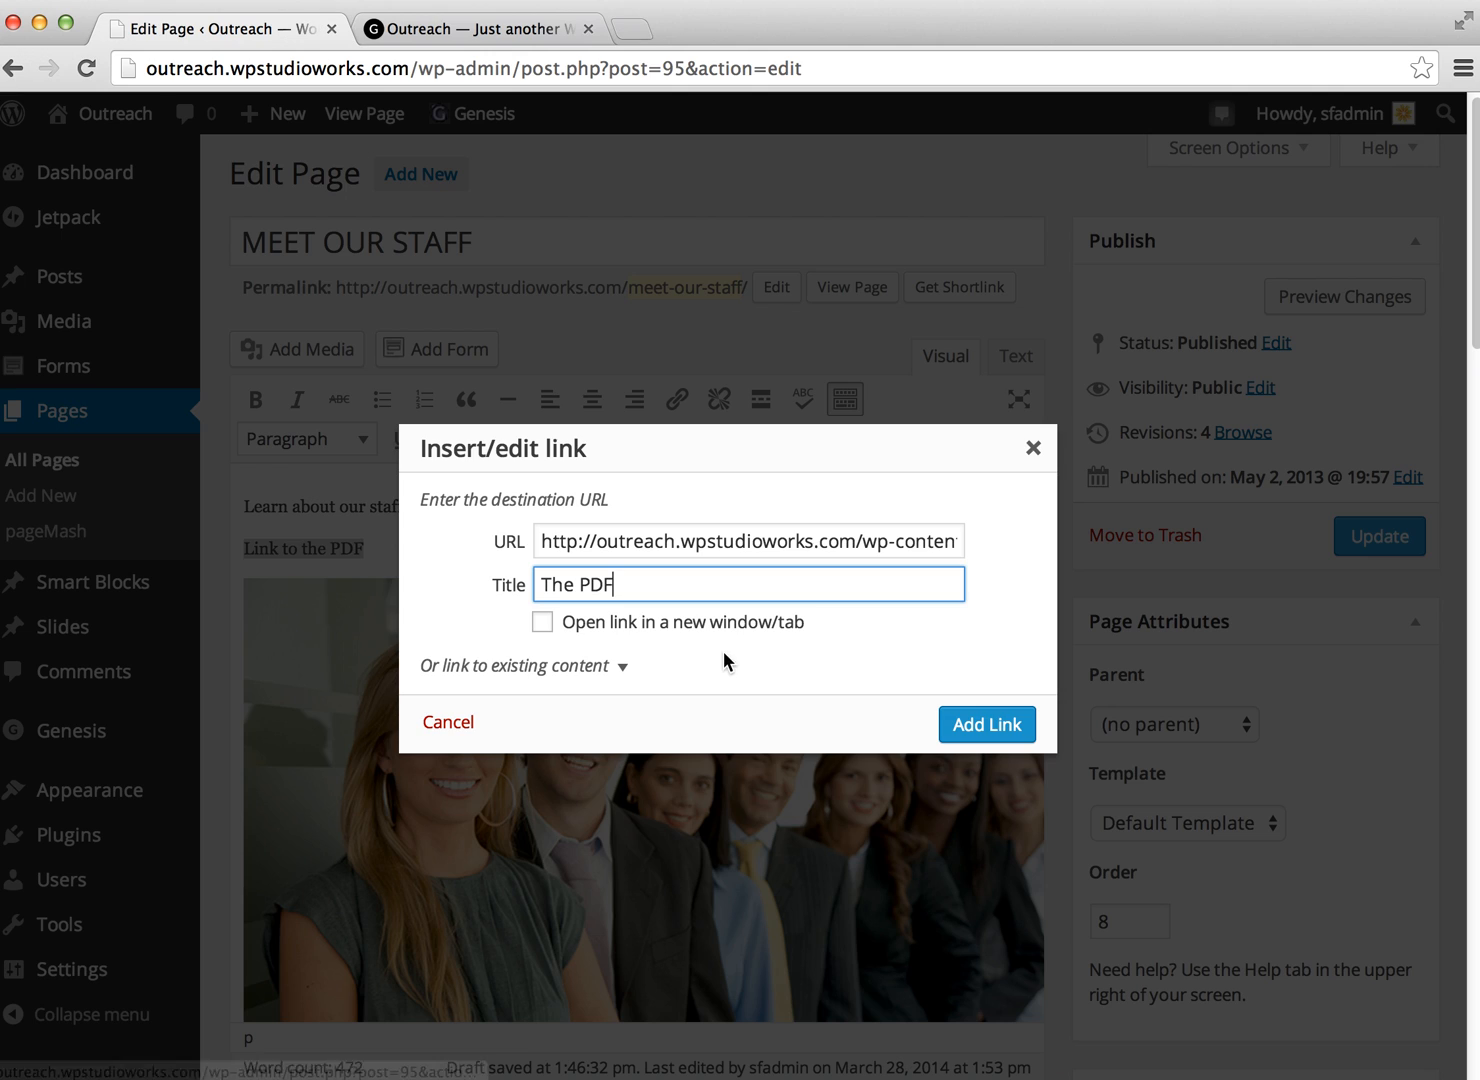
{"action": "left_click", "coordinate": [542, 621]}
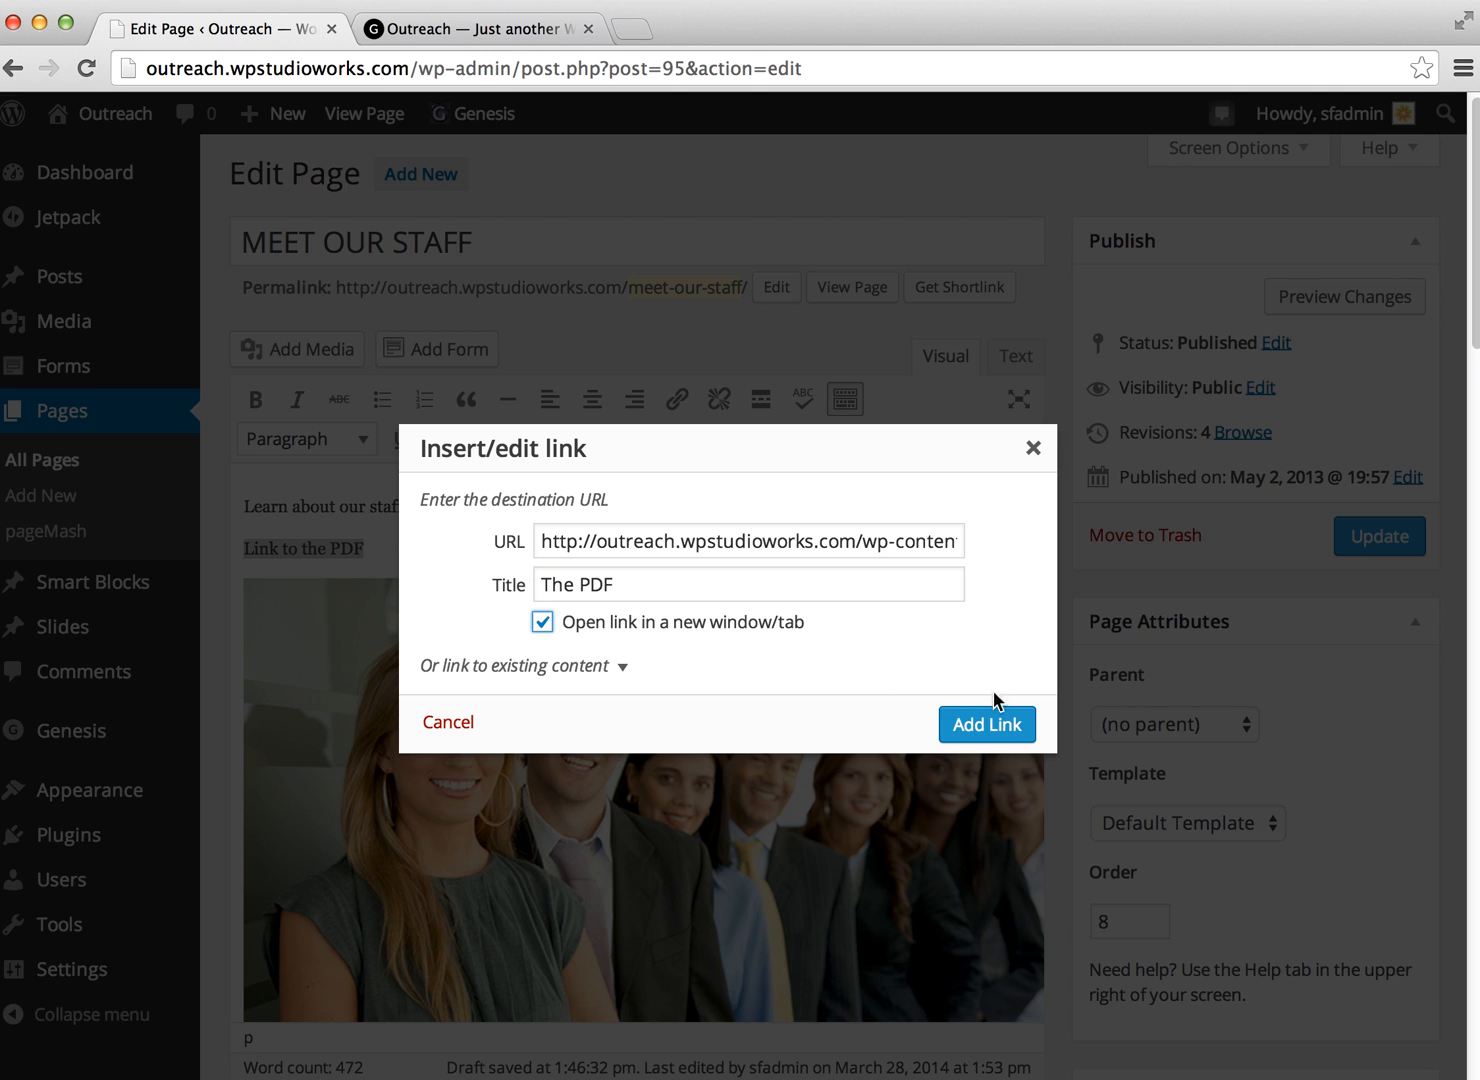
{"action": "left_click", "coordinate": [986, 723]}
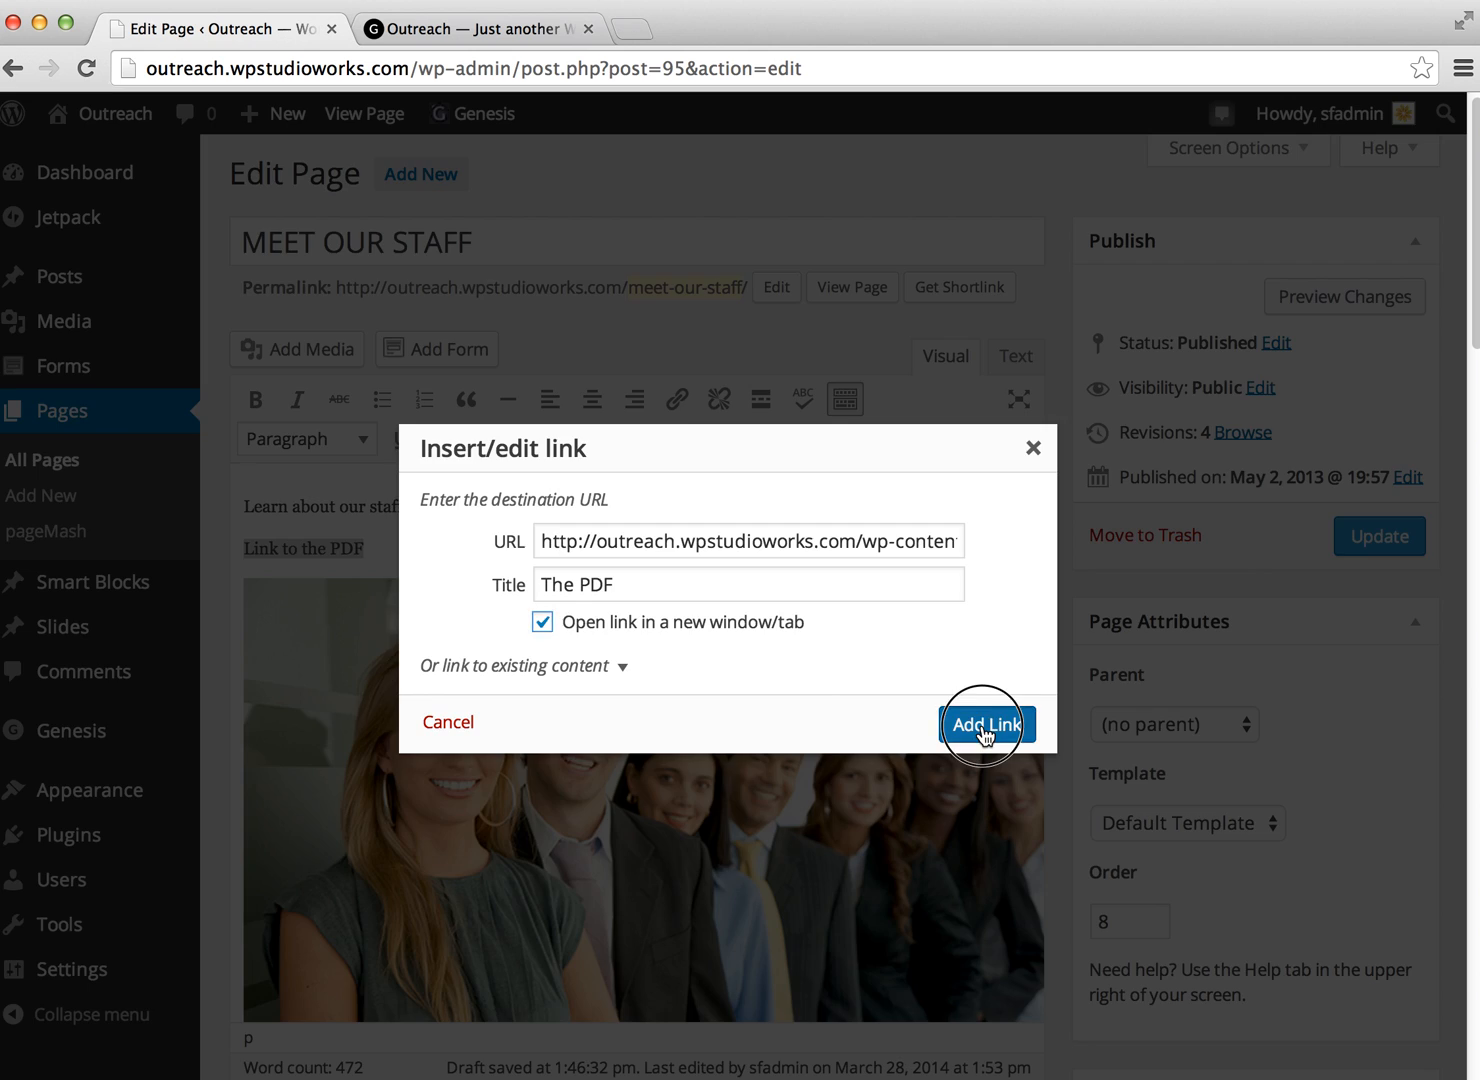
Step: Check the new link, update the Meet Our Staff page and view it
{"action": "left_click", "coordinate": [985, 723]}
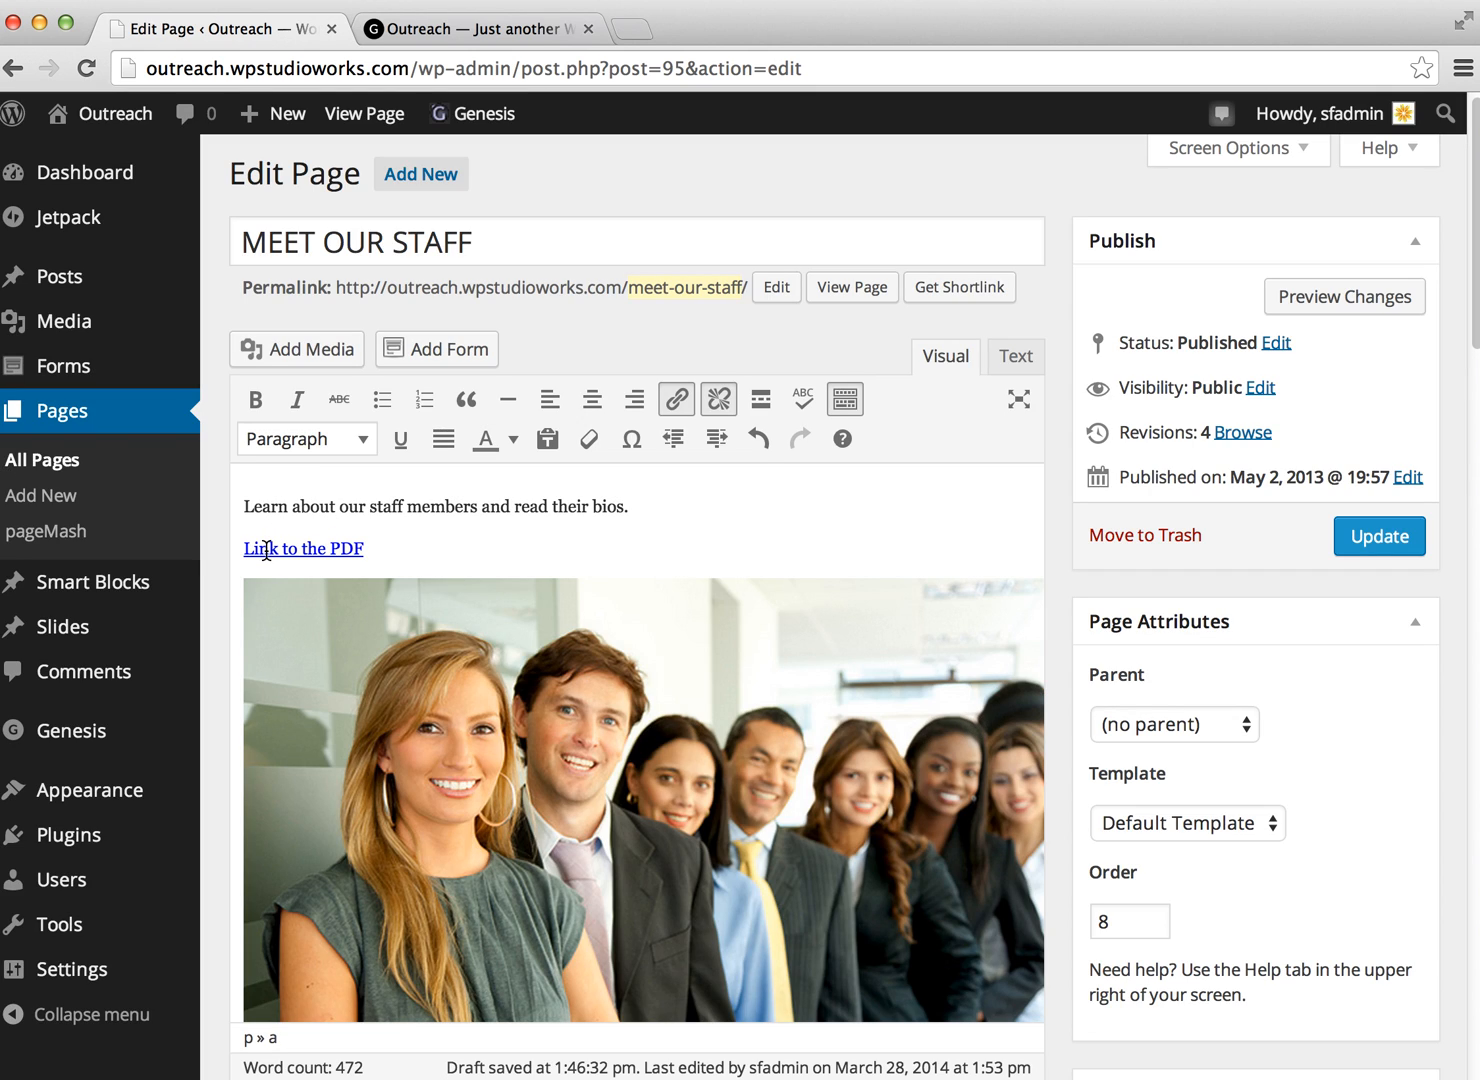
{"action": "mouse_move", "coordinate": [300, 548]}
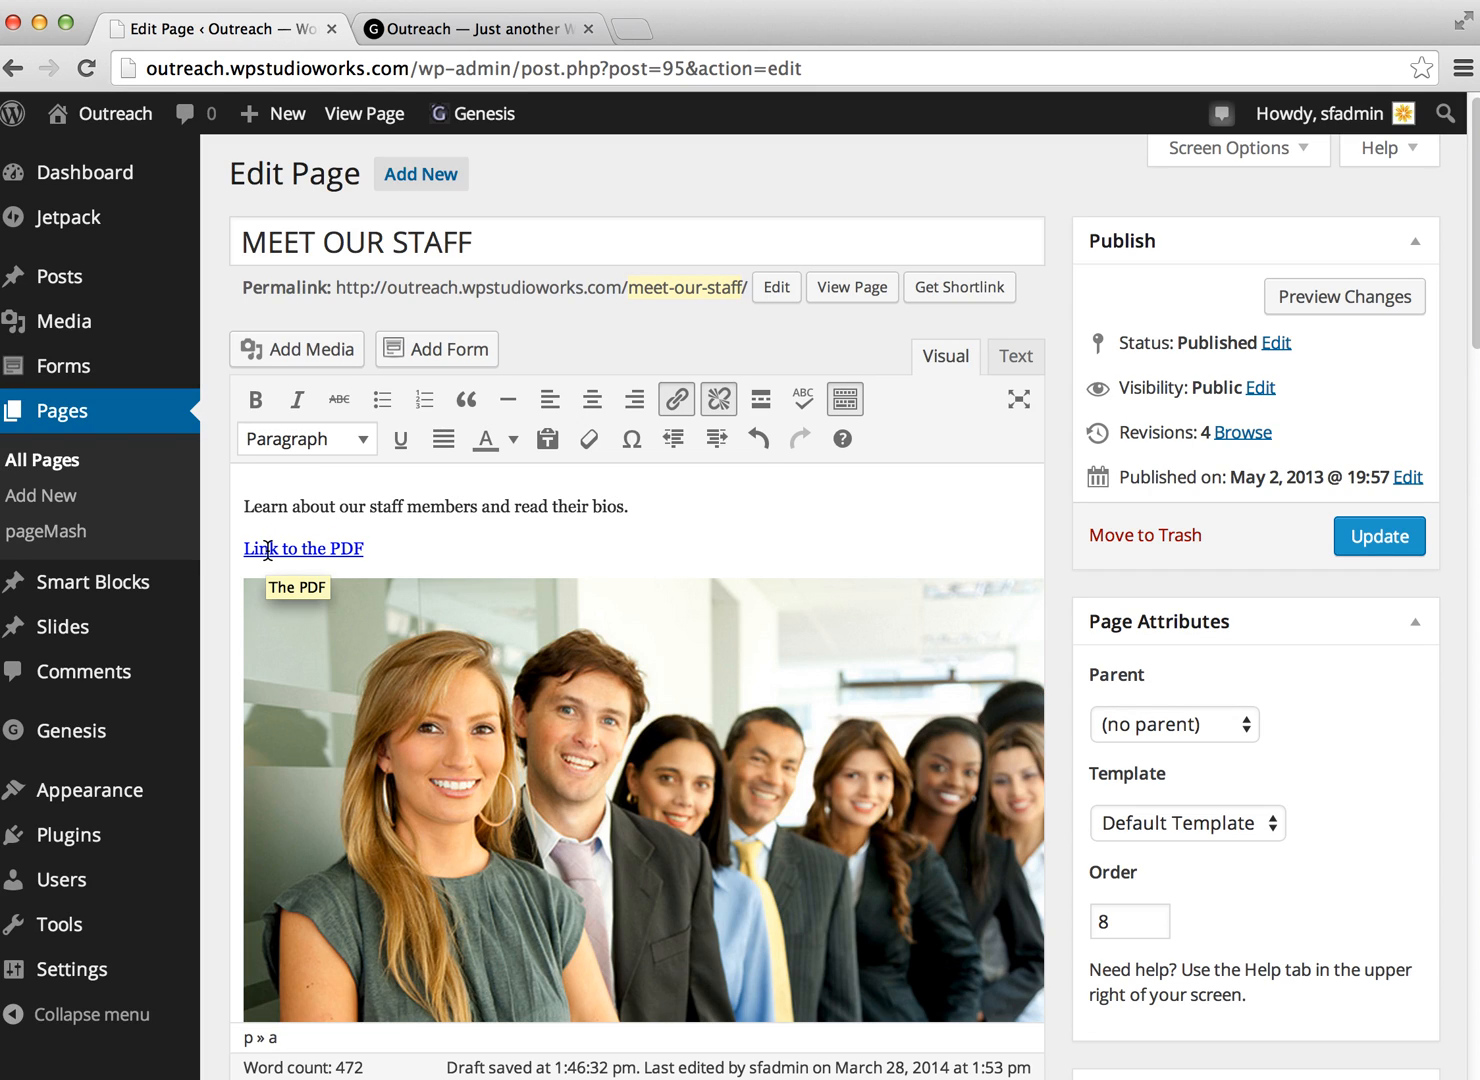
{"action": "left_click", "coordinate": [1378, 536]}
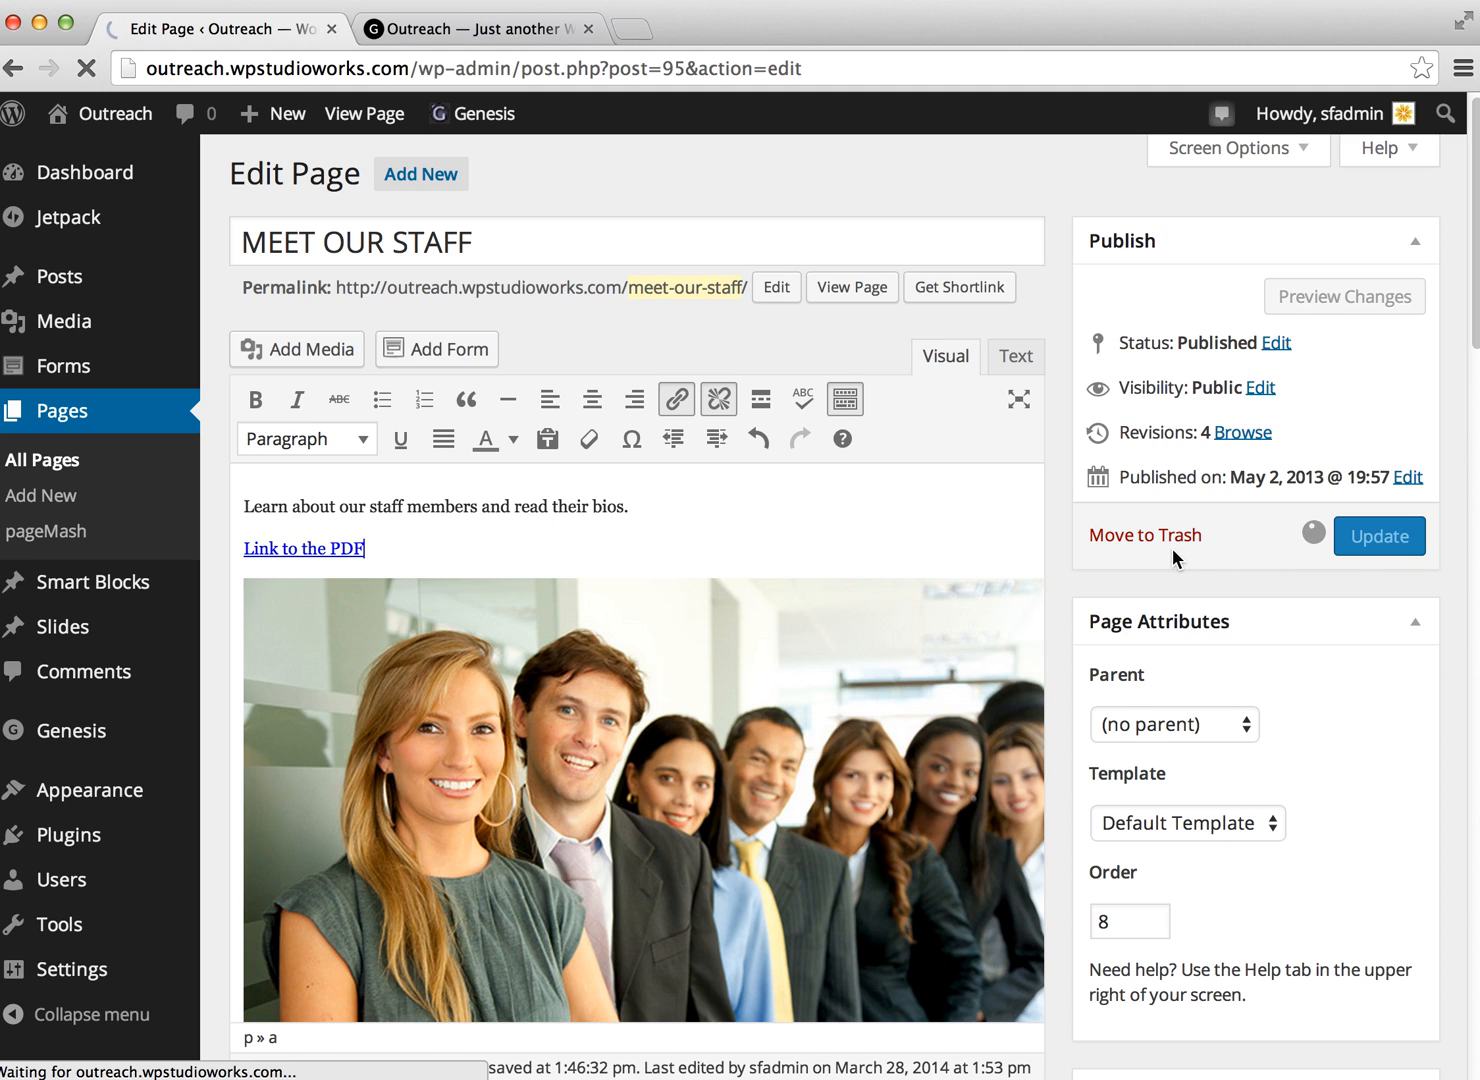
{"action": "left_click", "coordinate": [1378, 536]}
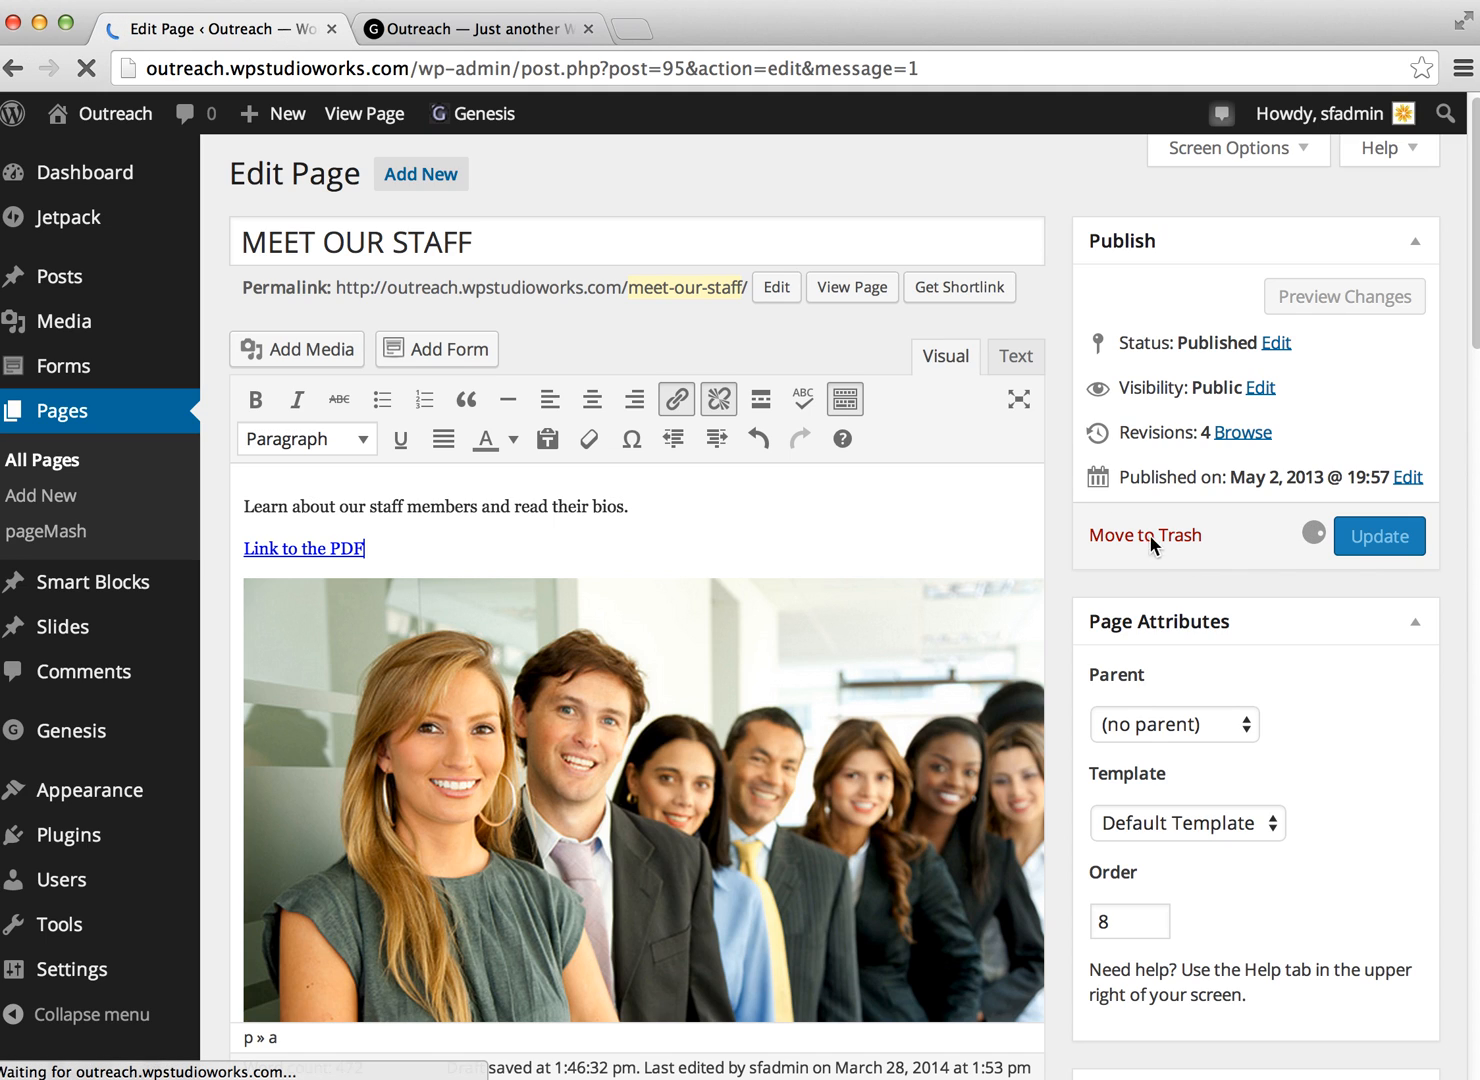
{"action": "left_click", "coordinate": [1379, 535]}
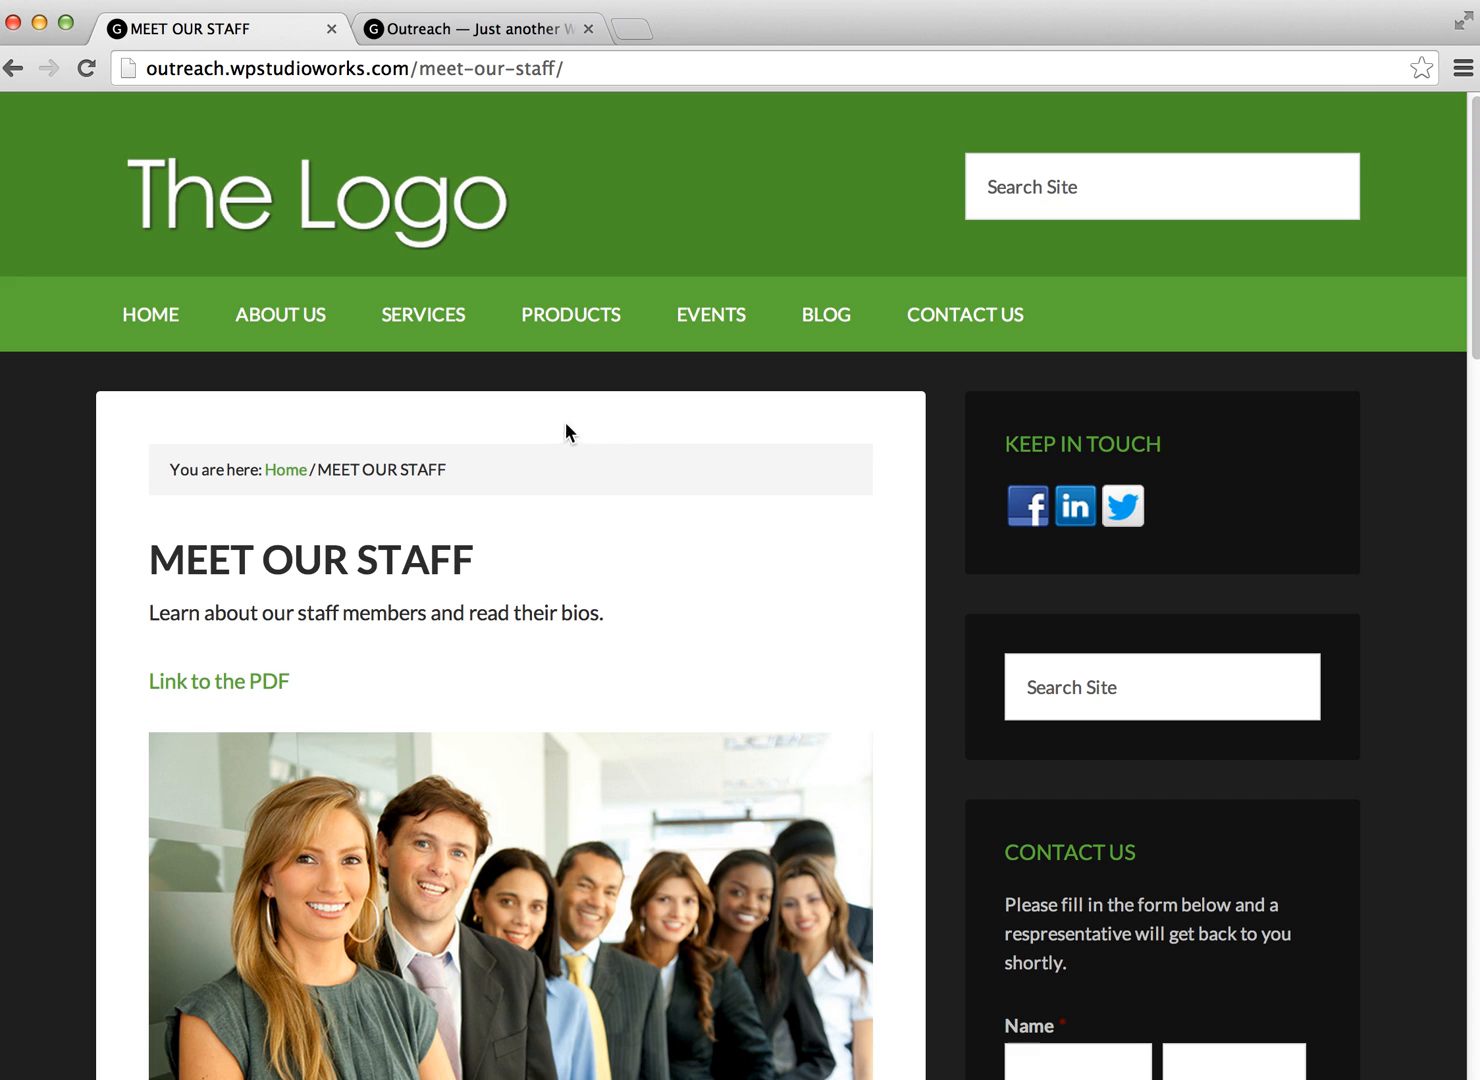
{"action": "mouse_move", "coordinate": [231, 695]}
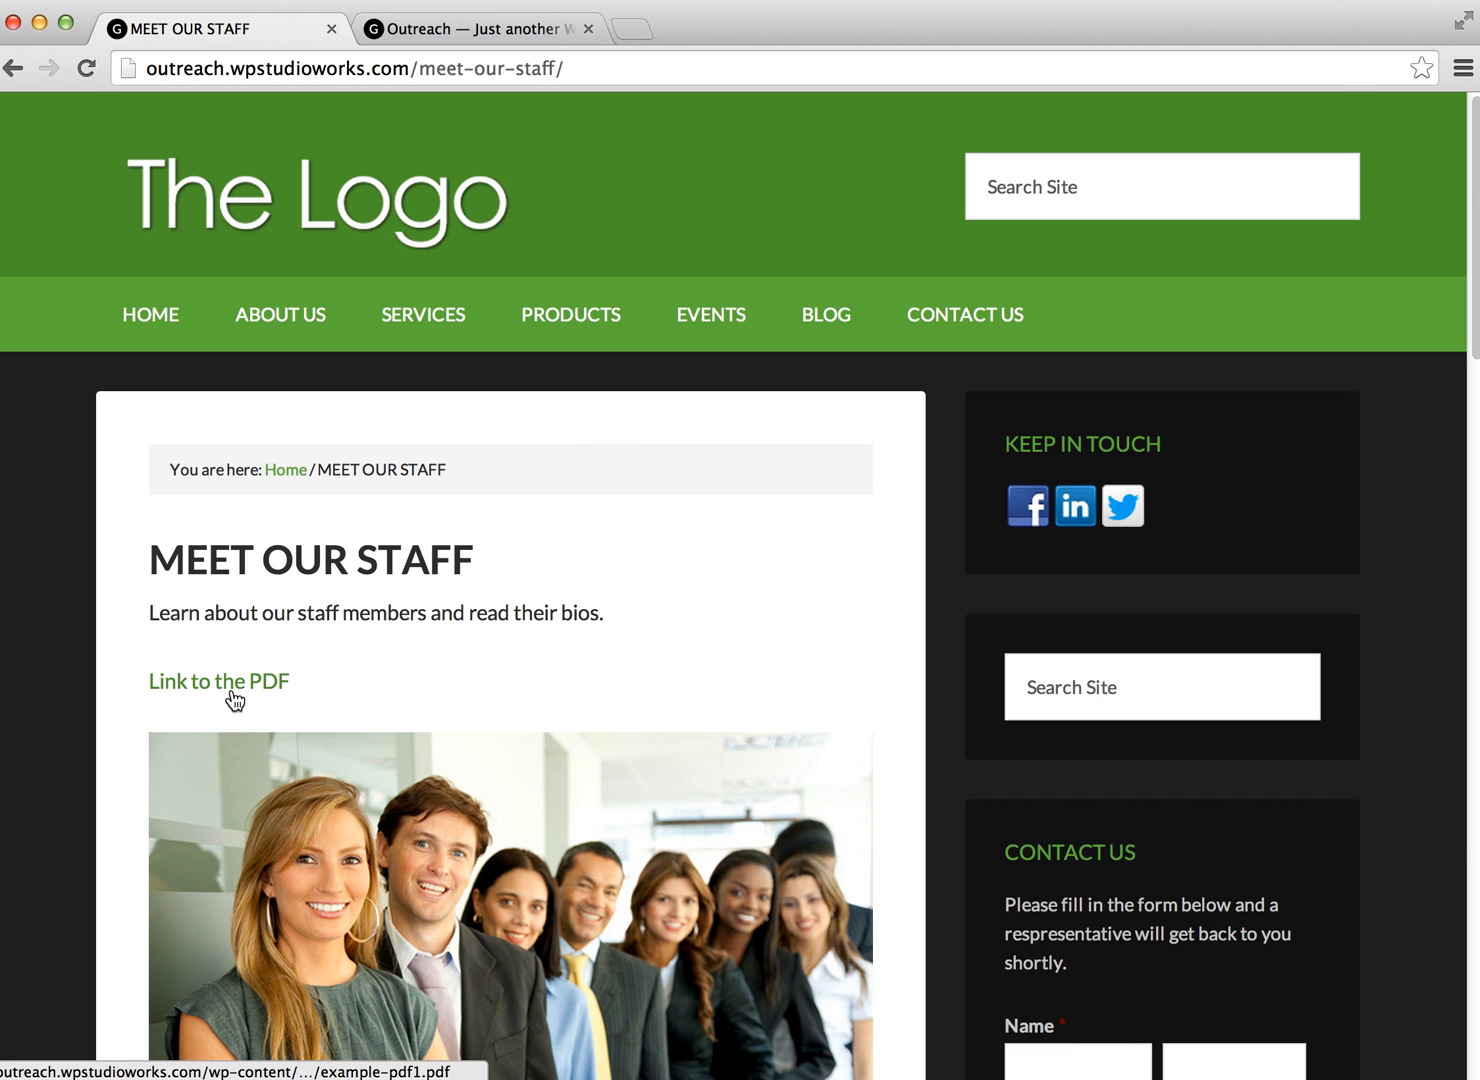
Step: Follow 'Link to the PDF' on the live page to open example-pdf1.pdf in a new tab
{"action": "left_click", "coordinate": [218, 681]}
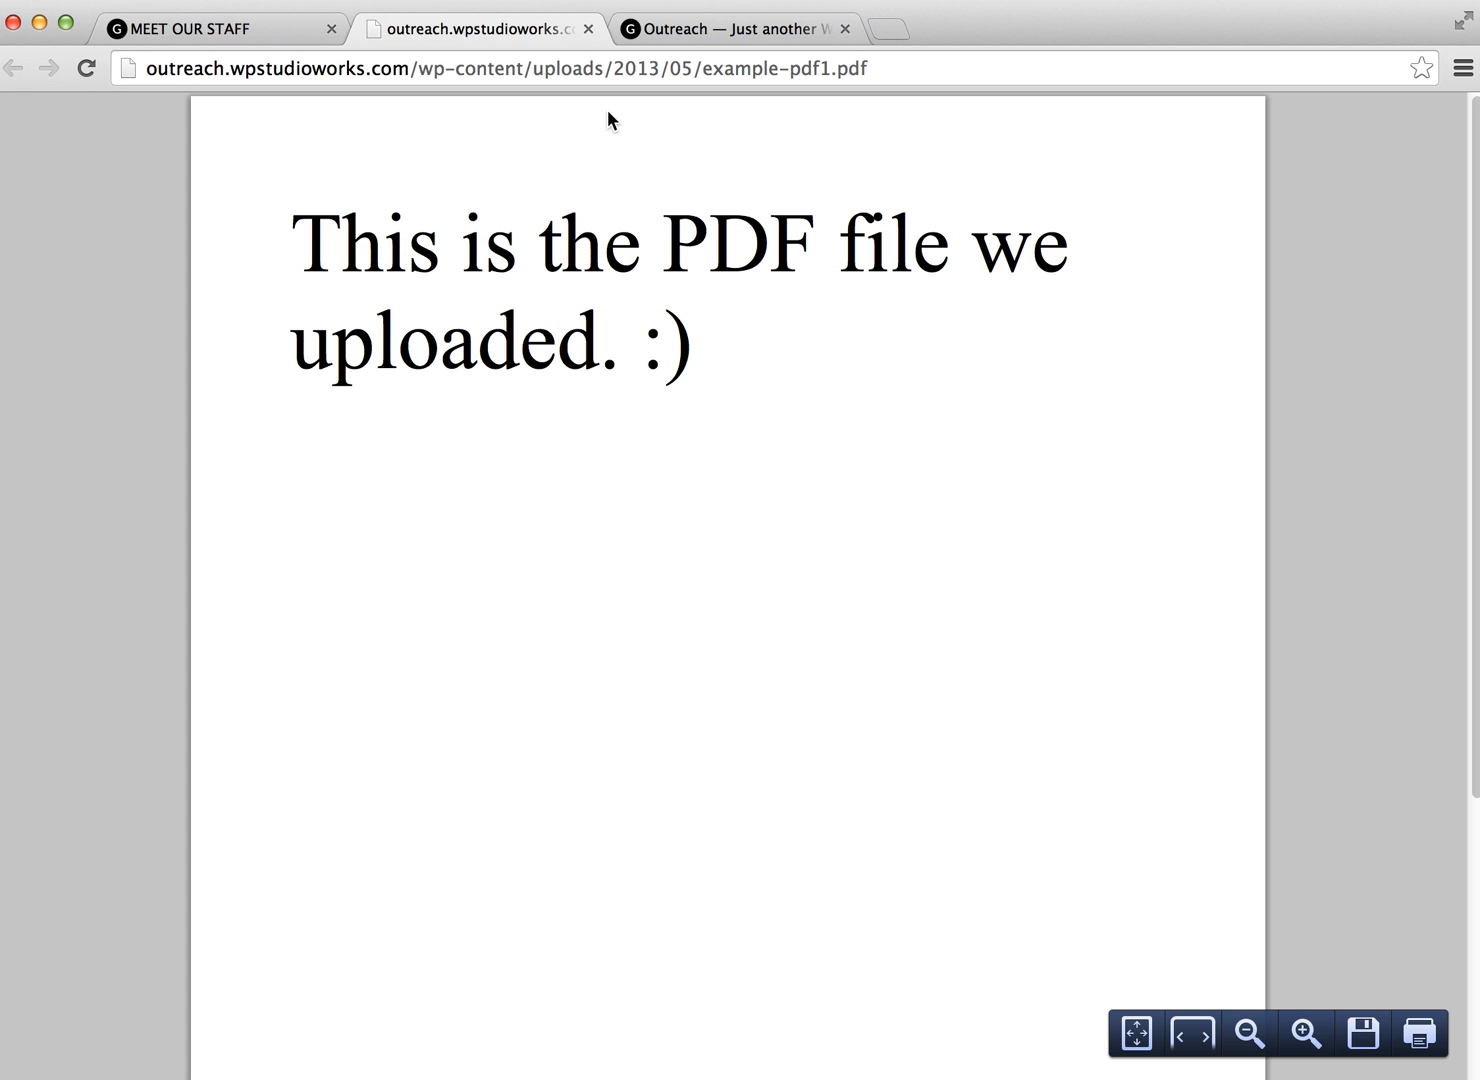
{"action": "mouse_move", "coordinate": [831, 656]}
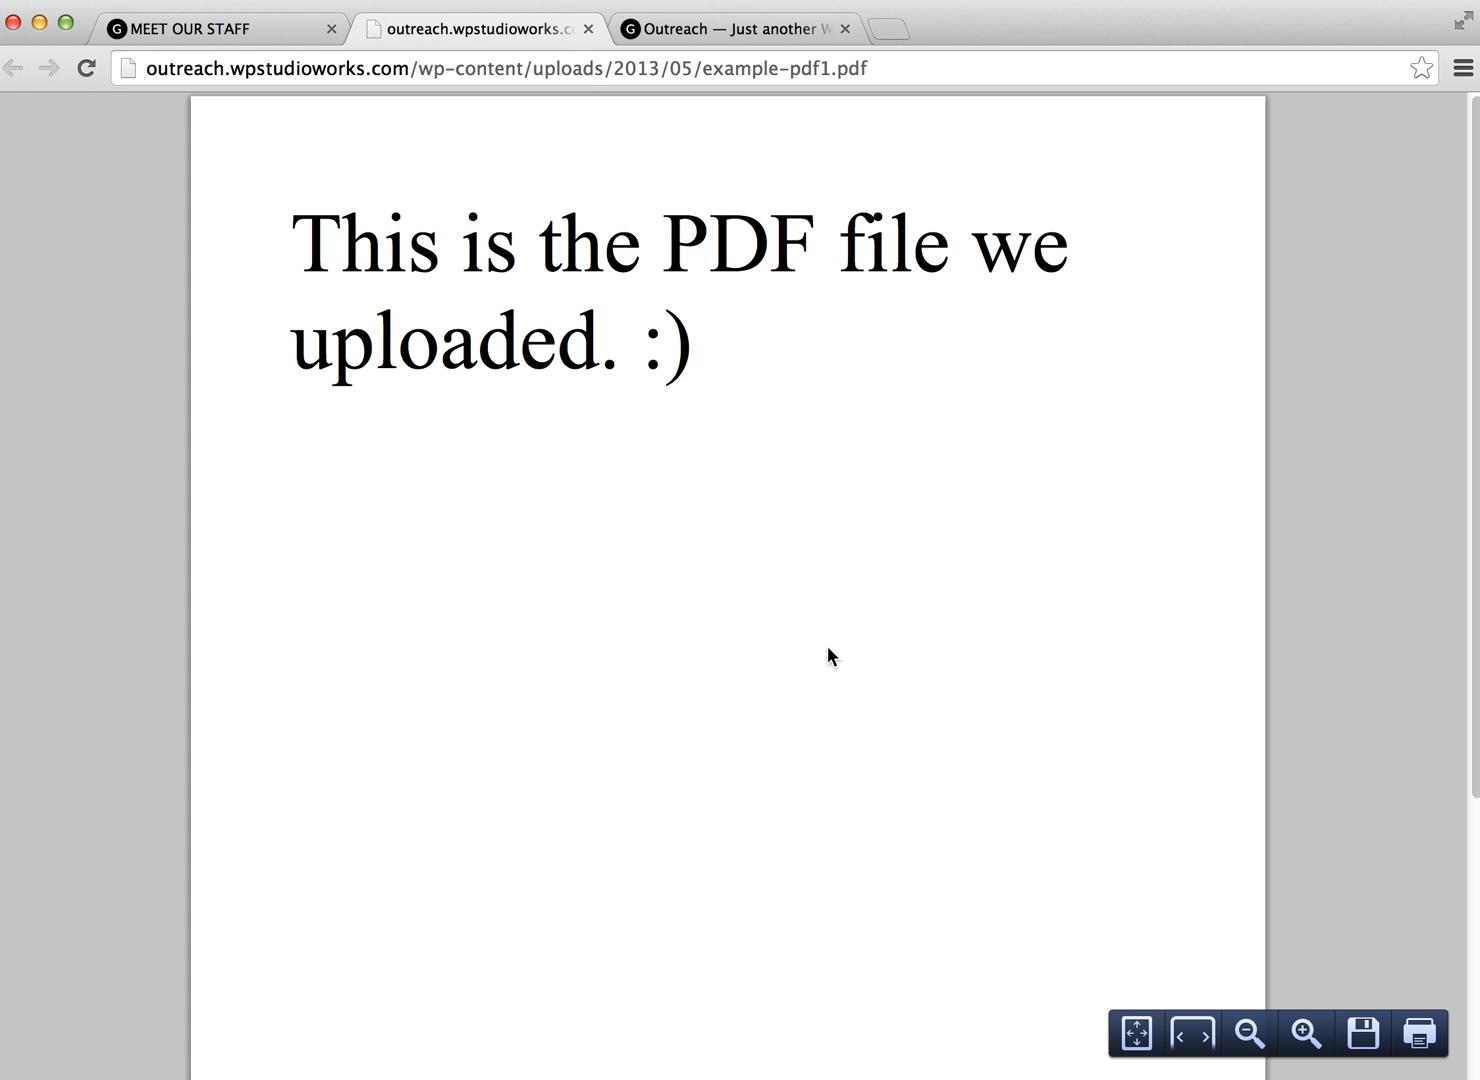